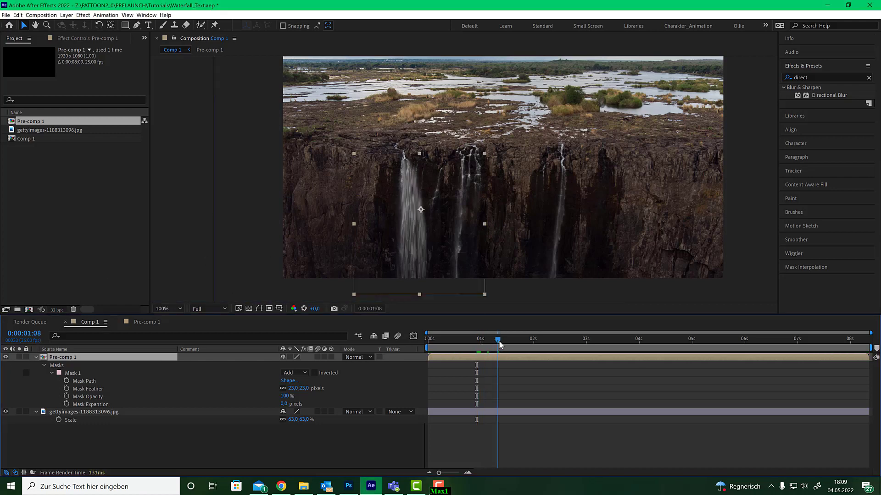
- Scrub a little later in the timeline and open Pre-comp 1's contents
click(537, 340)
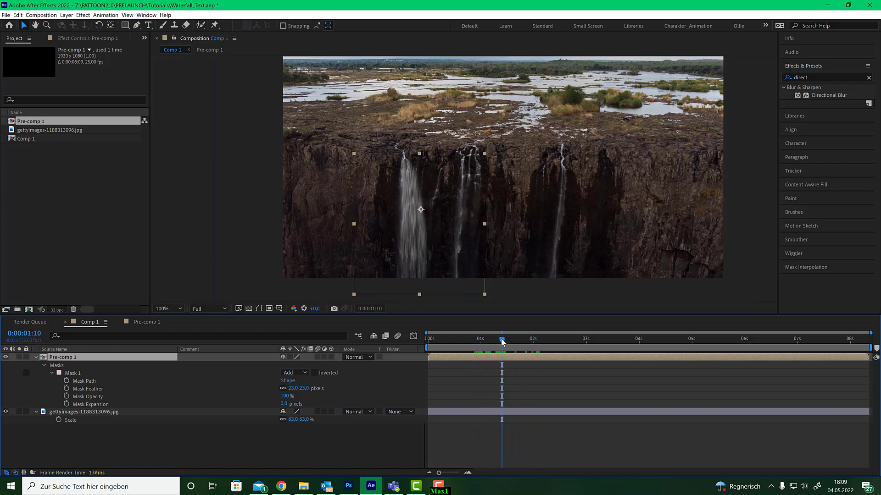
mouse_move(413, 339)
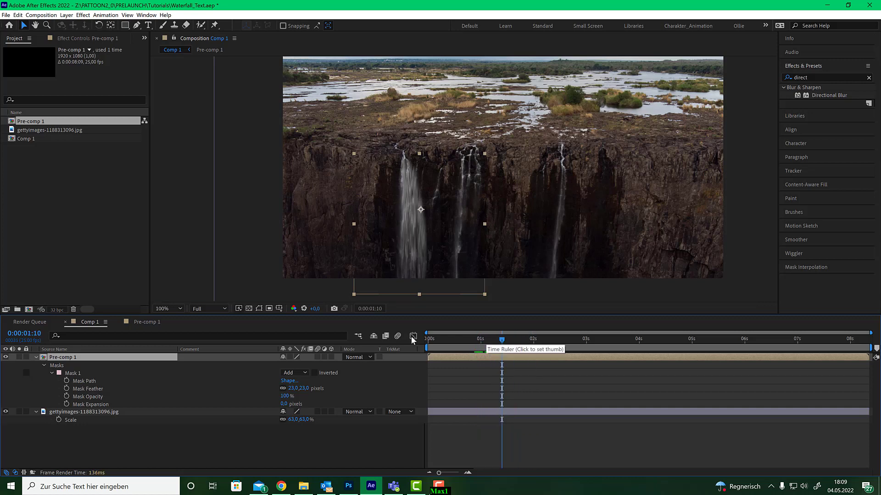
click(147, 322)
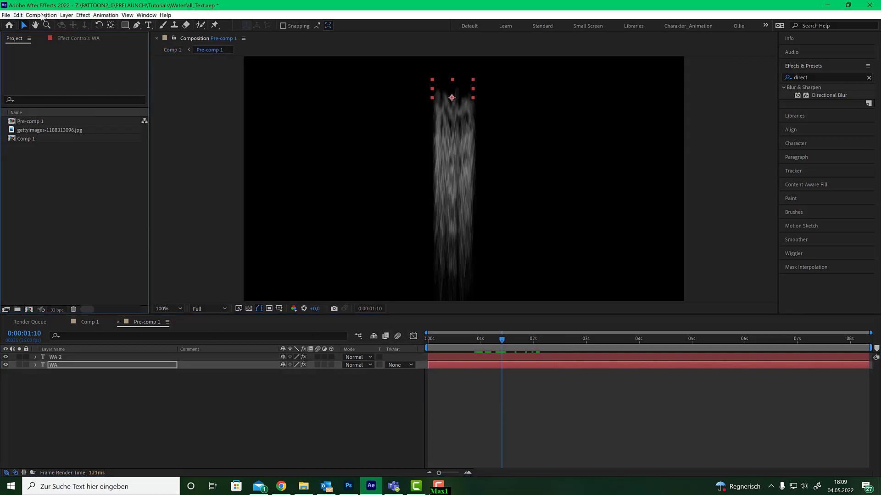
- Create Comp 2 using the HDTV 1080 25 preset (1920×1080, 25 fps)
click(41, 15)
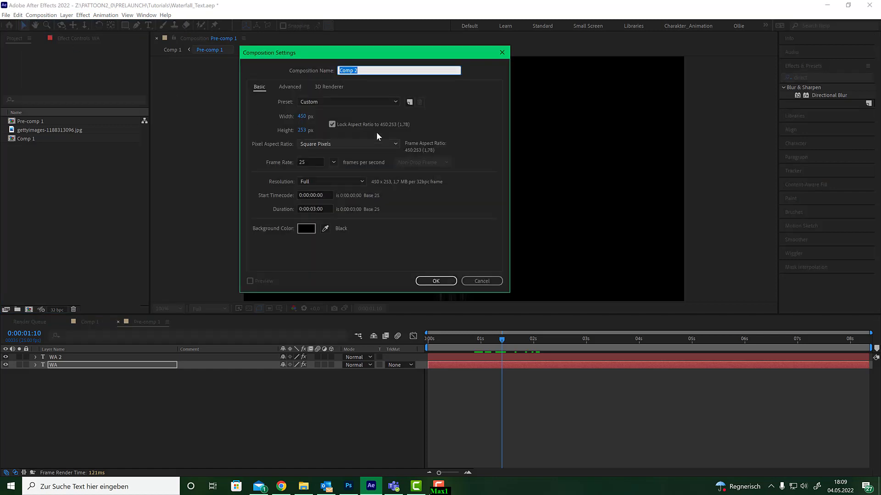
click(349, 102)
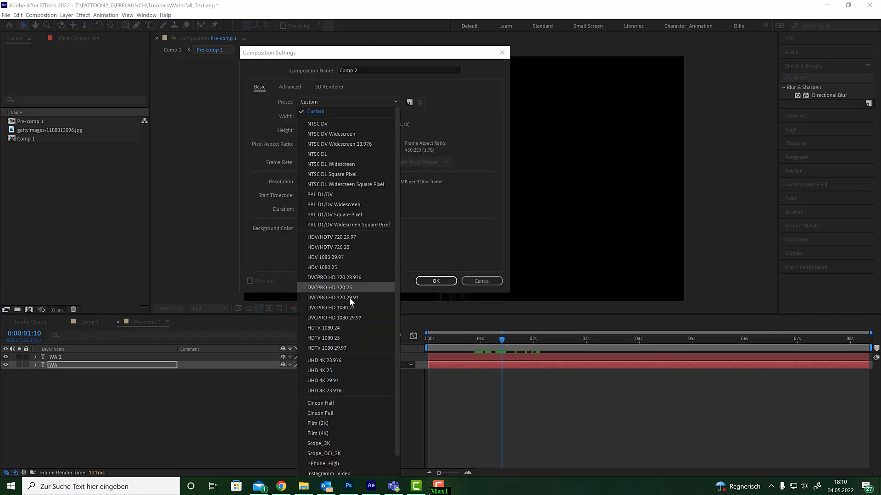
click(326, 337)
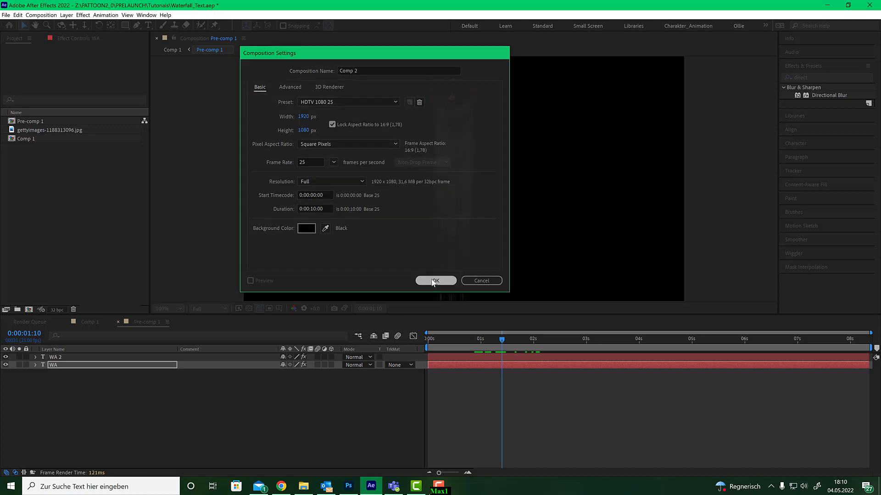
click(434, 280)
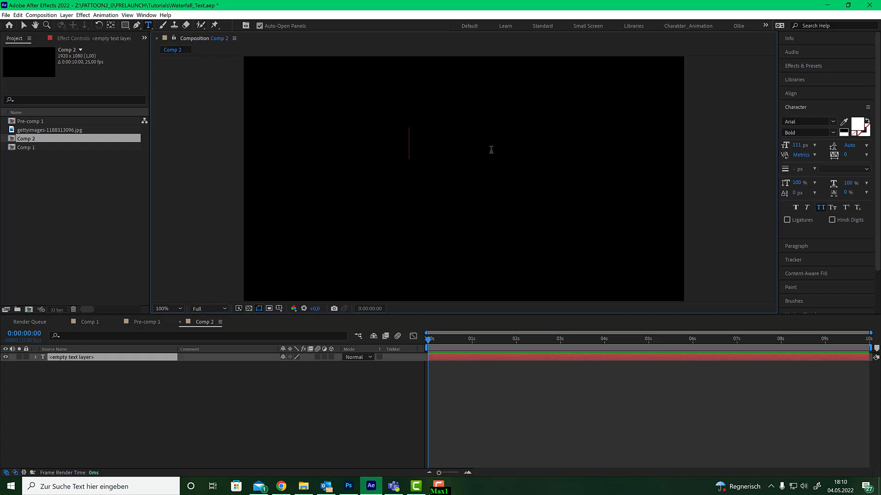
- Add white bold 'WA' text and place it near the top centre of the frame
text(WA)
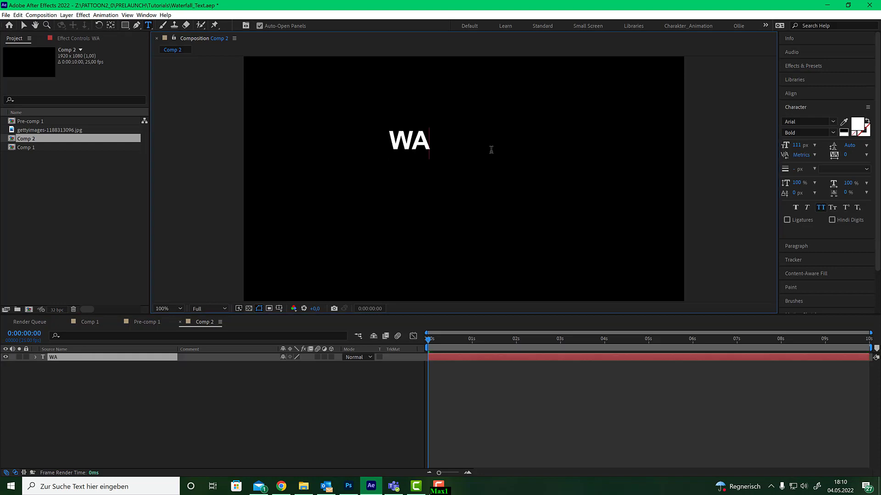
mouse_move(27, 26)
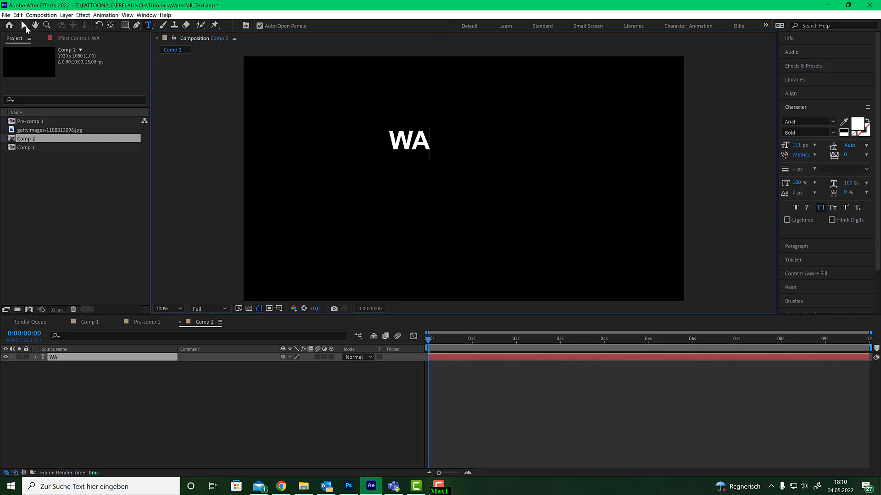
click(24, 25)
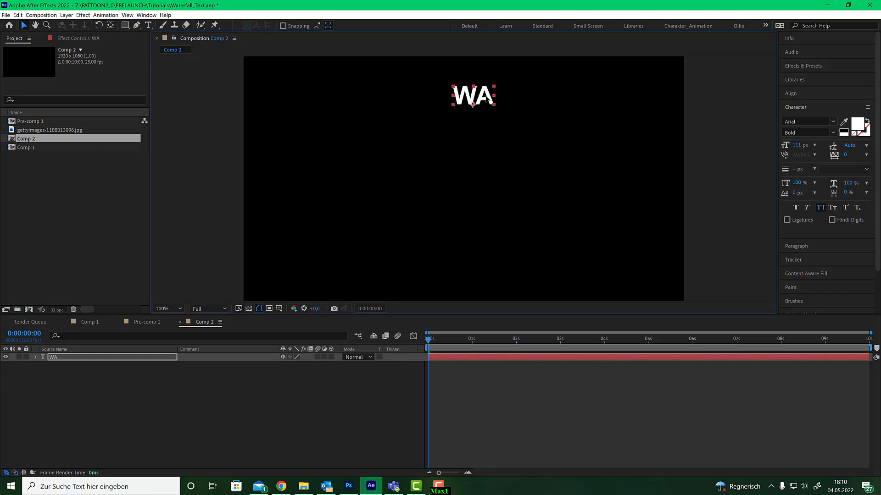
click(167, 308)
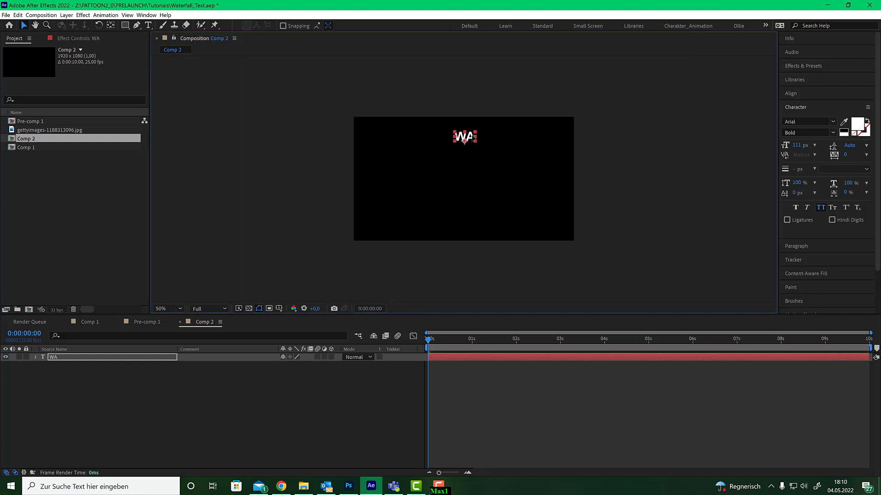
click(164, 308)
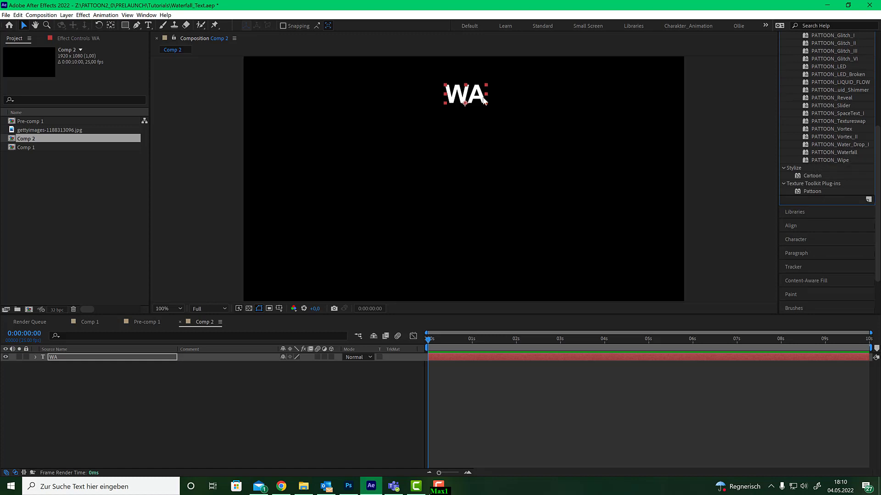
mouse_move(818, 195)
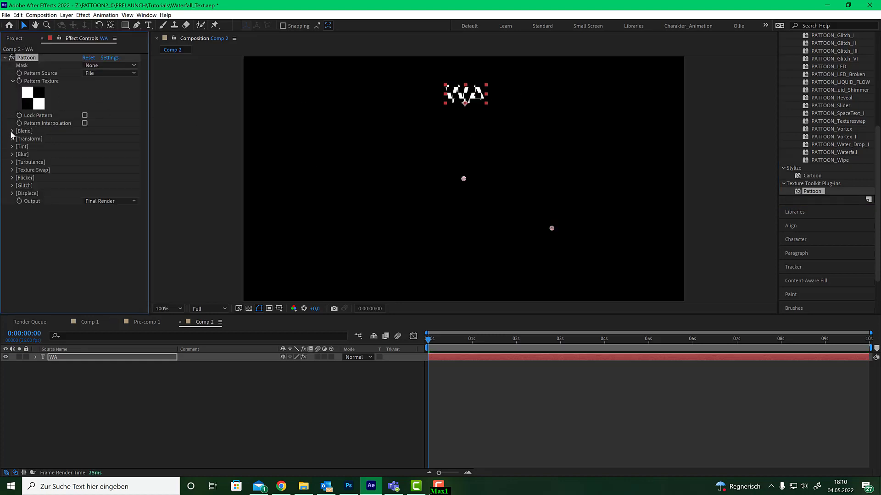
- Expand Pattoon's Blend and Displace groups and enable Displace Active at 100% progress
click(11, 131)
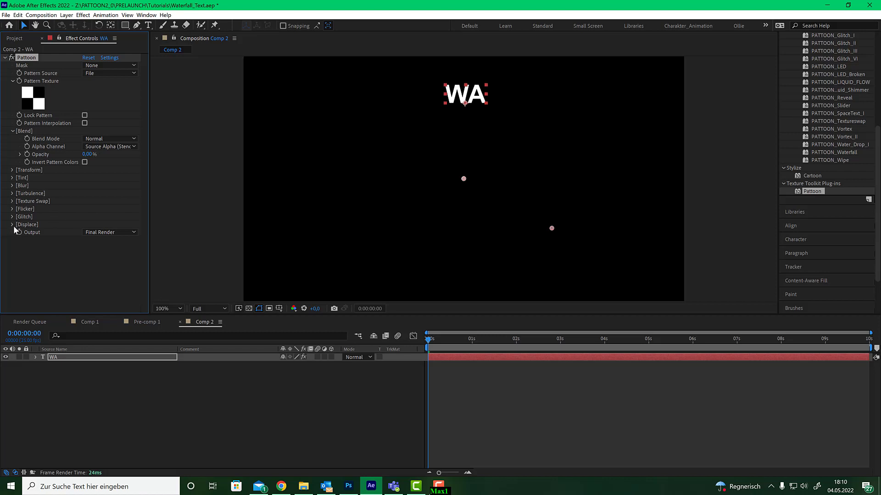
click(11, 224)
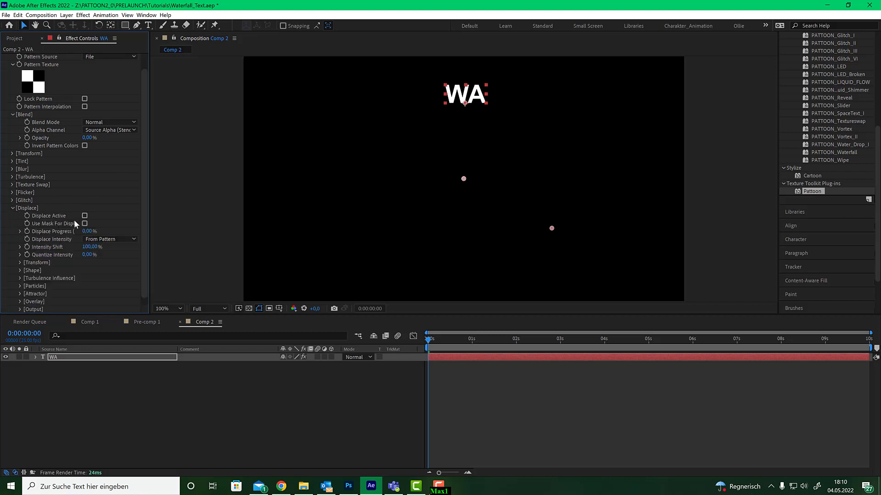
click(84, 216)
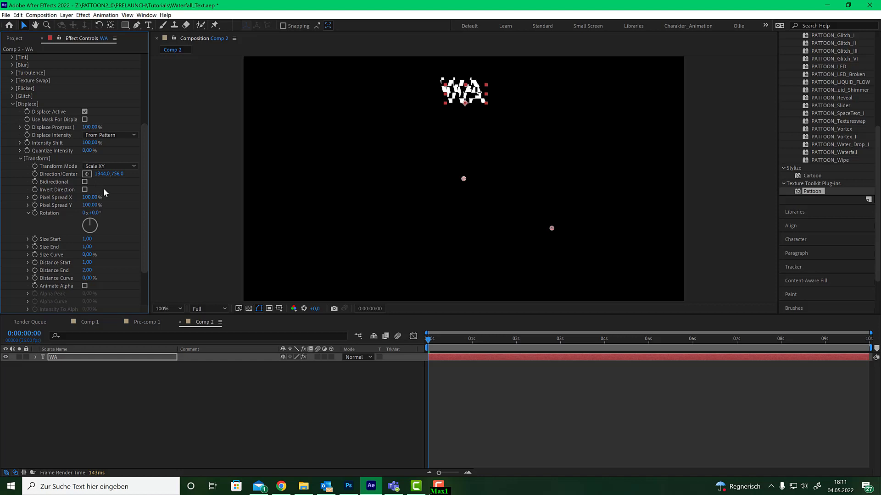
mouse_move(65, 171)
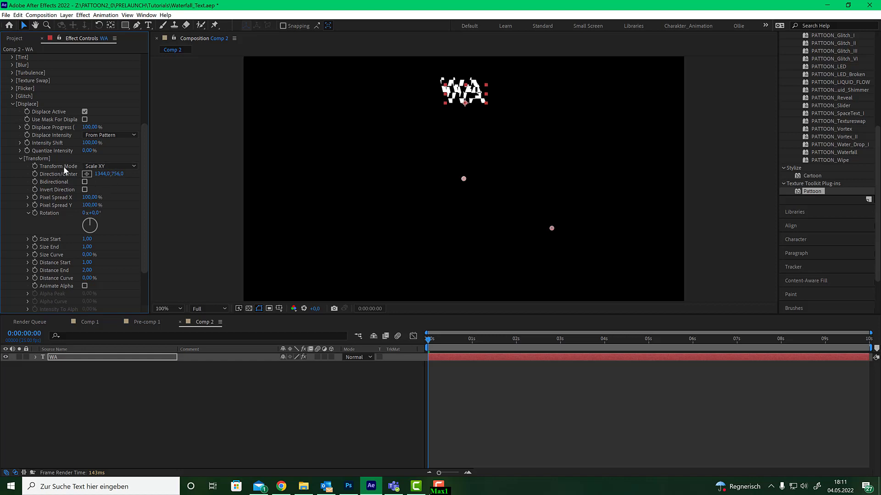
mouse_move(106, 244)
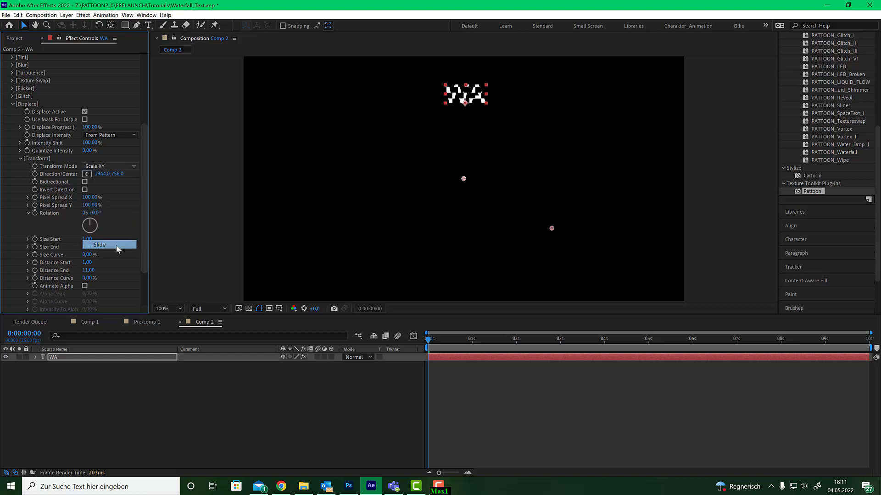
- Set Pattoon's Transform Mode to Slide and Displace Intensity to From Turbulence
click(99, 244)
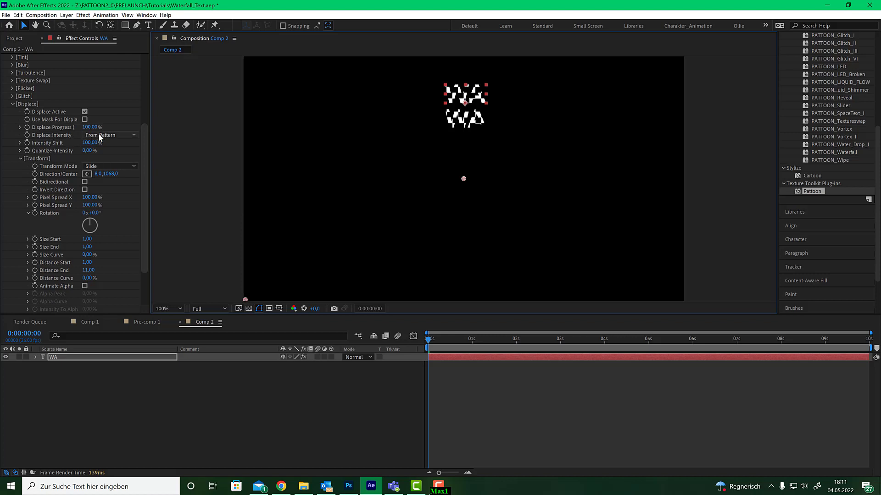
mouse_move(323, 146)
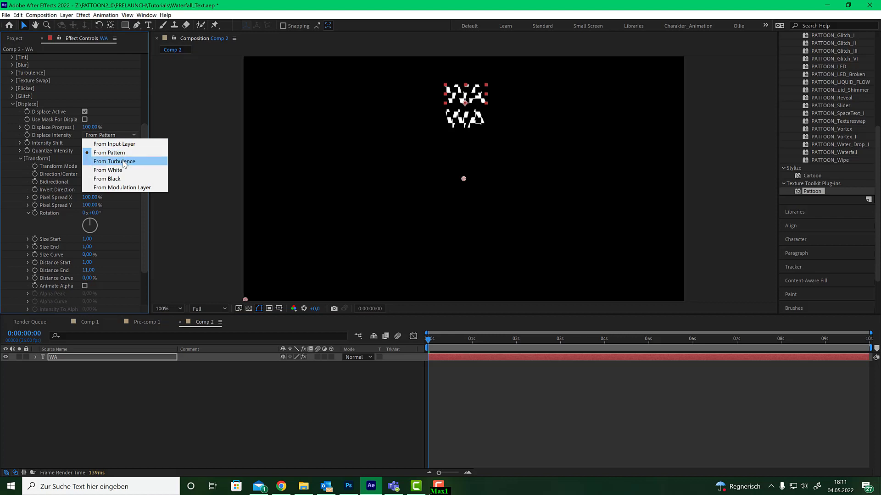
click(114, 161)
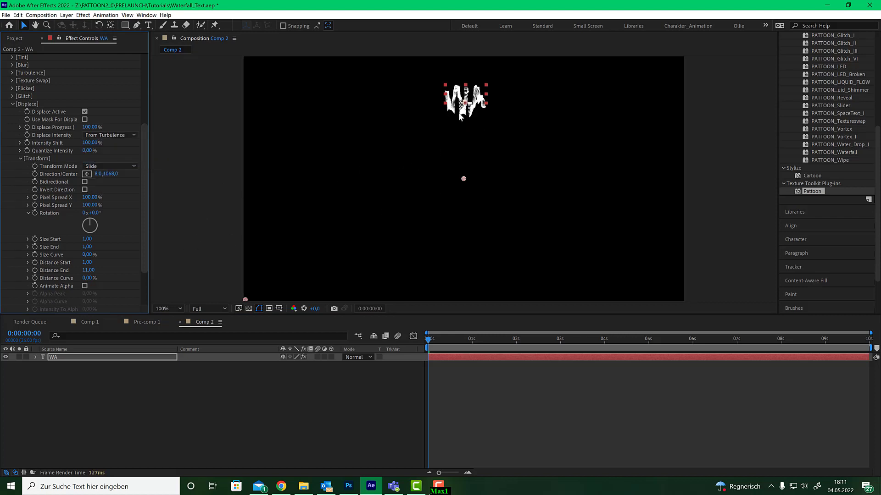
mouse_move(477, 139)
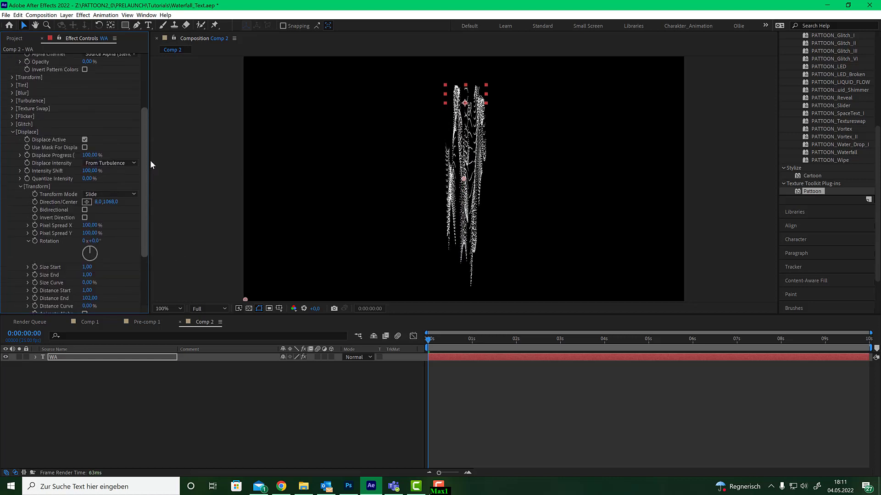
scroll(up, 3)
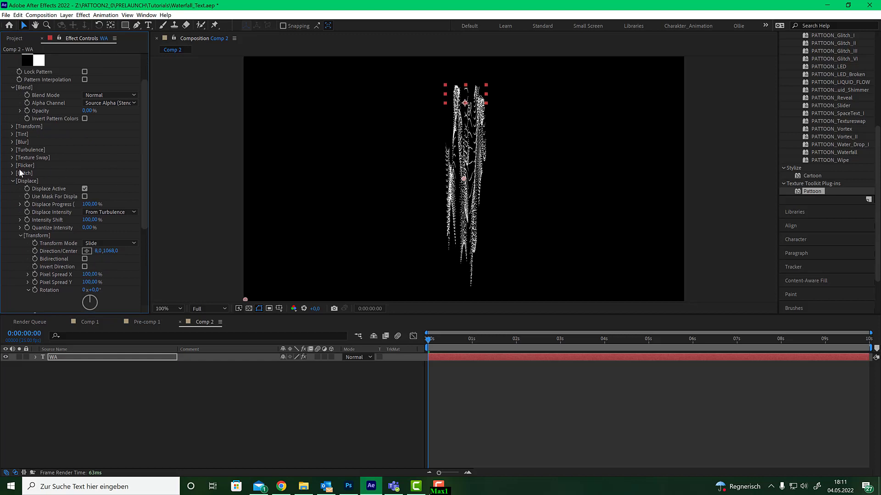
click(14, 149)
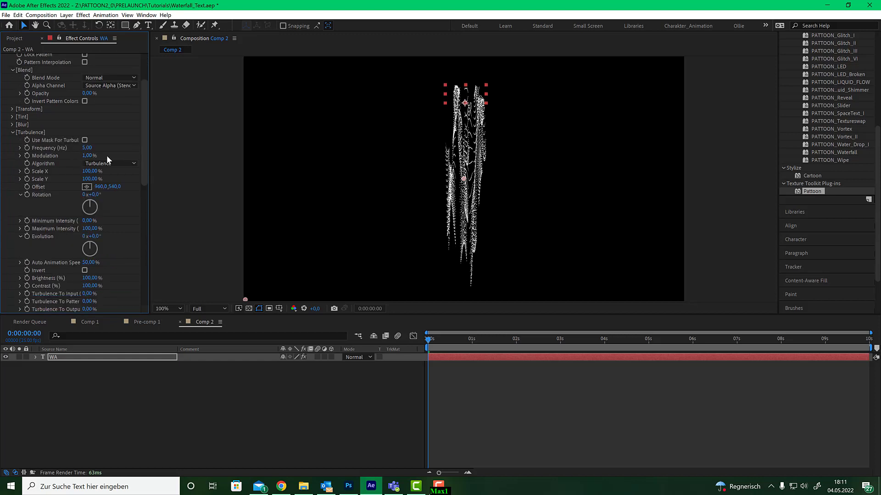
click(109, 163)
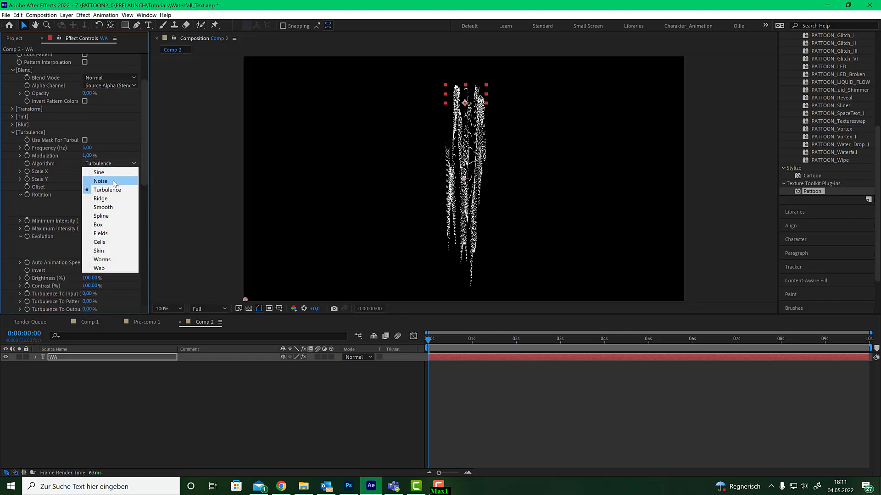
click(101, 180)
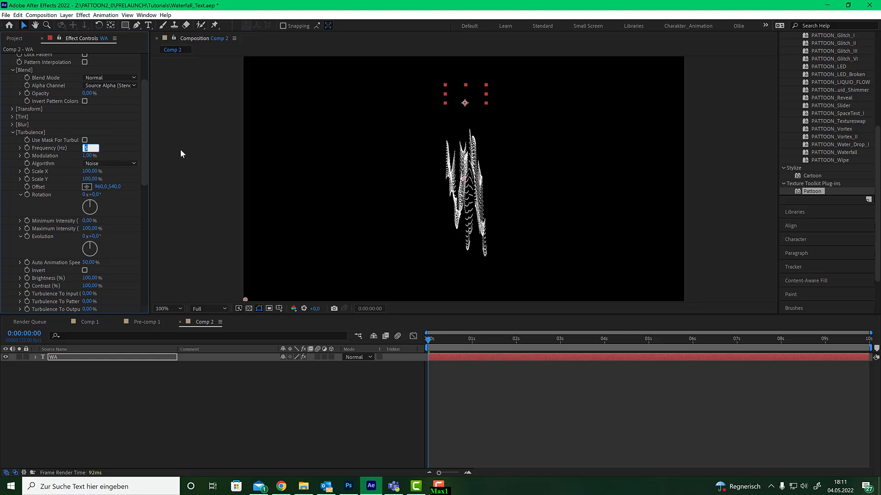
text(7,00)
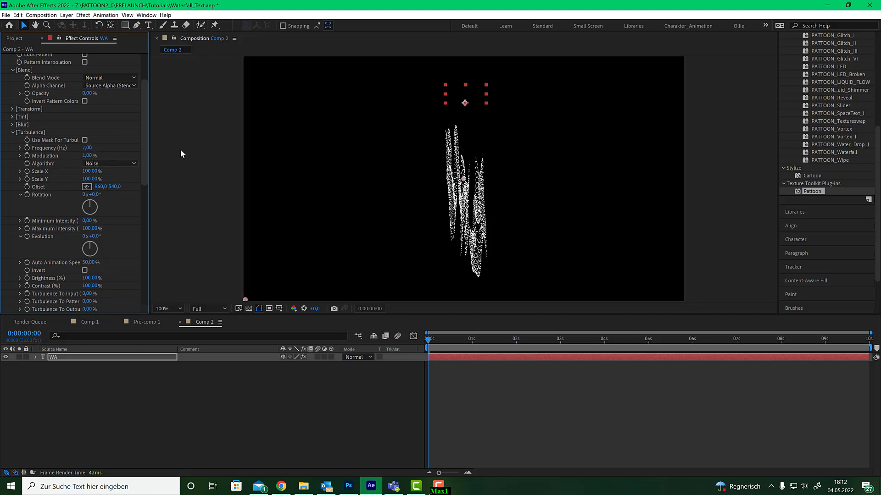
click(474, 338)
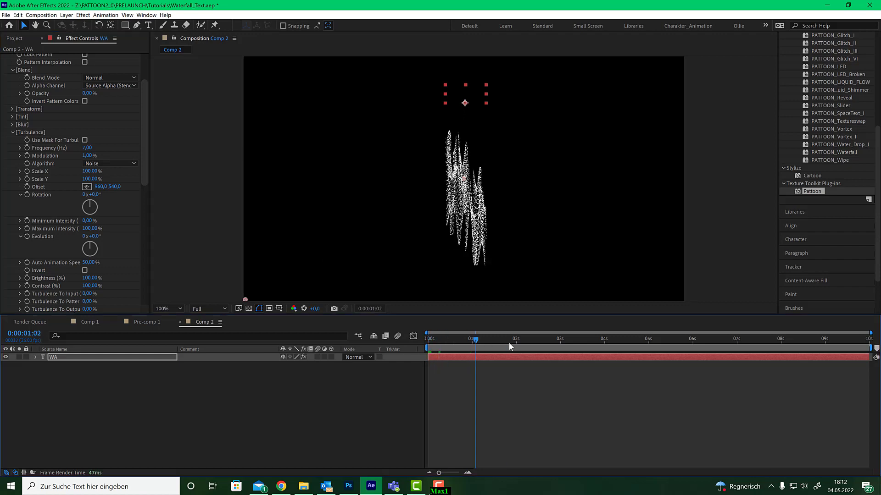
click(499, 339)
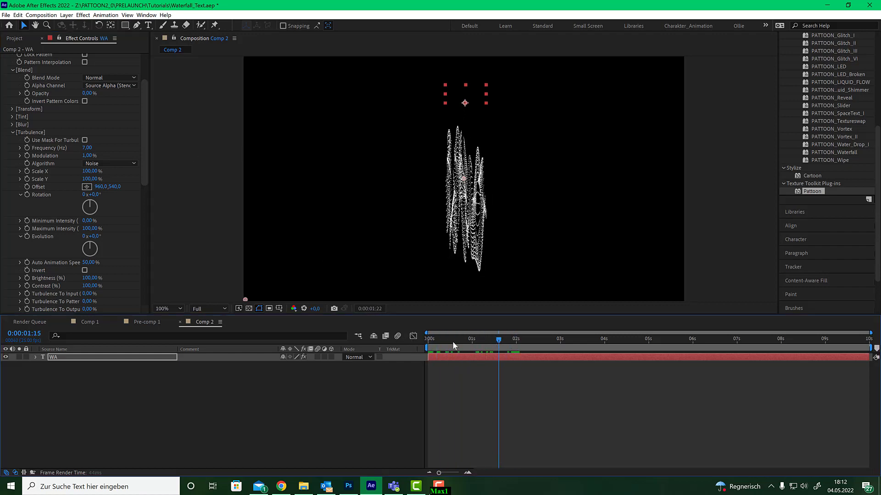
click(431, 338)
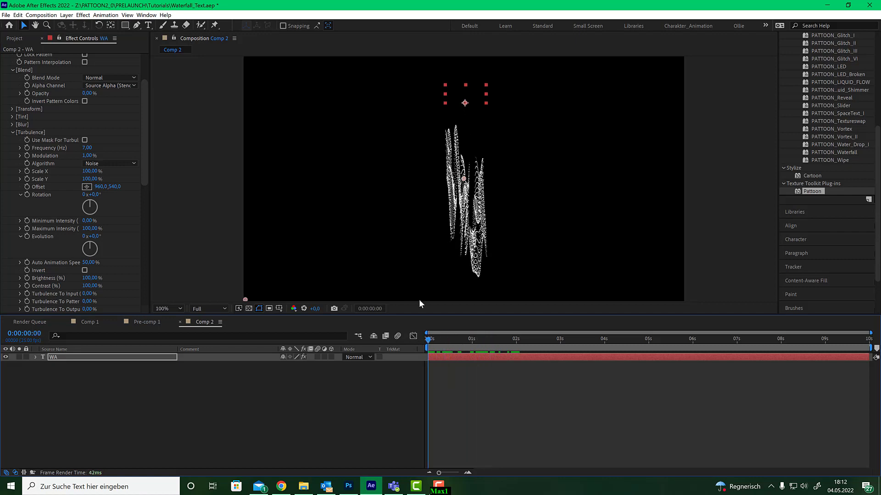
click(465, 339)
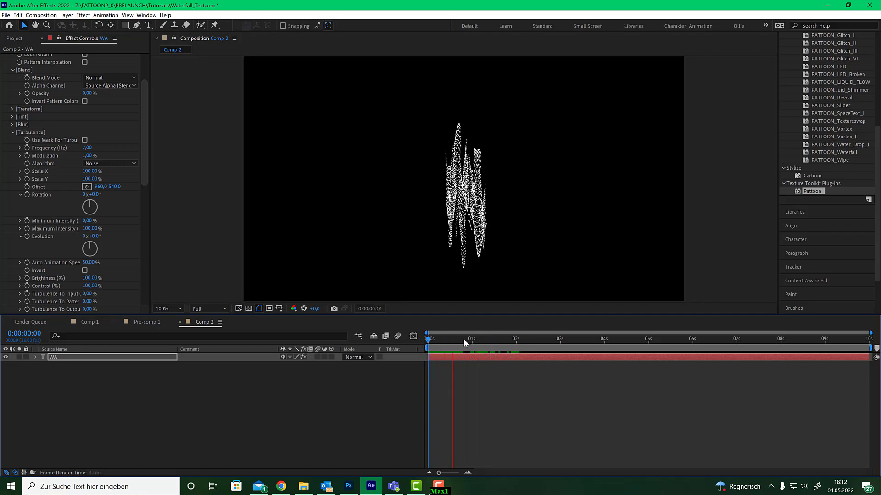
click(539, 339)
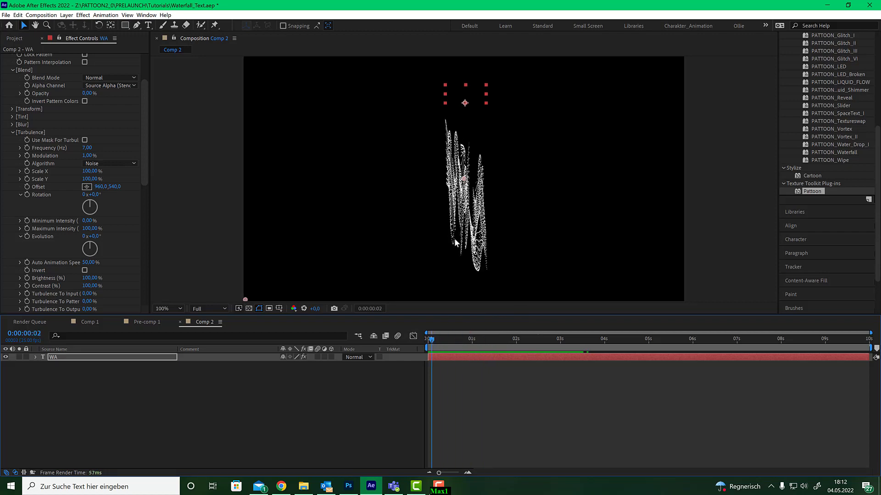
mouse_move(112, 252)
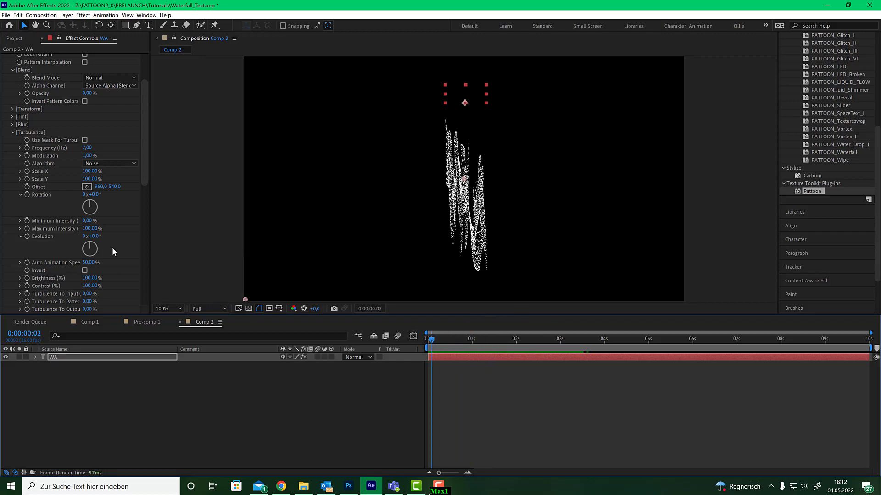
mouse_move(71, 267)
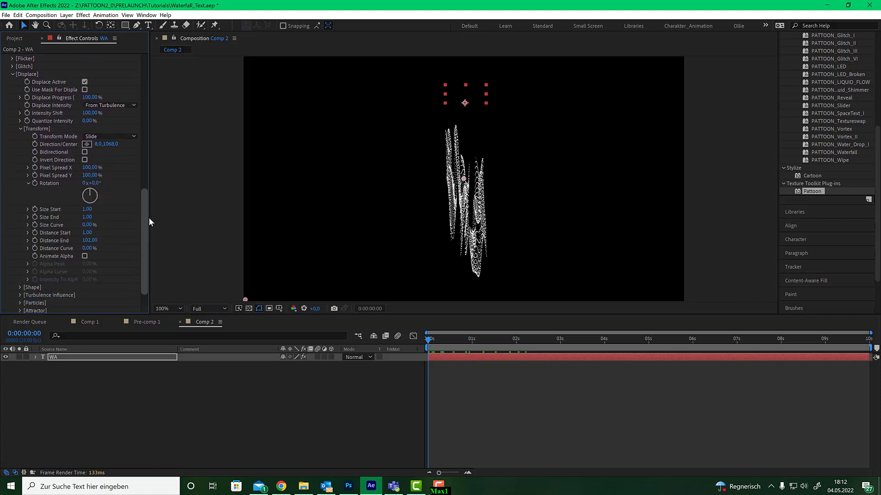
scroll(down, 3)
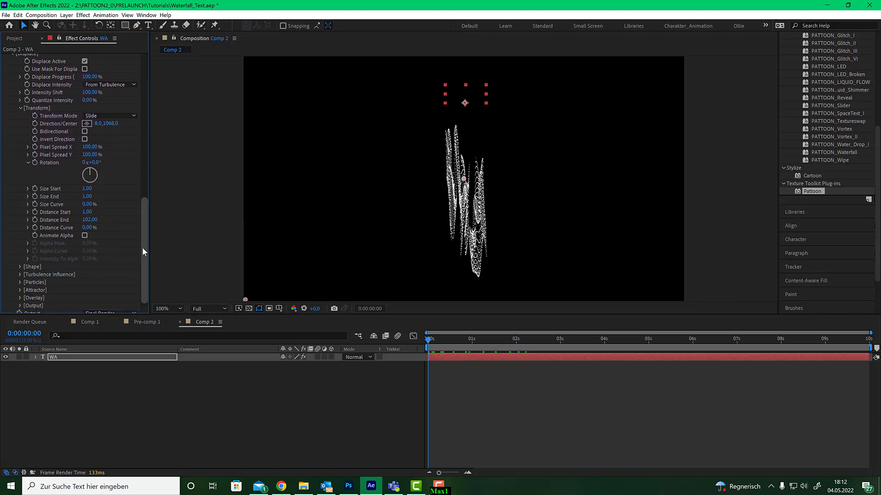
scroll(up, 3)
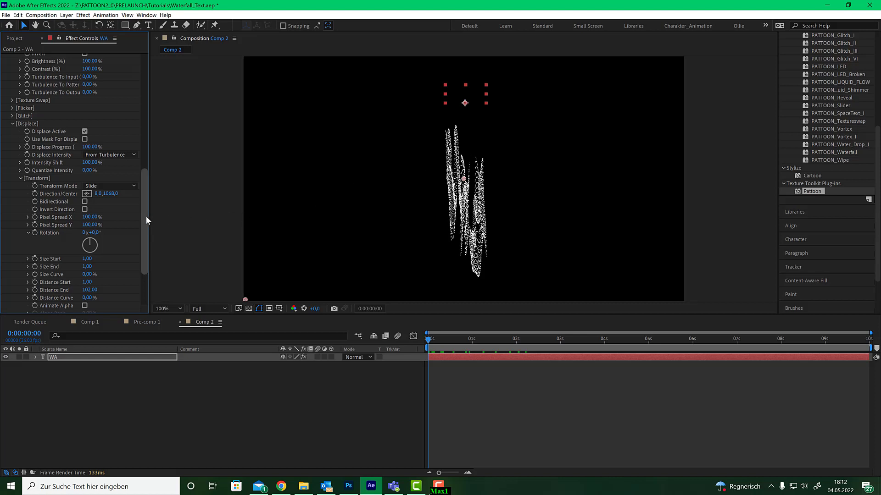
scroll(up, 3)
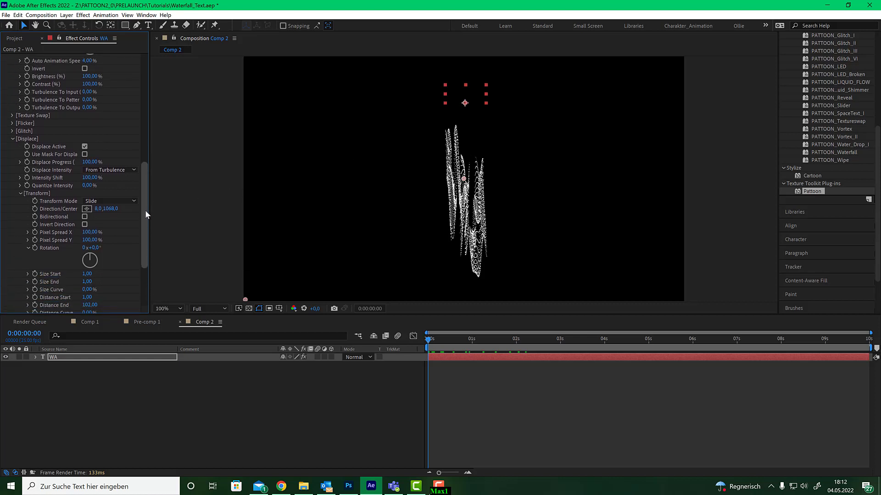
scroll(down, 3)
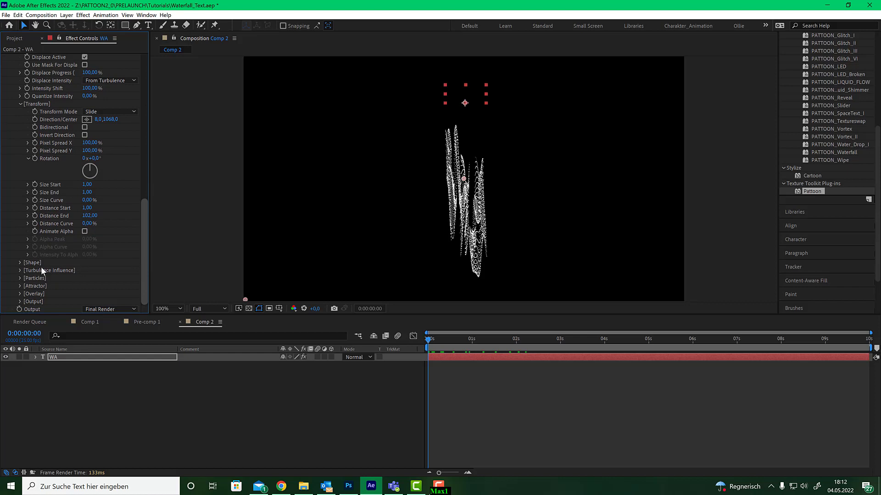
click(20, 262)
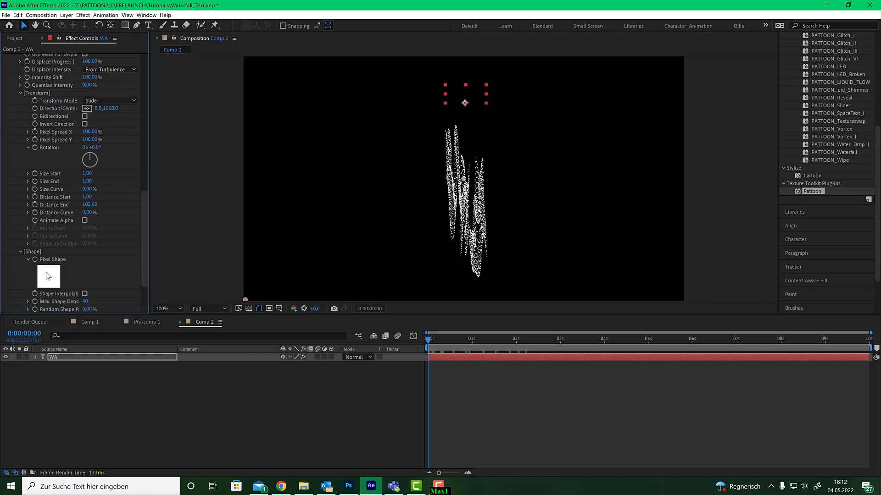
click(49, 276)
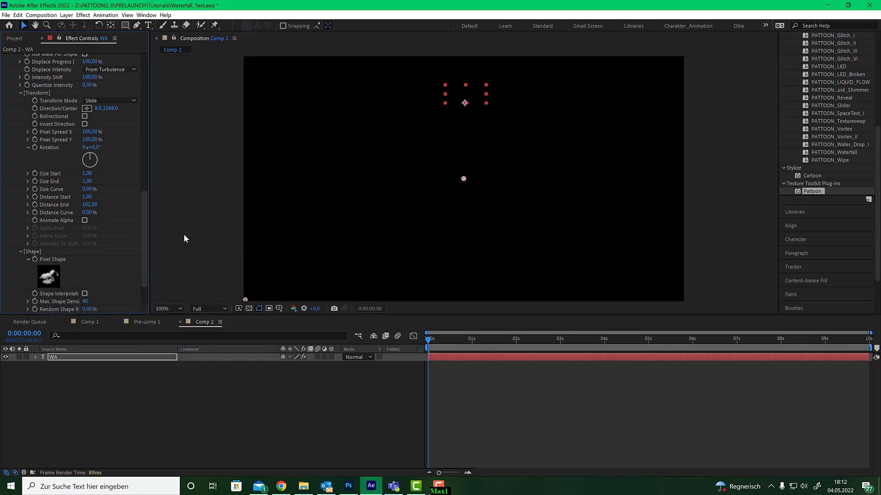
mouse_move(262, 174)
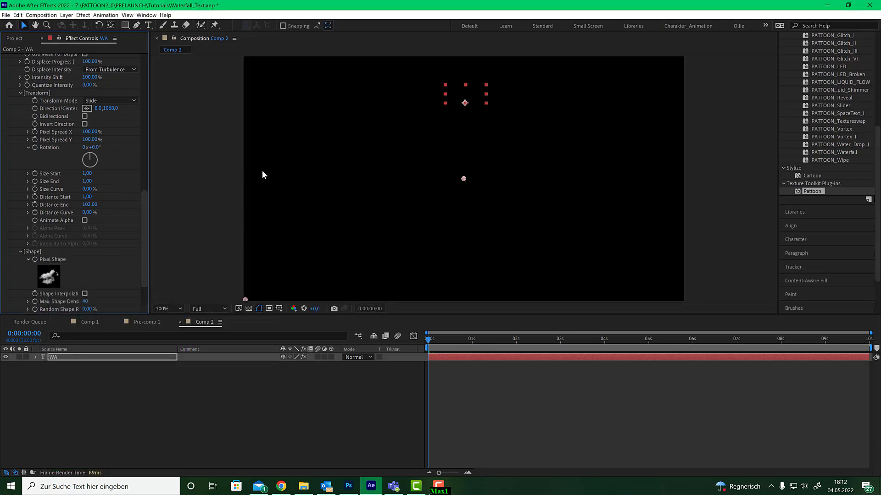
mouse_move(118, 237)
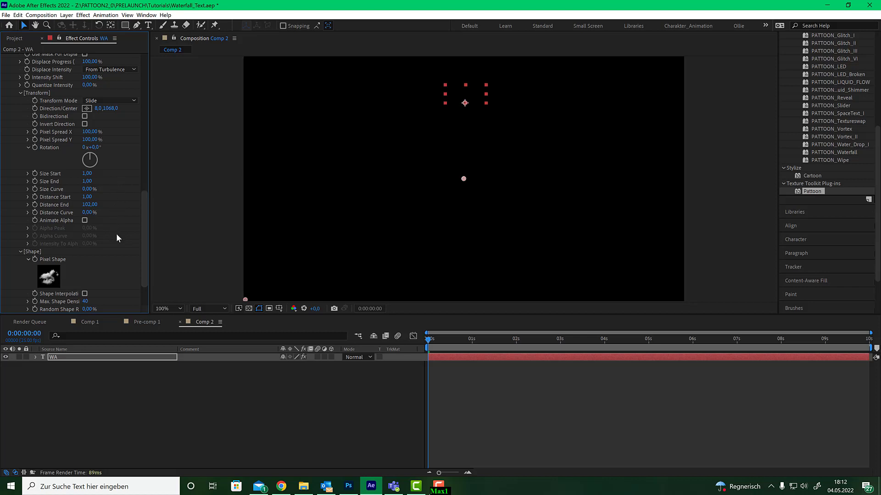
- Raise the particles' Size Start to 90 and return to the first frame
scroll(down, 3)
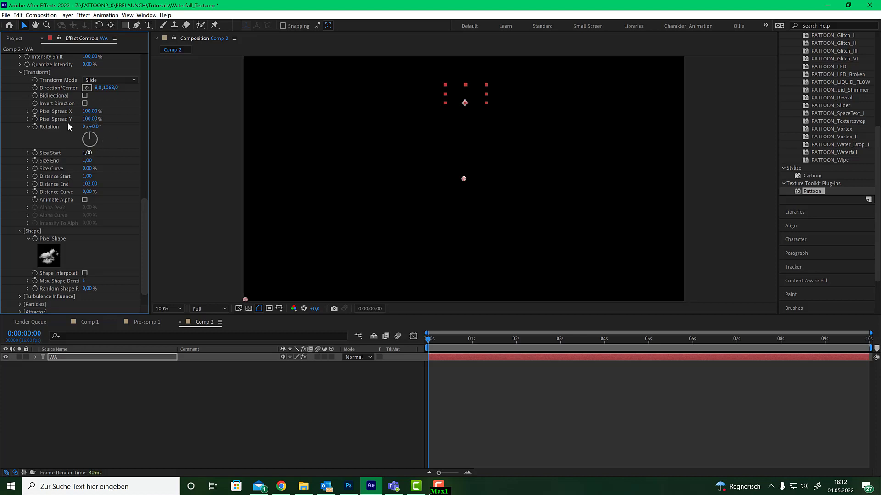
double_click(90, 152)
text(90)
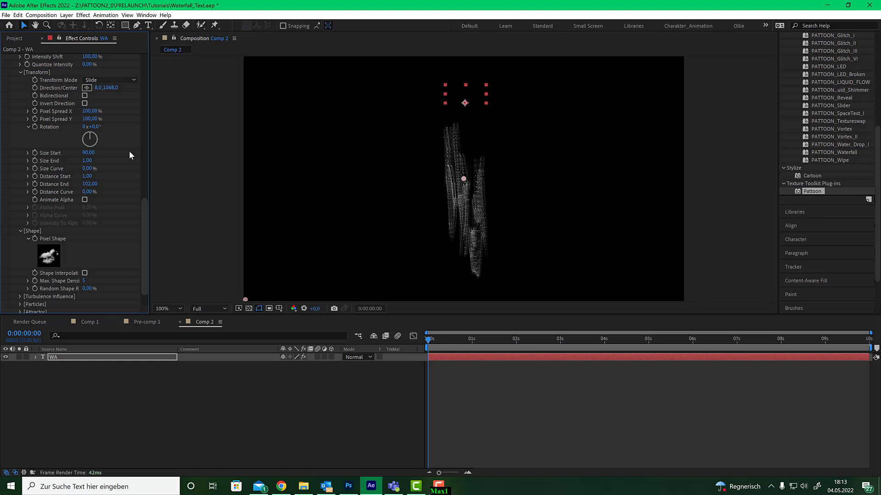
click(435, 341)
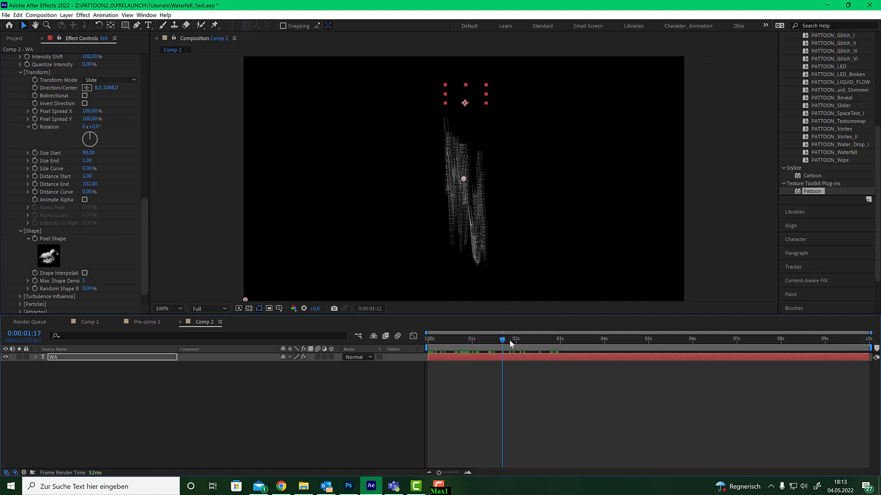
click(428, 338)
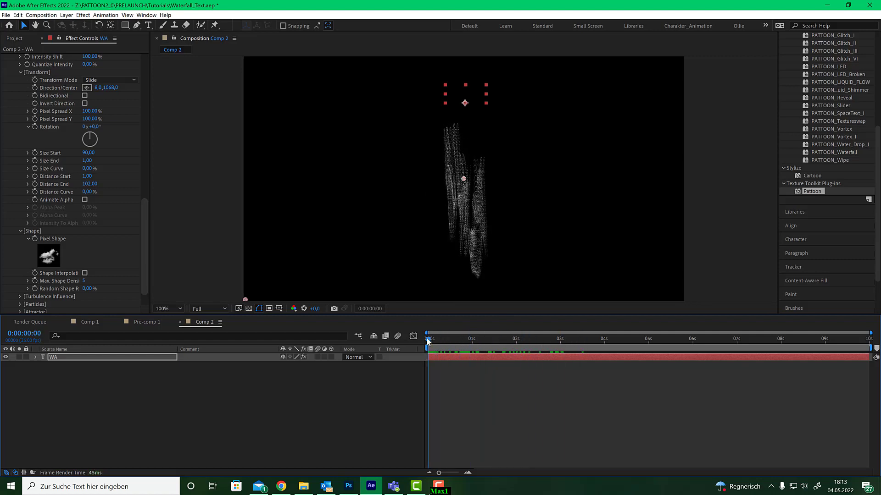
scroll(down, 3)
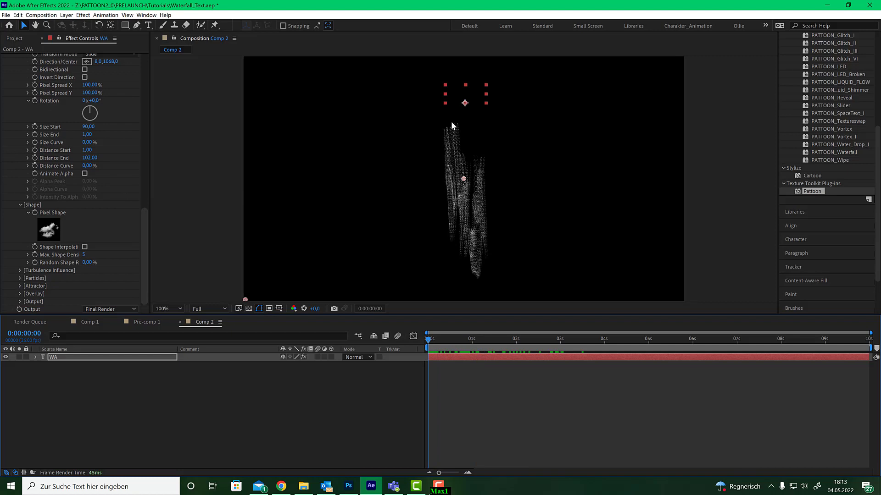
mouse_move(455, 121)
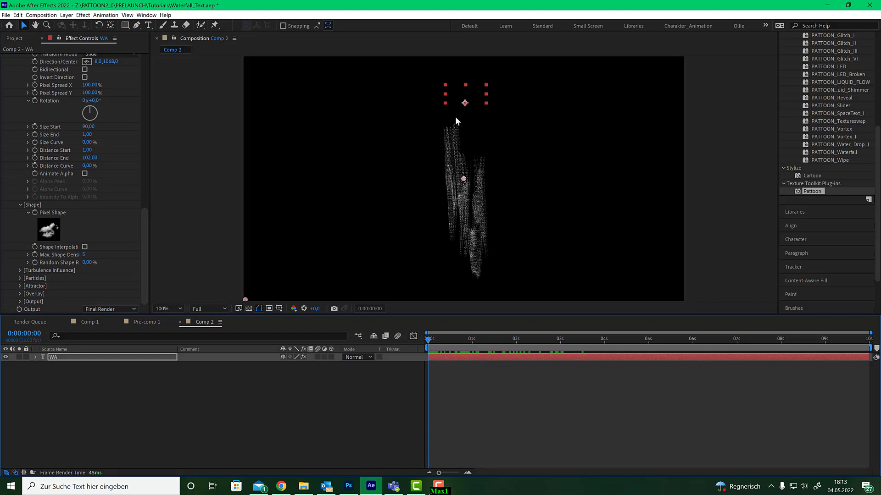
mouse_move(85, 279)
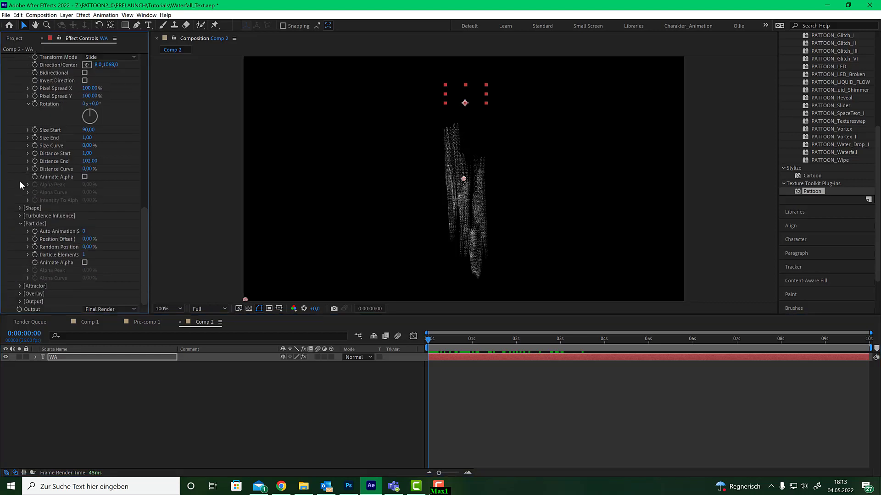
mouse_move(111, 265)
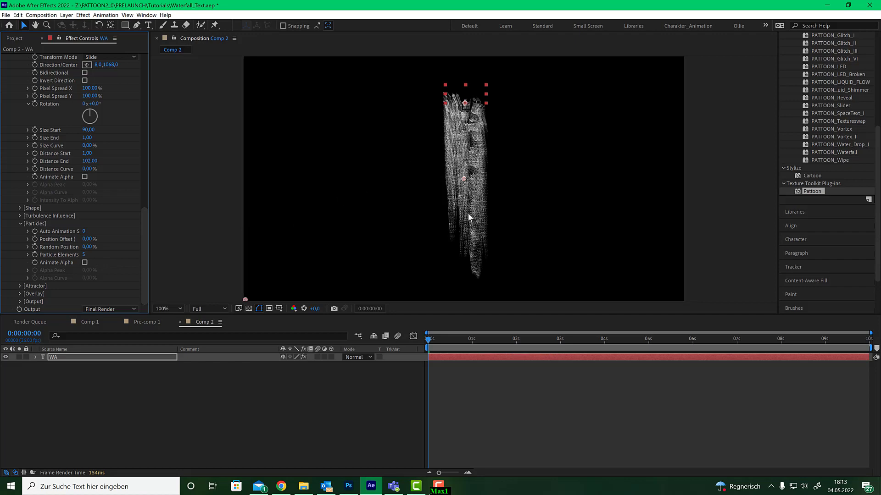
- Preview the waterfall at several frames, including frame 20, and play it back
click(432, 340)
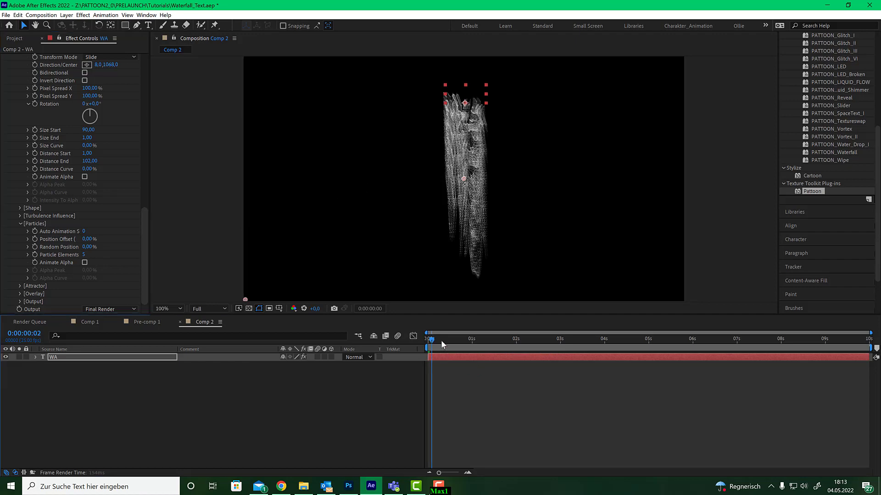
click(629, 338)
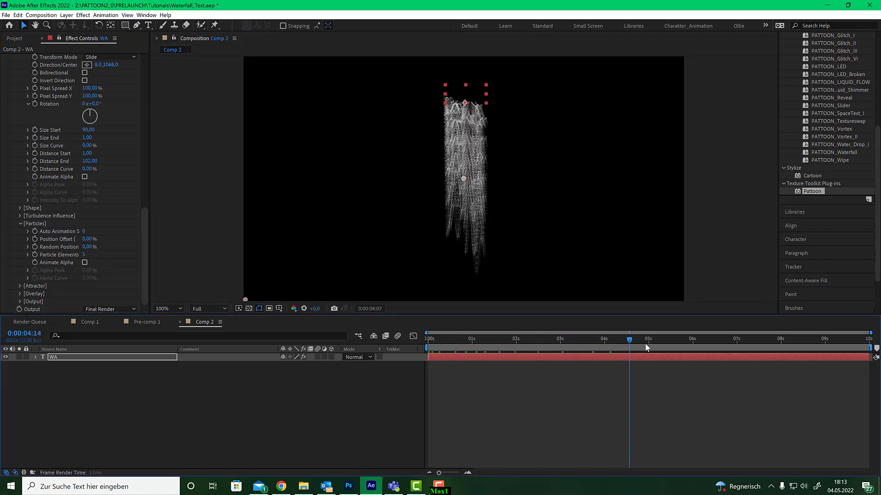
click(536, 339)
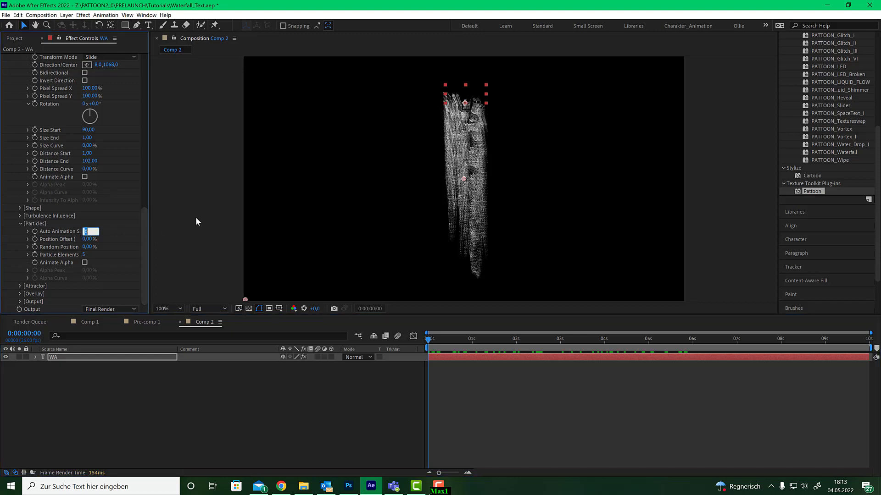
text(20)
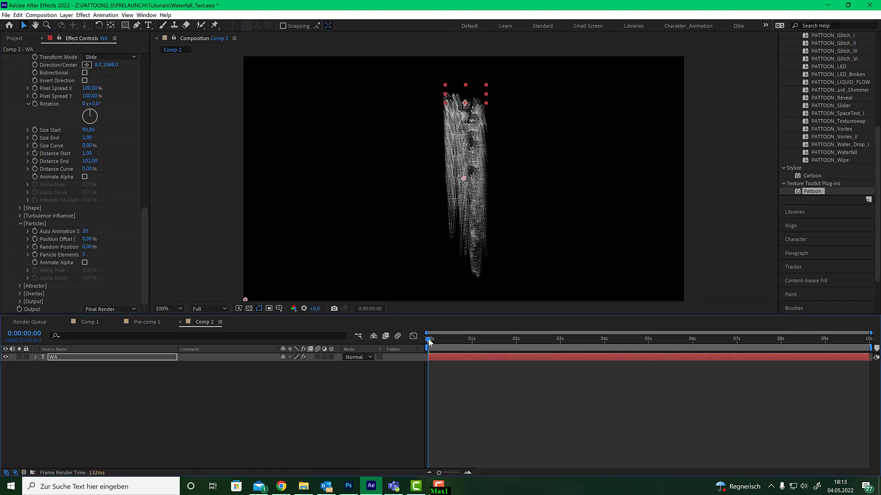
click(538, 338)
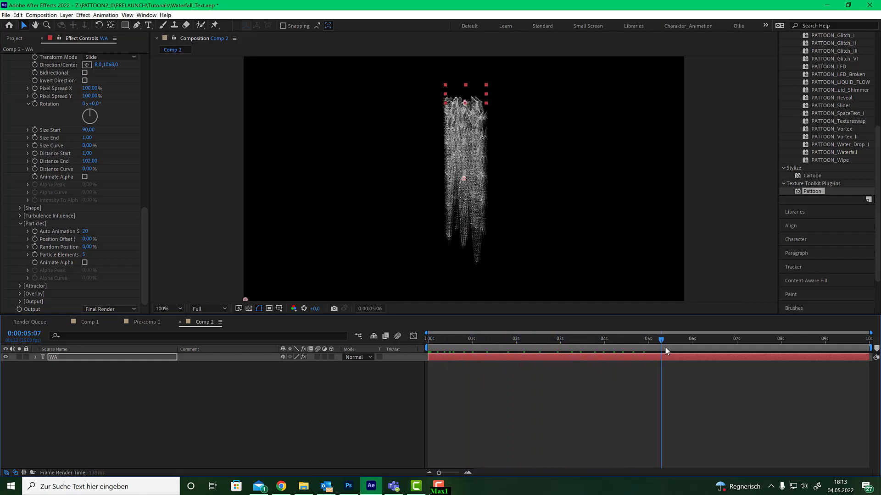
- Scrub from the start through about 20 frames, three and four seconds, then back
click(429, 339)
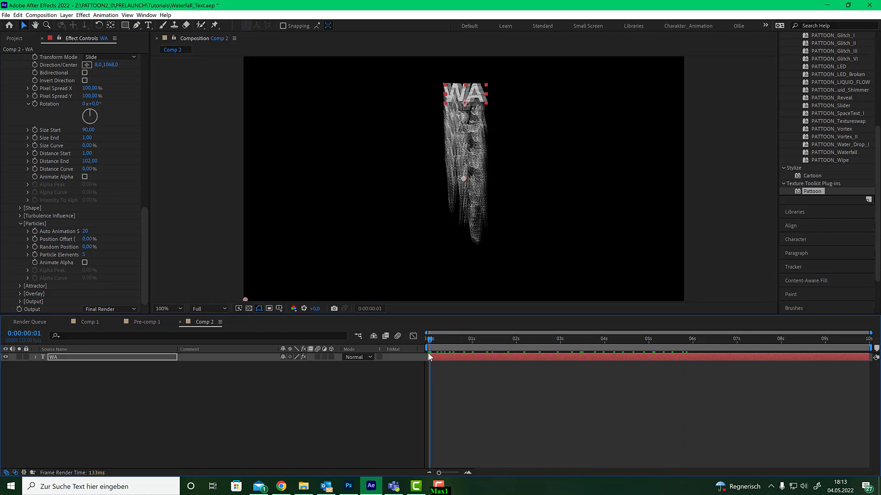
click(464, 339)
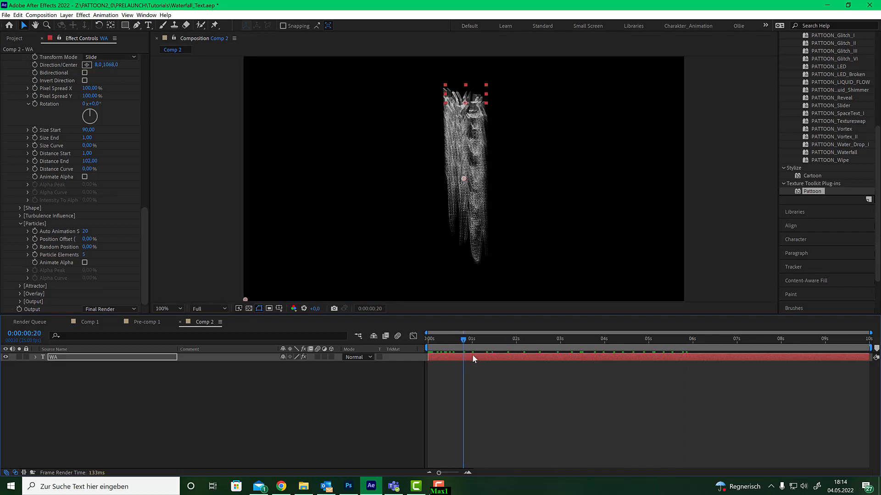
click(560, 339)
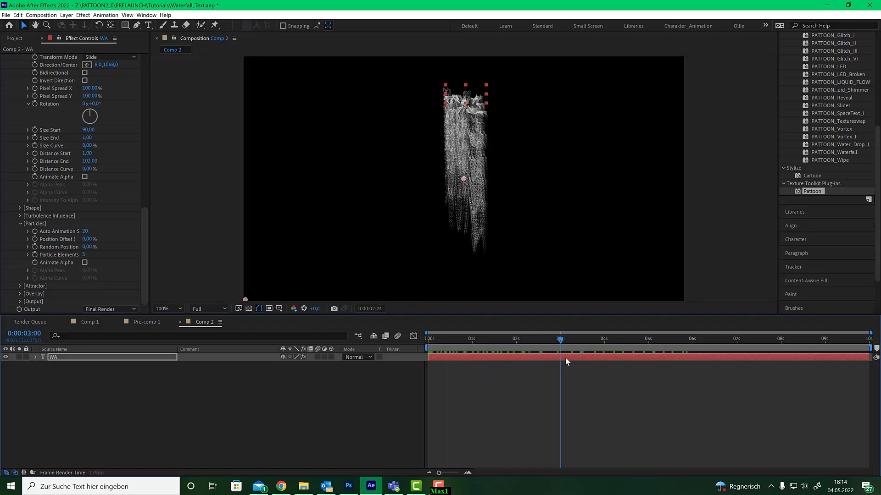
click(662, 338)
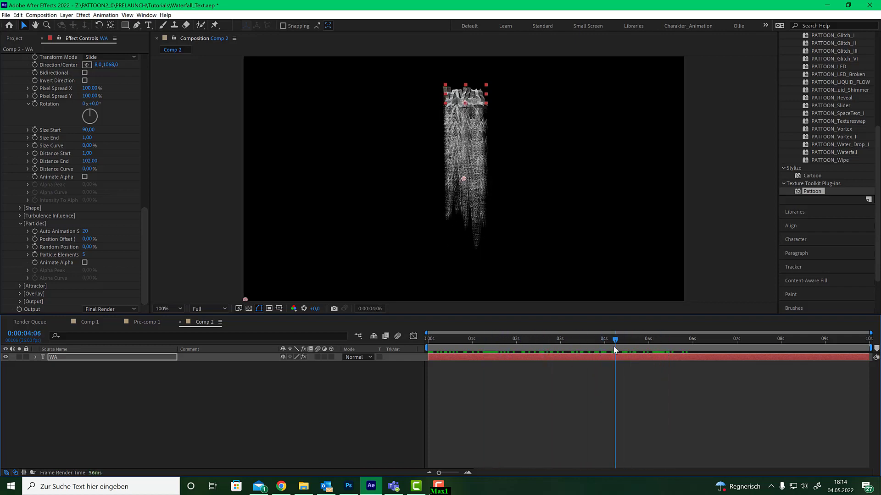
mouse_move(454, 143)
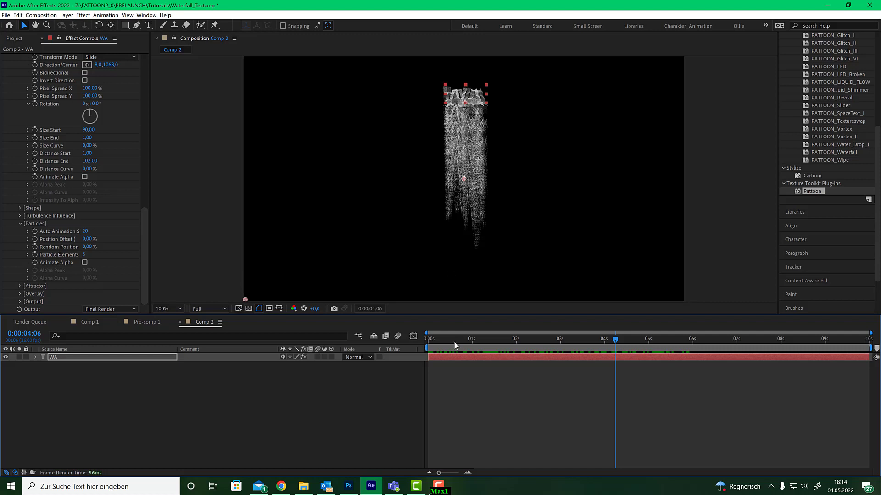
click(429, 338)
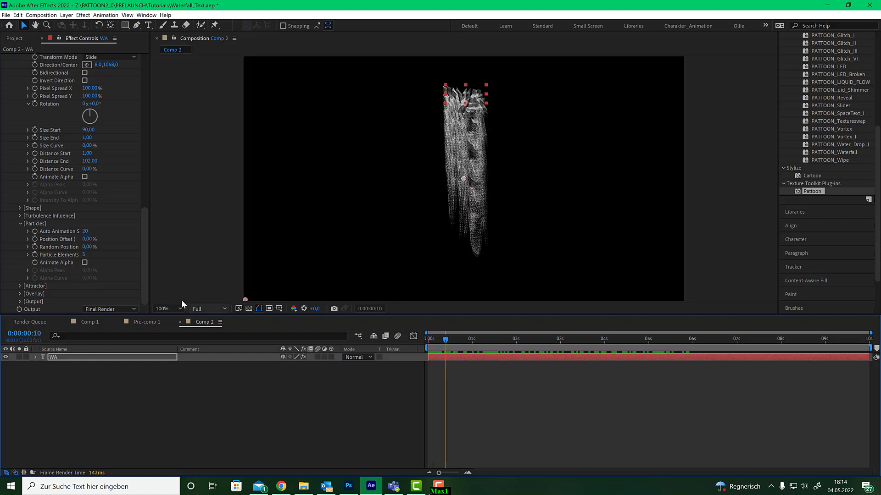
- Enable Animate Alpha with a 50% peak and check the fade near four, 2.5 and two seconds
click(85, 262)
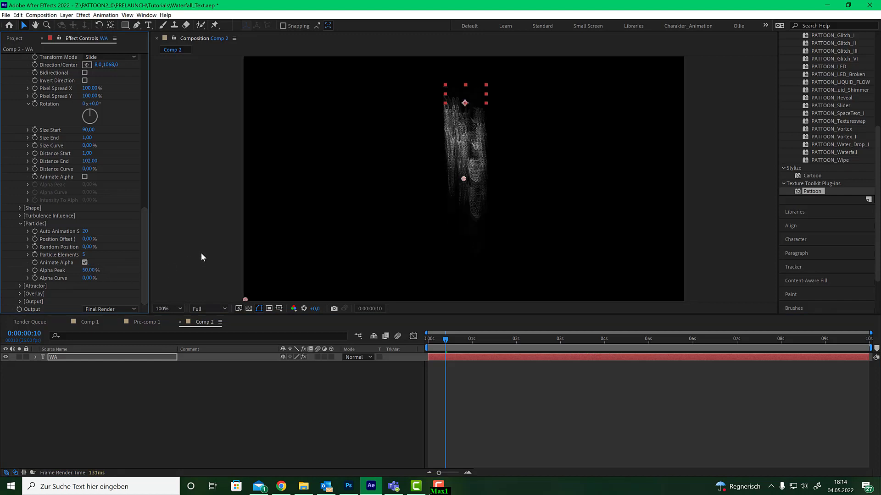
mouse_move(146, 260)
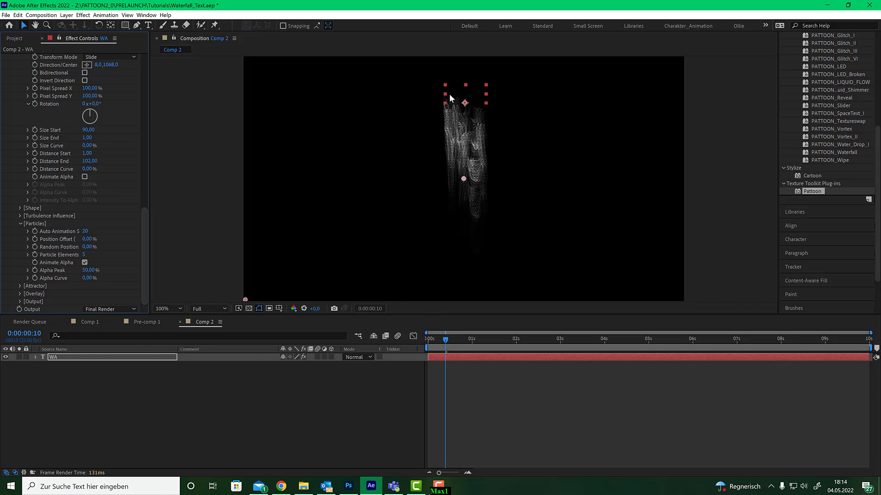
mouse_move(465, 145)
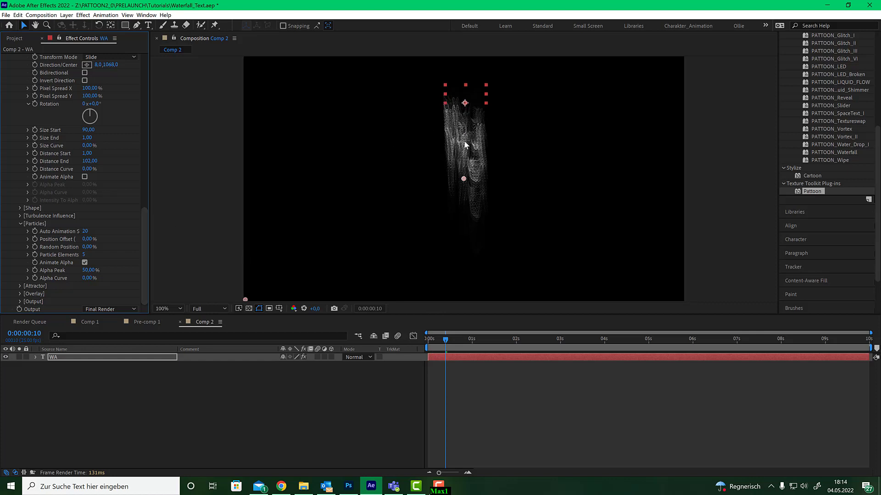
mouse_move(471, 171)
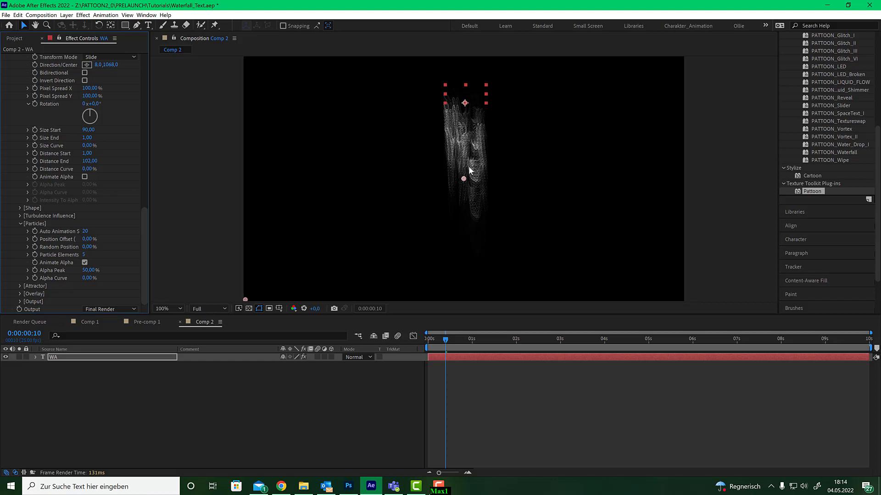
mouse_move(475, 227)
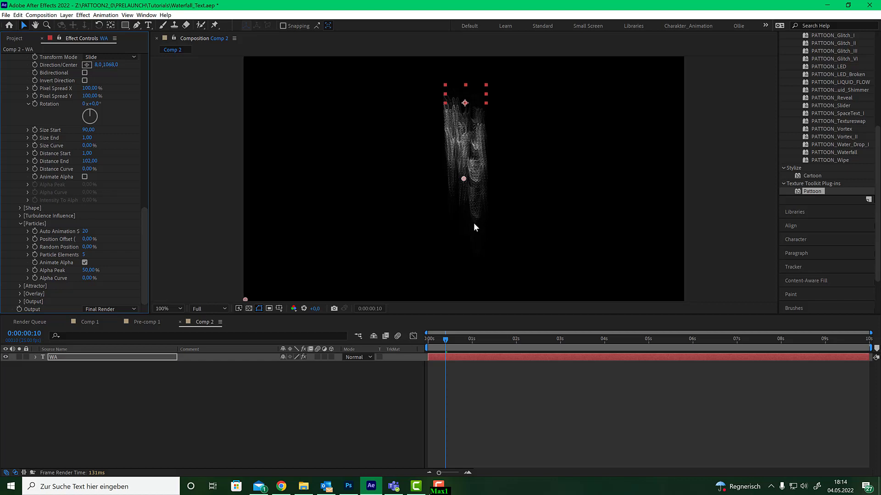
mouse_move(470, 275)
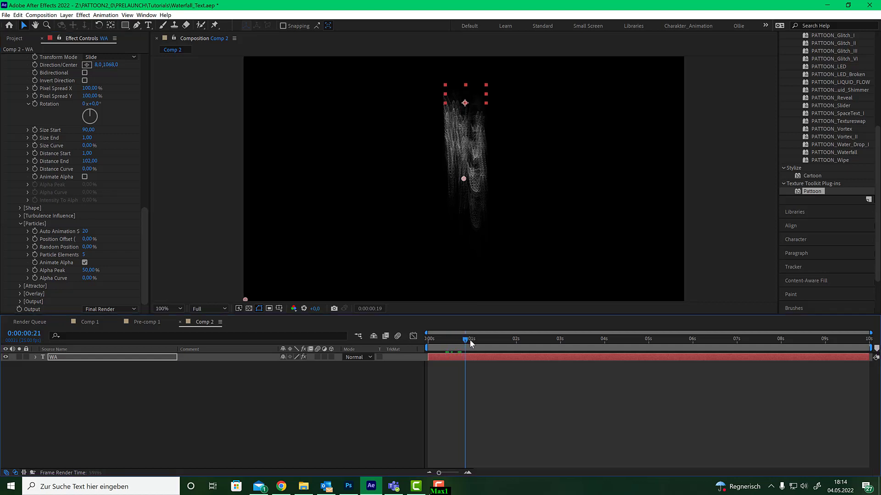
click(598, 339)
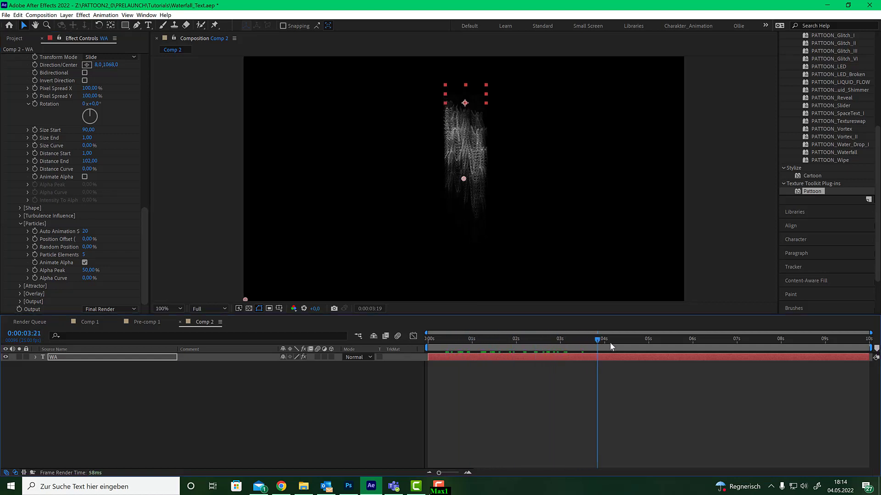
click(555, 339)
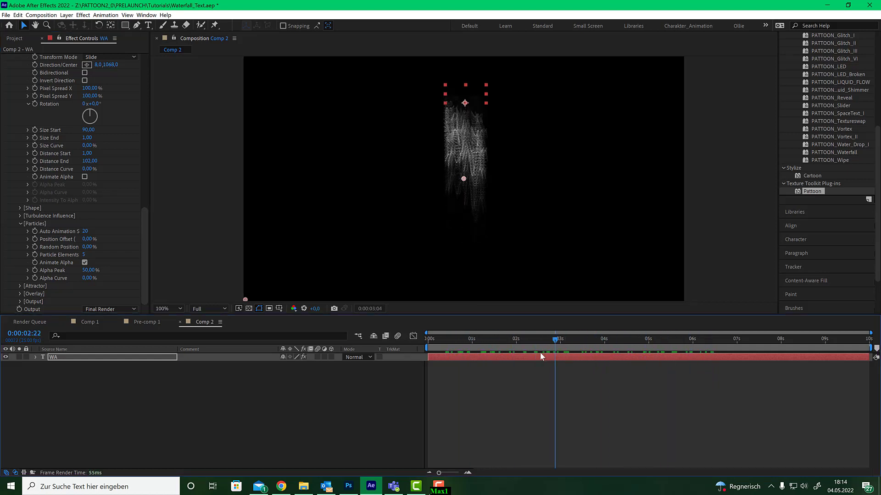
click(515, 339)
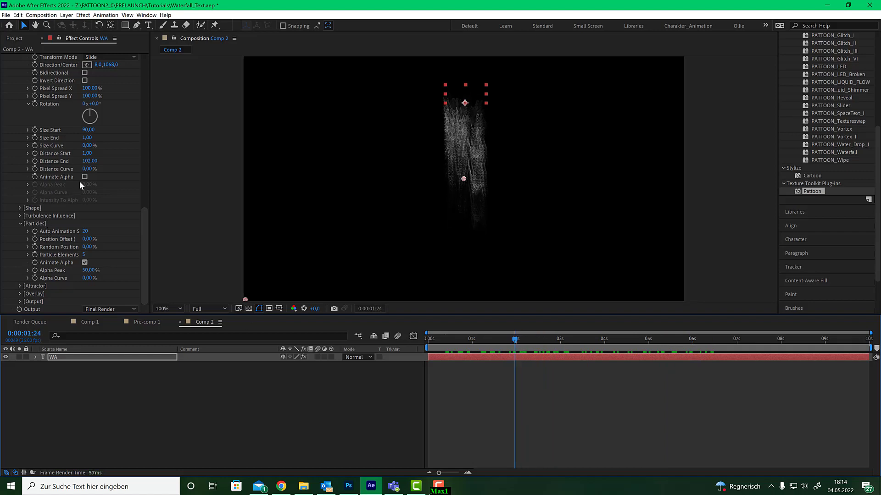
- Raise Pattoon's Distance End from 102 to 180 so the streaks reach the bottom
drag(89, 162, 99, 161)
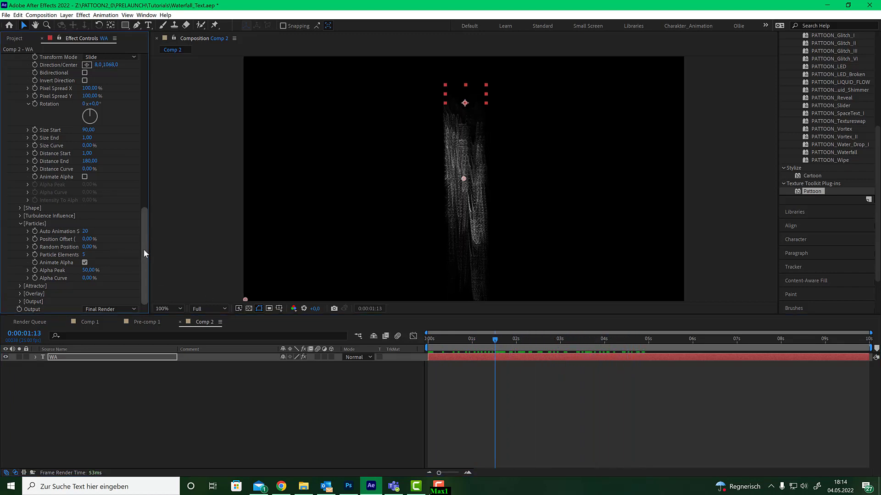
mouse_move(64, 106)
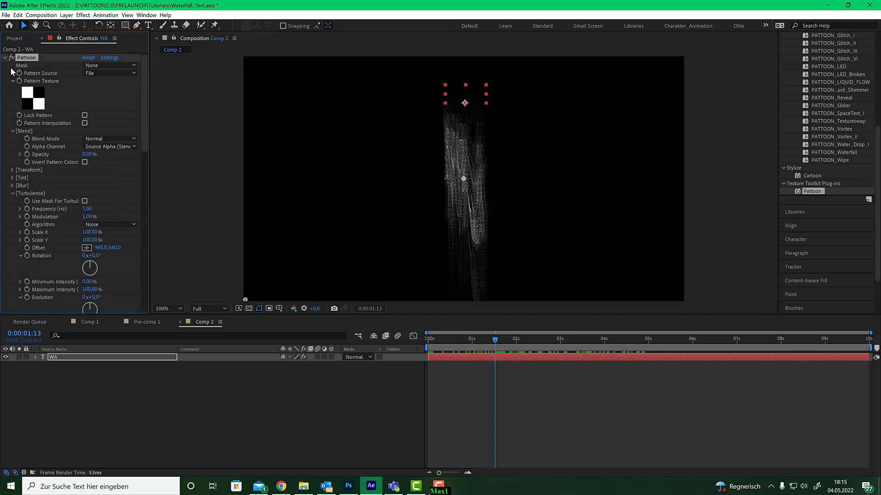
- Add a Directional Blur to the WA layer, try 90° then keep Direction vertical at 0°
click(4, 57)
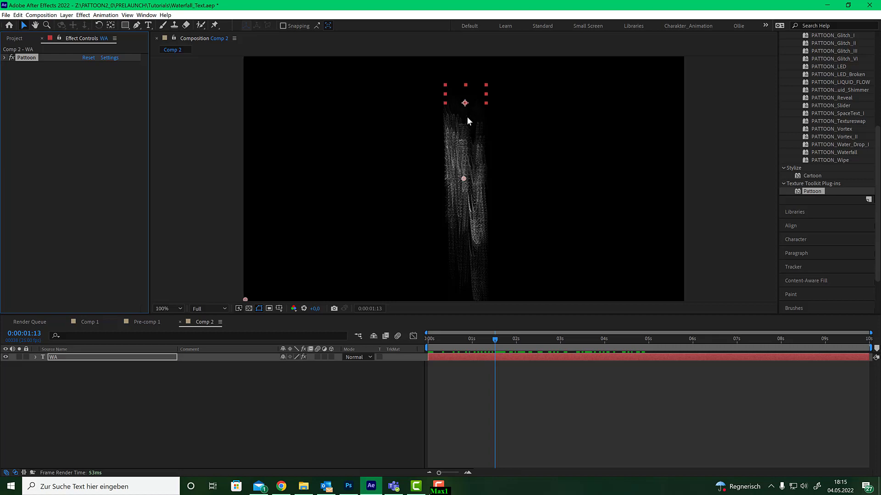
mouse_move(464, 284)
text(dir)
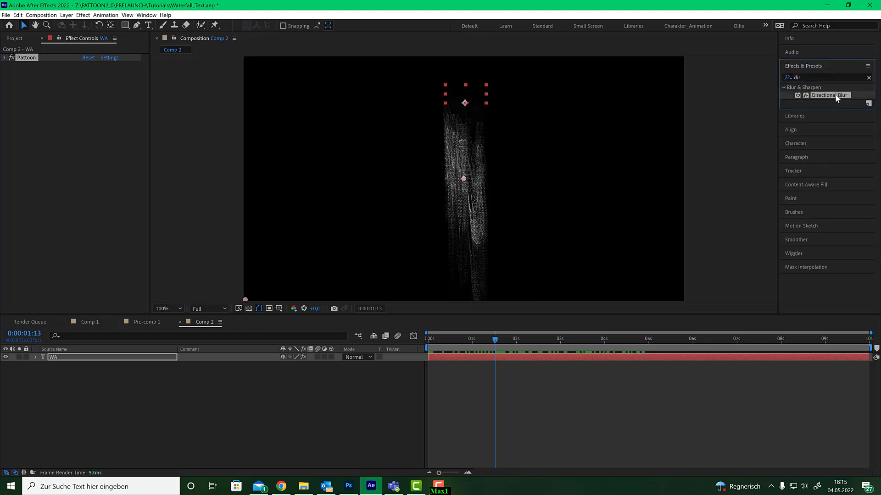
double_click(831, 95)
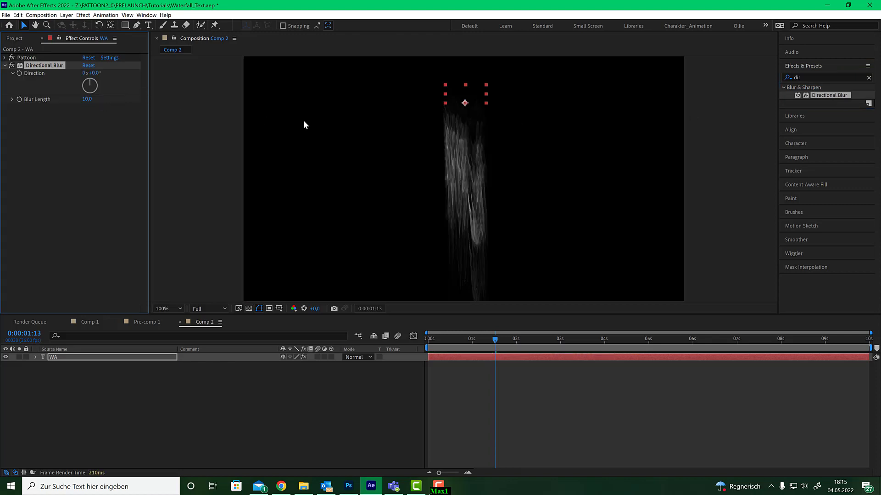
click(470, 338)
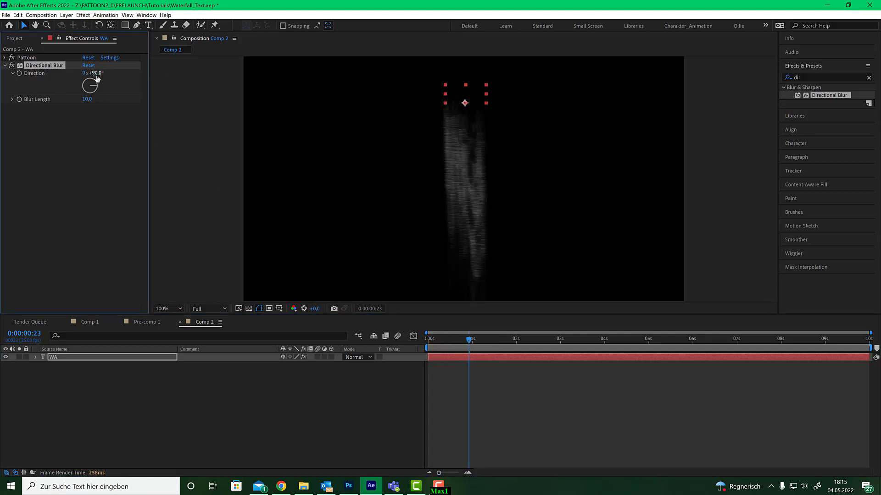
drag(94, 86, 89, 81)
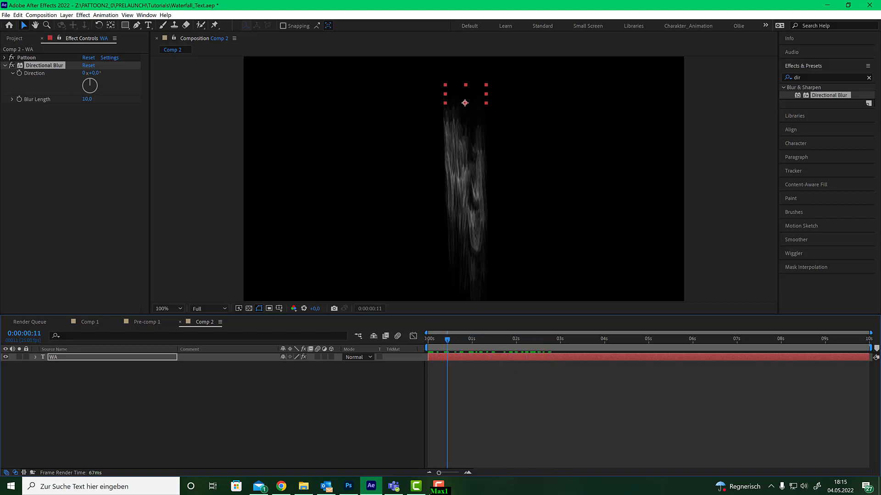
click(6, 57)
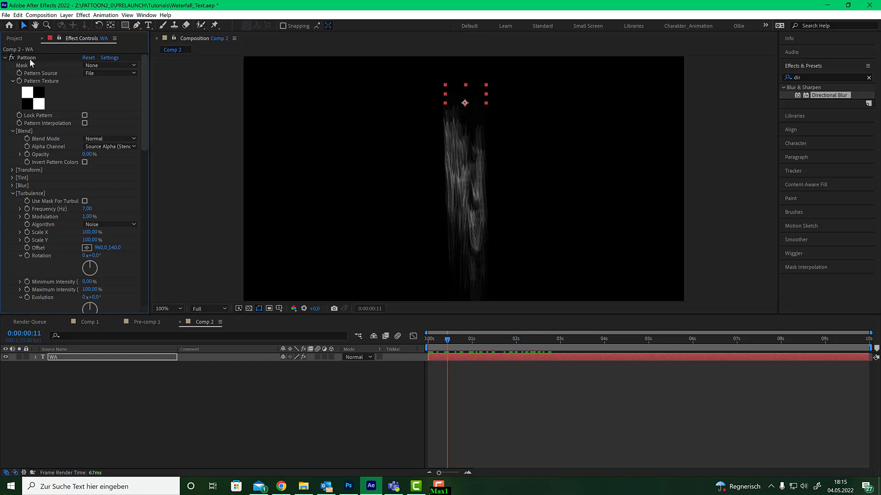
- Set Pattoon's Output Combination Mode to Screen so the waterfall blends brighter
scroll(down, 3)
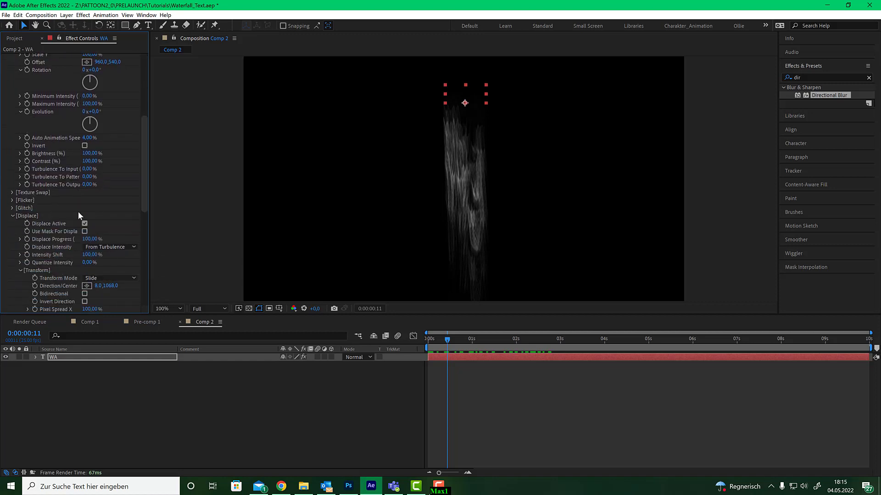
scroll(down, 3)
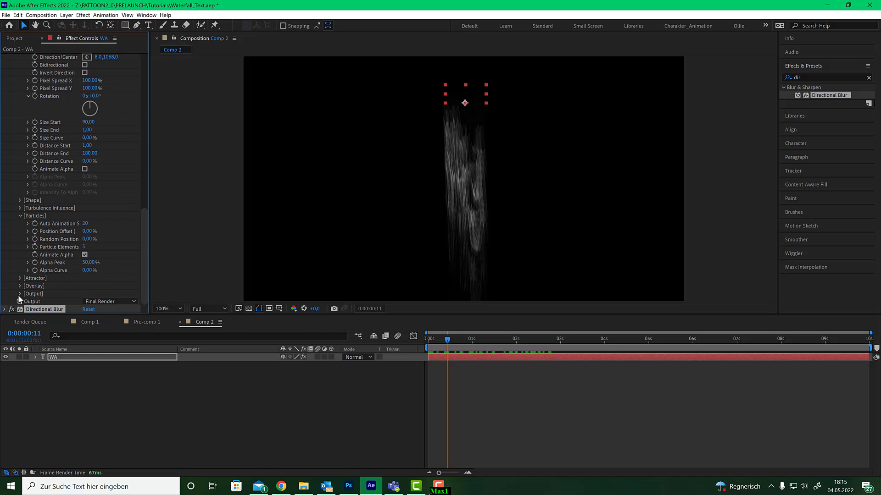
click(20, 278)
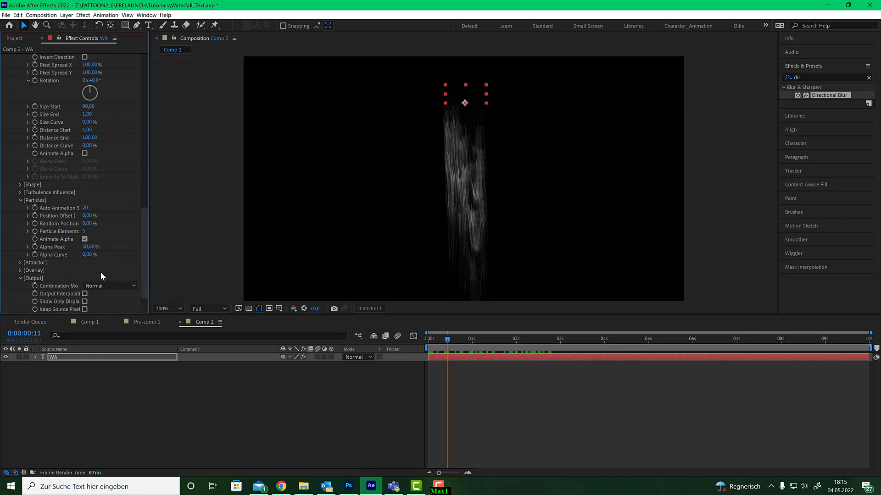
click(109, 302)
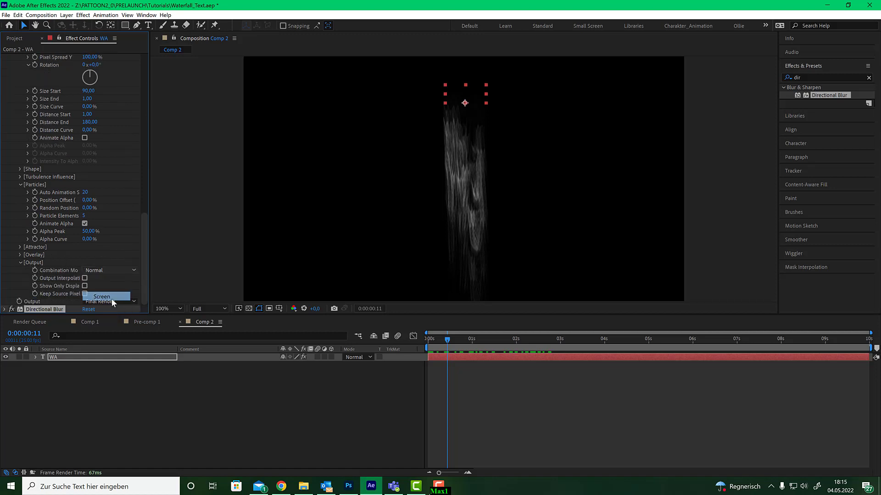
click(102, 296)
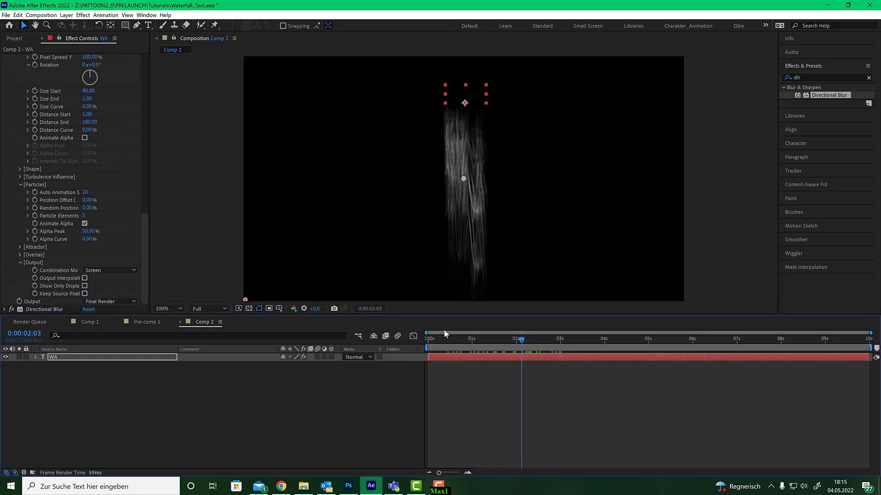
- Set Pattoon Turbulence Frequency to 10, scrub the timeline to check, and raise the pattern opacity
scroll(down, 3)
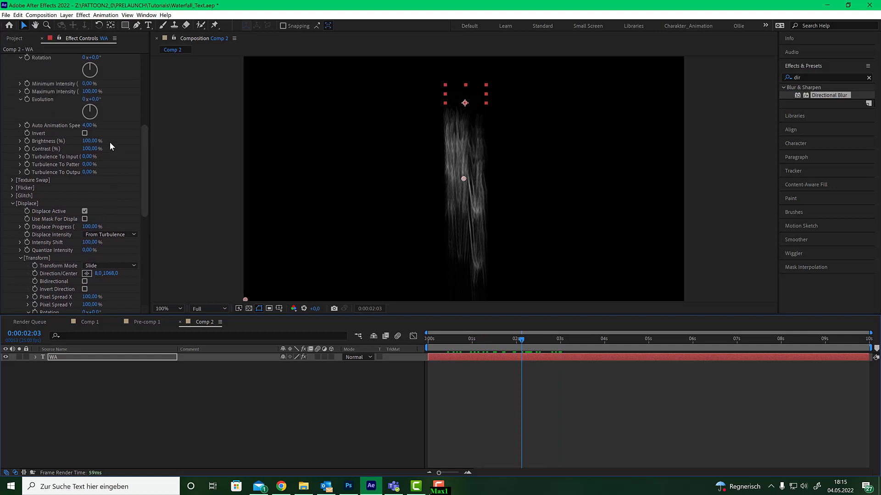
scroll(up, 3)
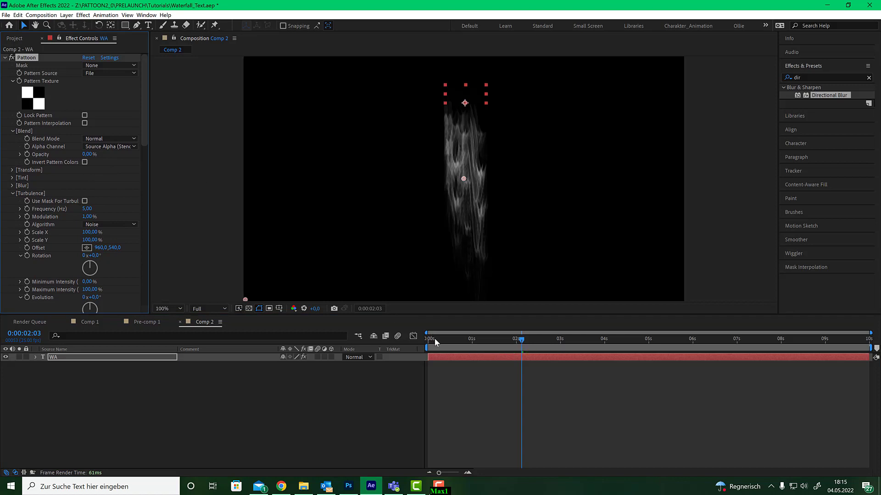
click(526, 338)
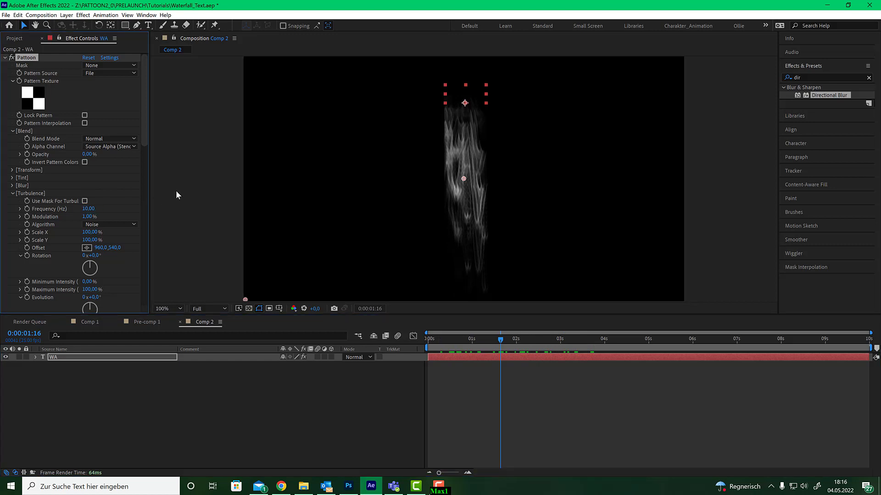
click(530, 339)
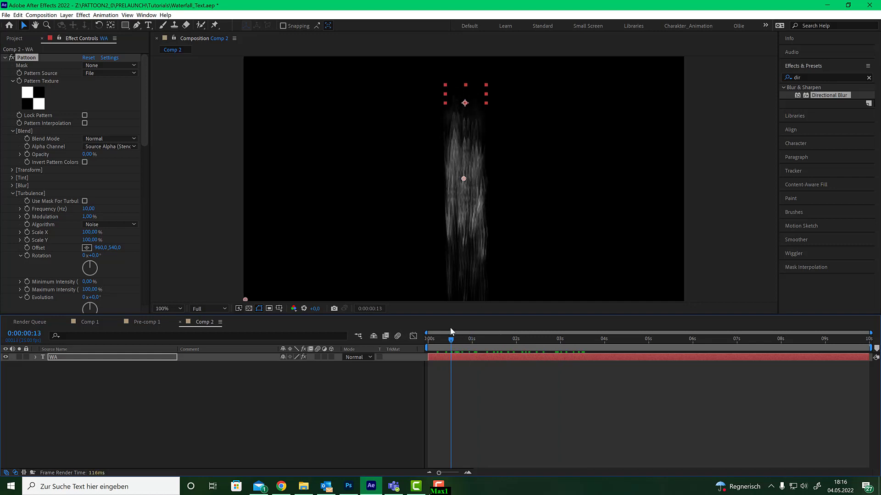
click(525, 339)
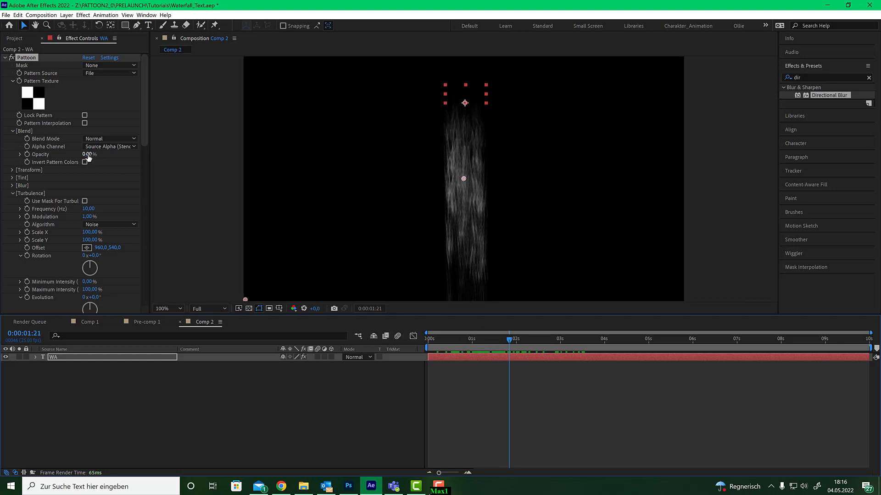
drag(90, 154, 119, 154)
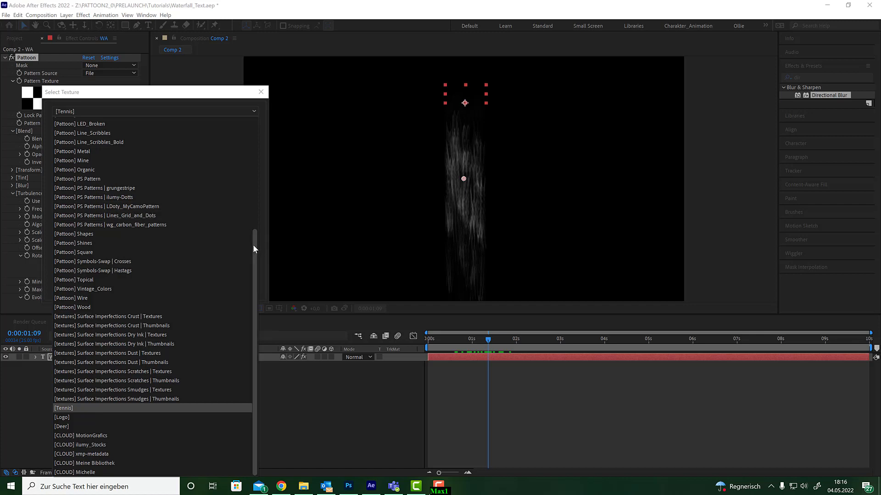
- Swap the checkerboard pattern texture for one from the [Pattoon] Grunge collection
scroll(up, 3)
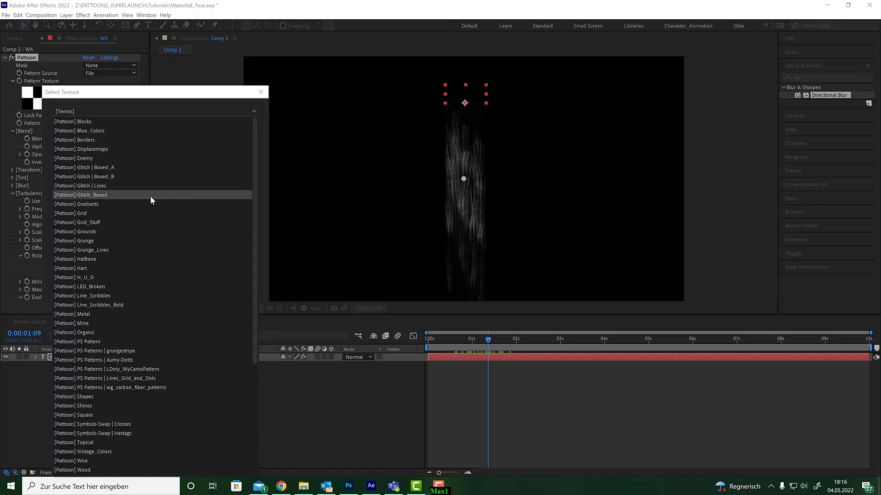
mouse_move(124, 242)
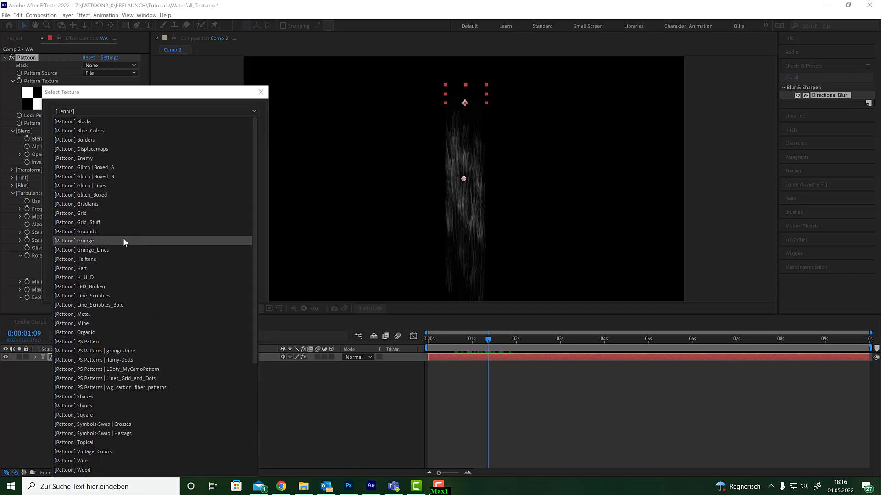
click(82, 241)
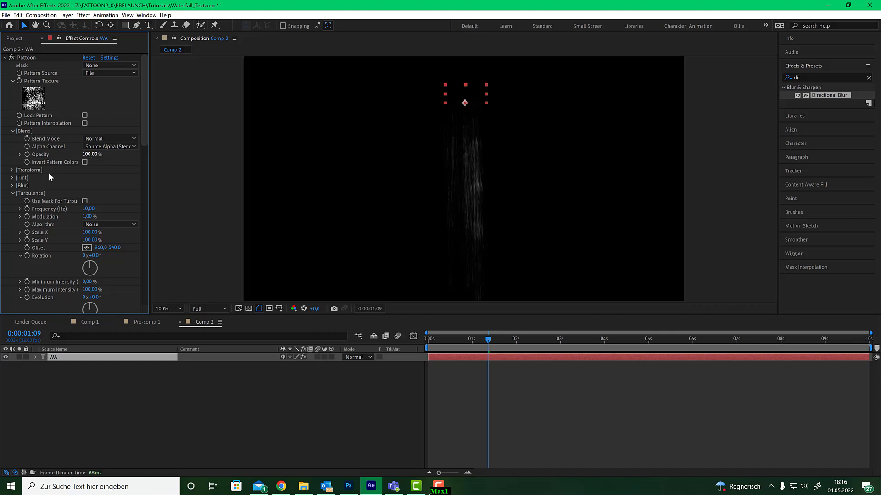
- Scale the Pattoon pattern texture down to 54% under Transform
click(13, 170)
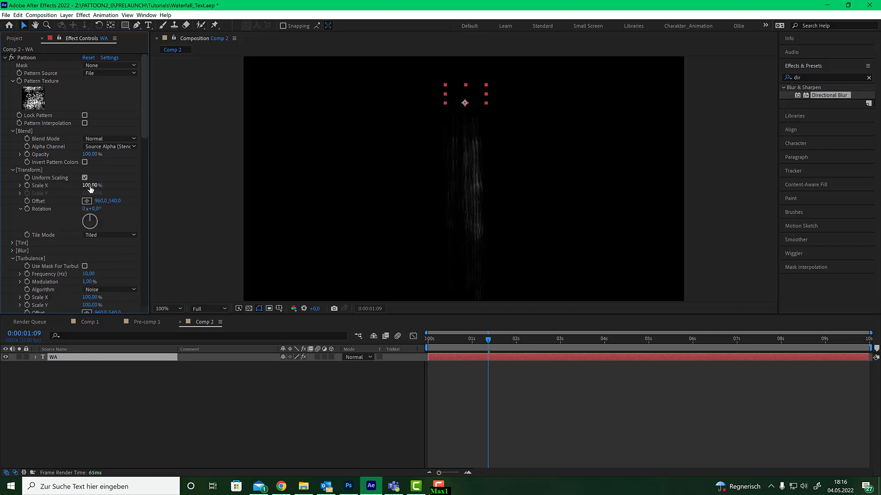
drag(91, 186, 67, 185)
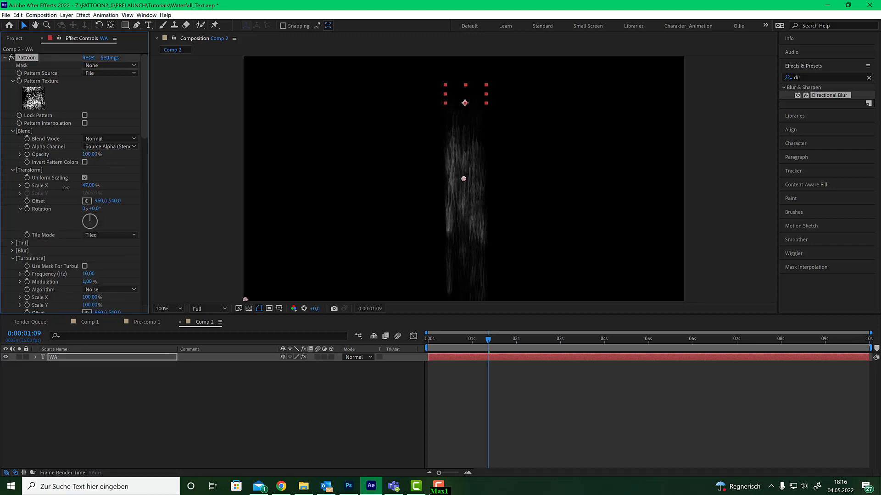
drag(92, 185, 99, 185)
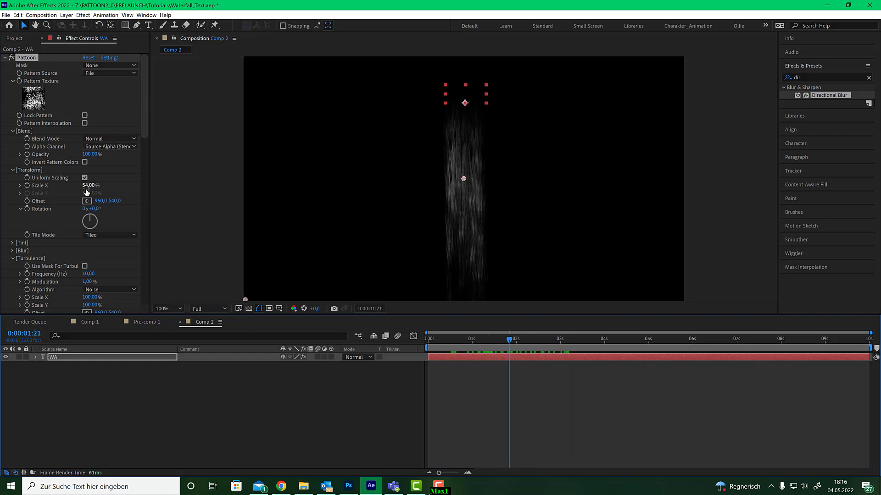
- Tint the pattern #0072FF blue at 19% tint opacity
click(12, 242)
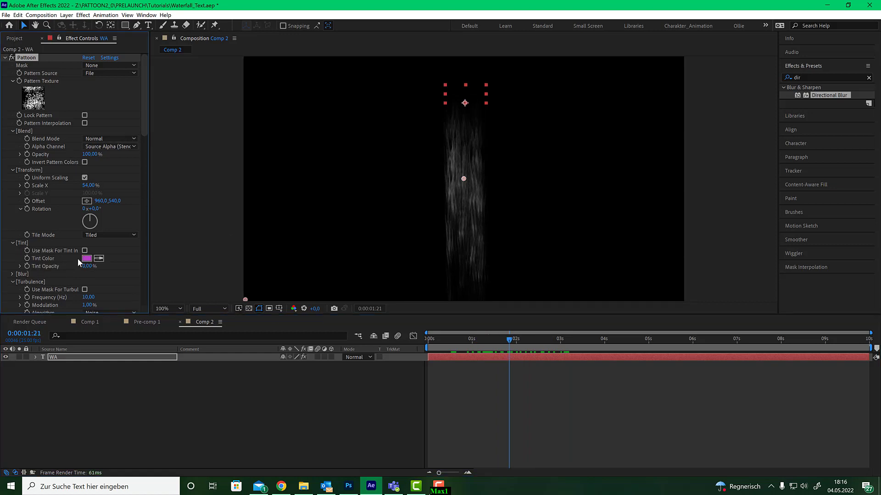
click(87, 258)
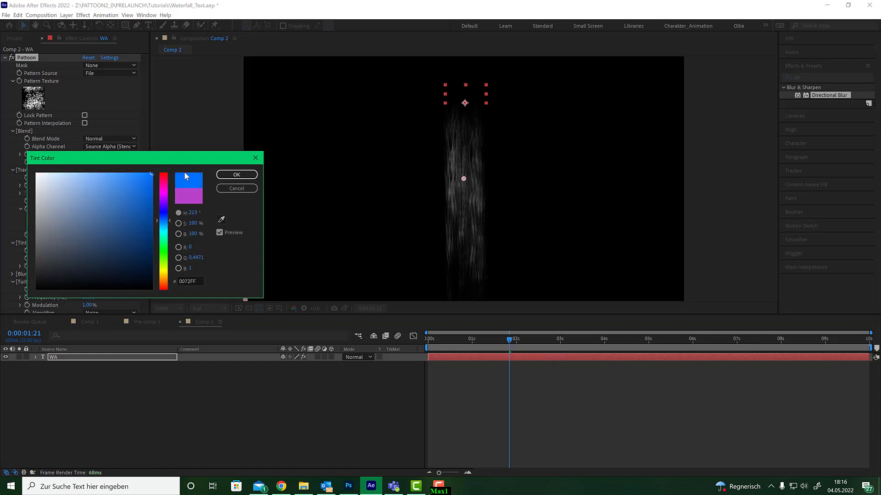
click(236, 174)
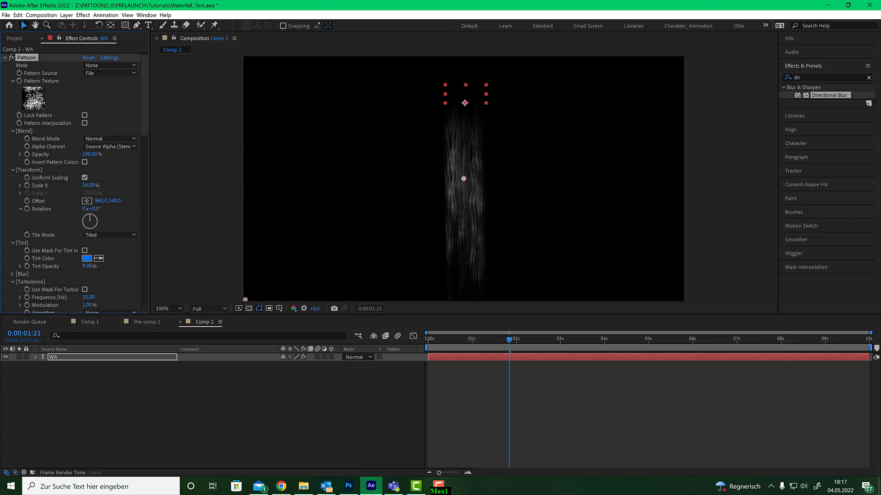
click(82, 266)
text(19)
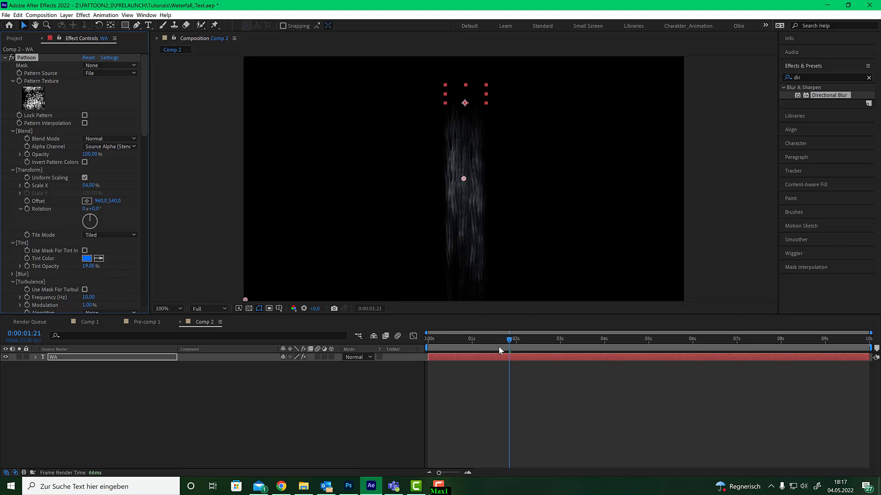
- Duplicate the WA layer as WA 2 and set its Pattoon Turbulence Frequency to 5
click(537, 338)
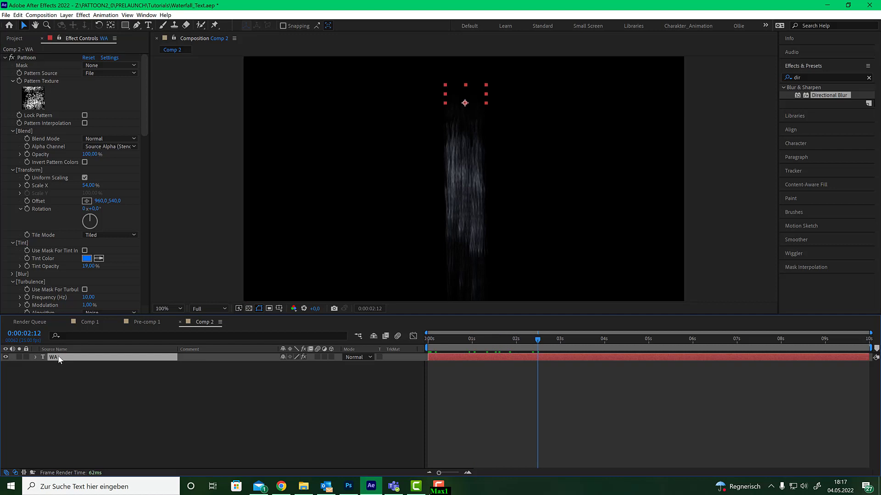
mouse_move(56, 362)
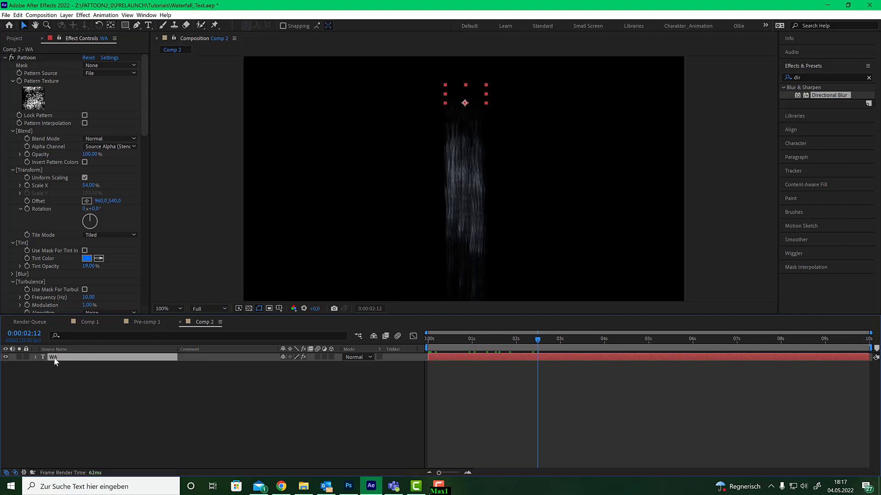
key(ctrl+d)
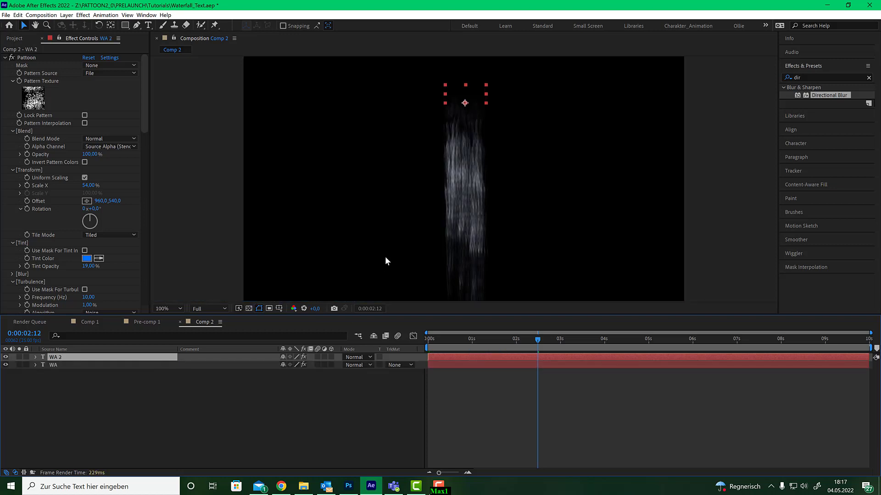
mouse_move(430, 175)
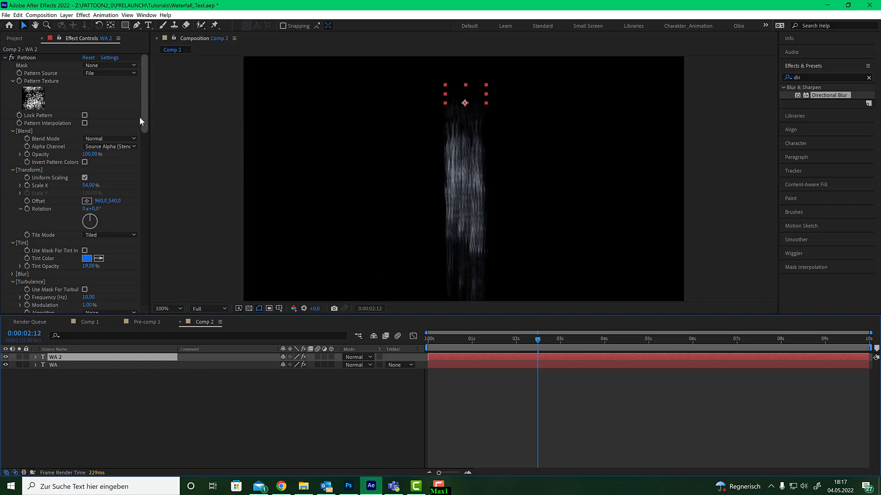
mouse_move(137, 95)
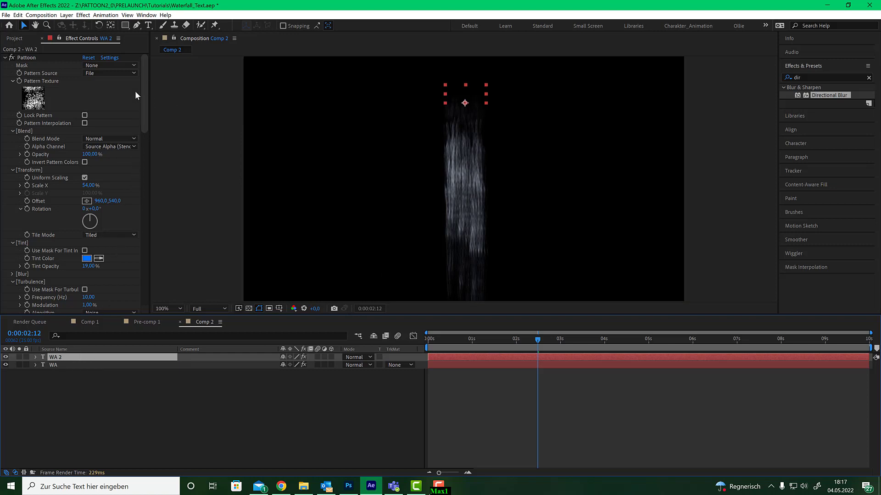
scroll(down, 3)
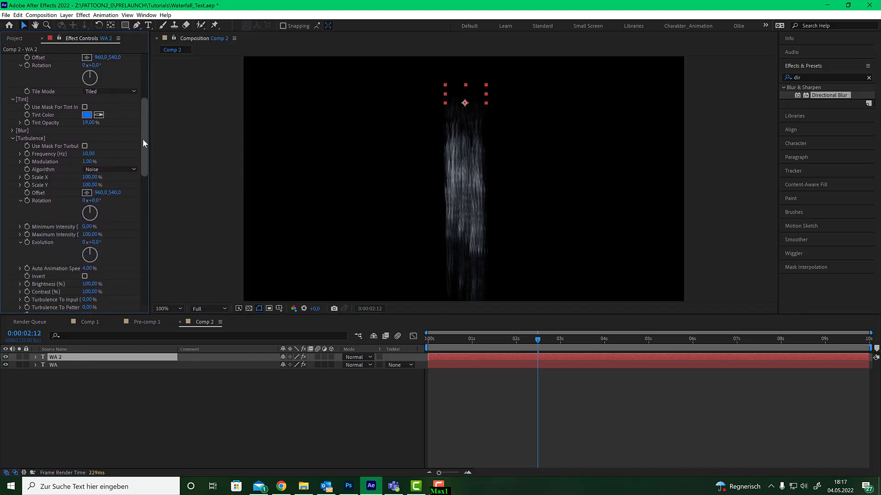
scroll(down, 3)
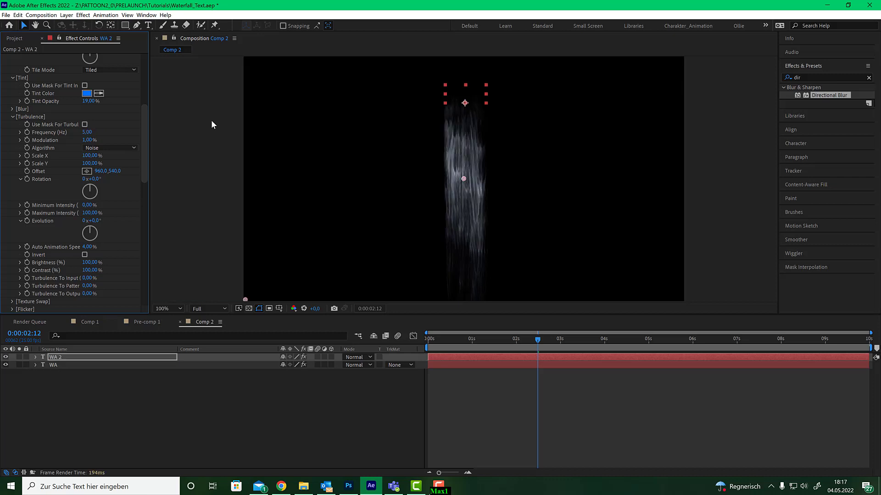
- Play back the waterfall to about four seconds to check the flow, then stop
click(431, 339)
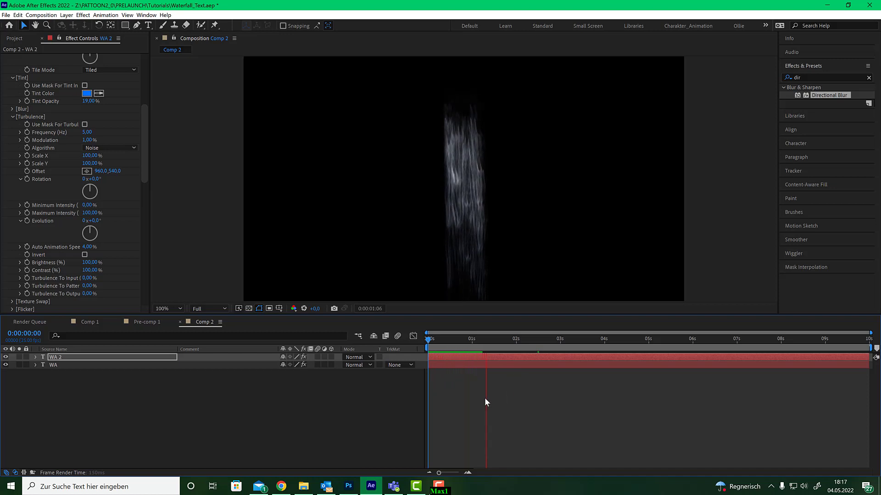
click(521, 338)
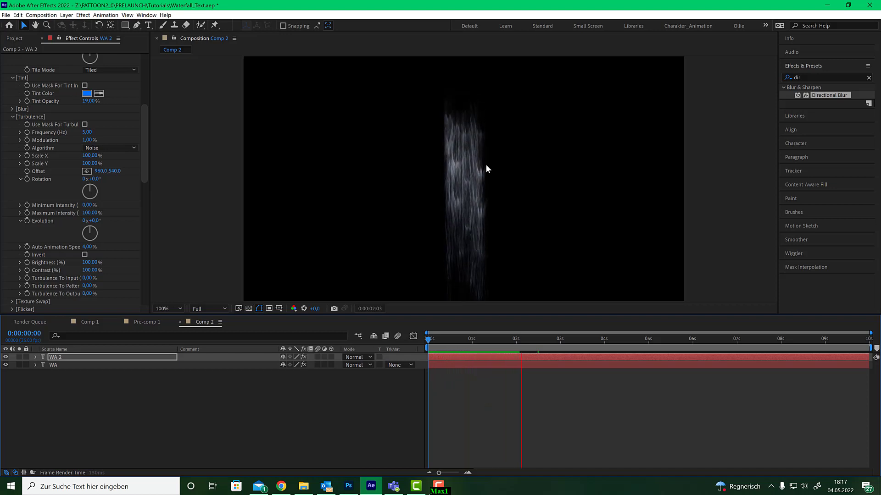
click(539, 338)
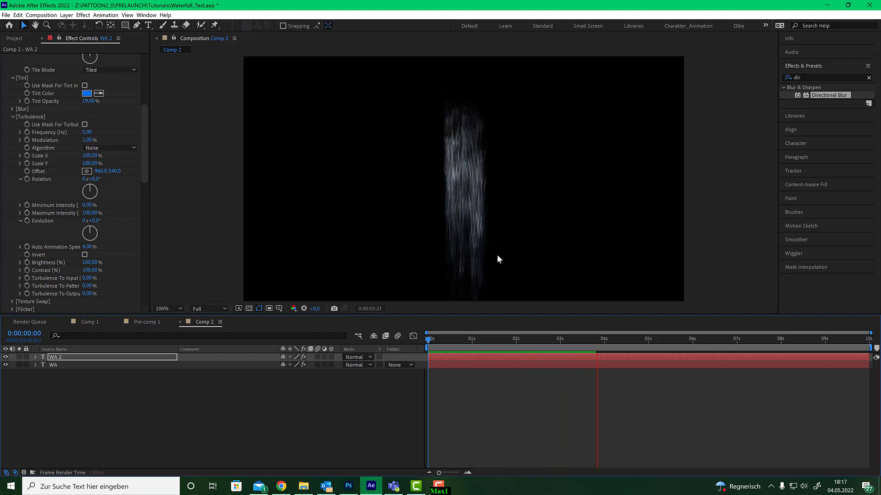
click(613, 339)
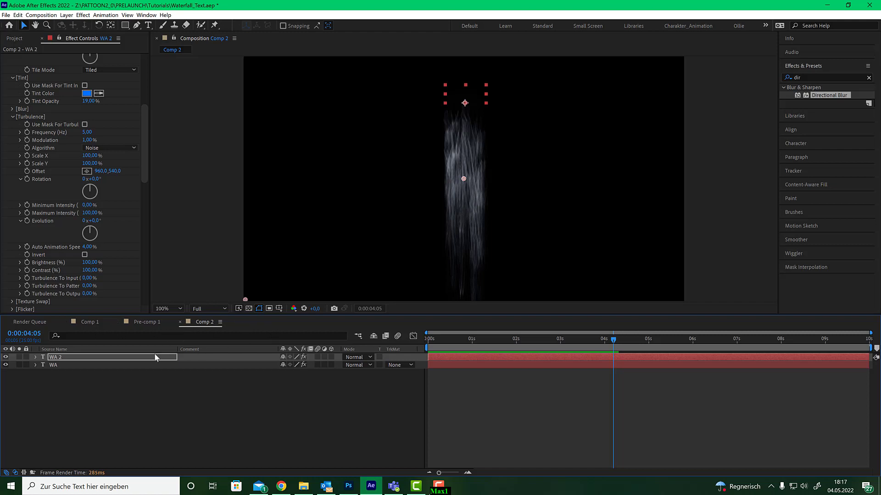
- Pre-compose both WA text layers into Pre-comp 2 inside Comp 2
click(54, 365)
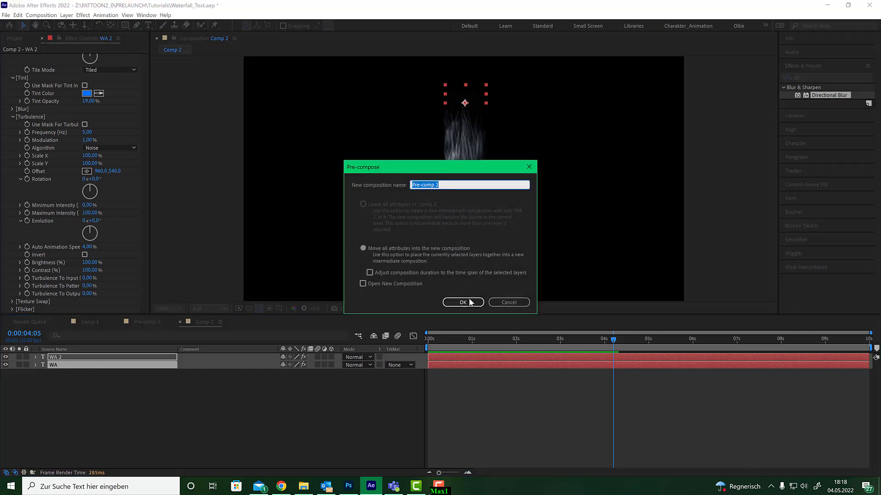
click(462, 302)
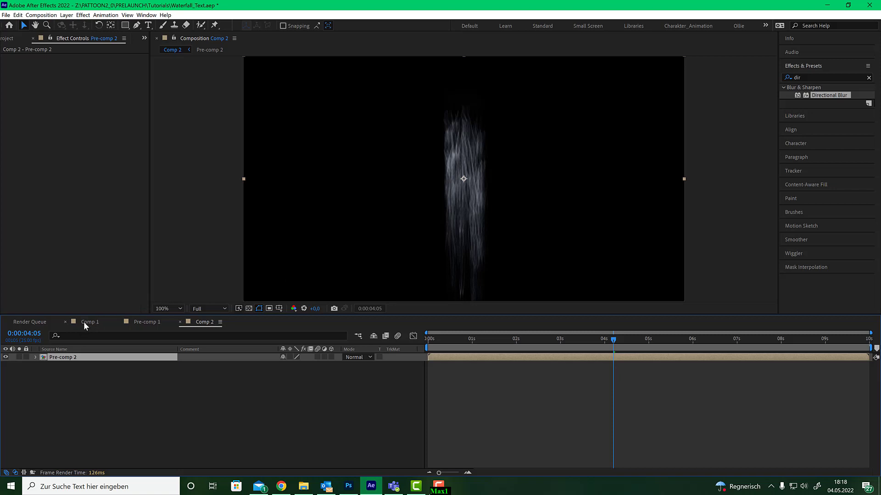
- Place the waterfall photo under Pre-comp 2 and mask it over the left falls with 10 px feather
click(13, 39)
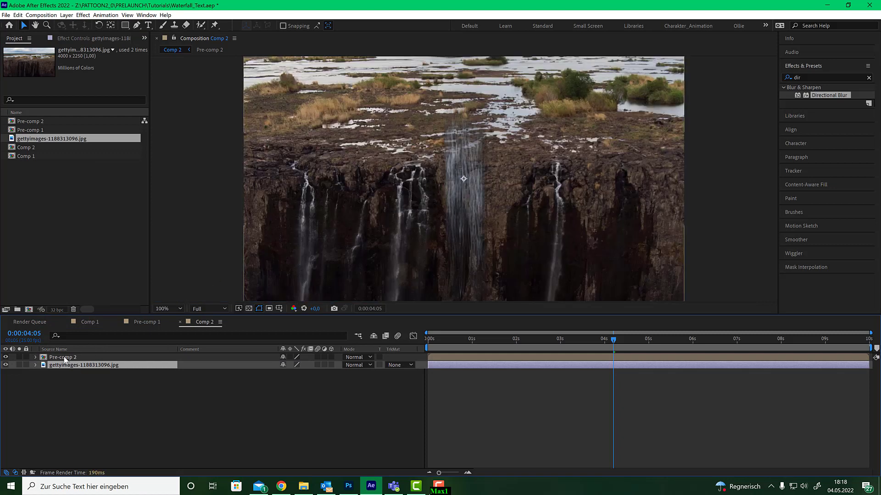
click(62, 356)
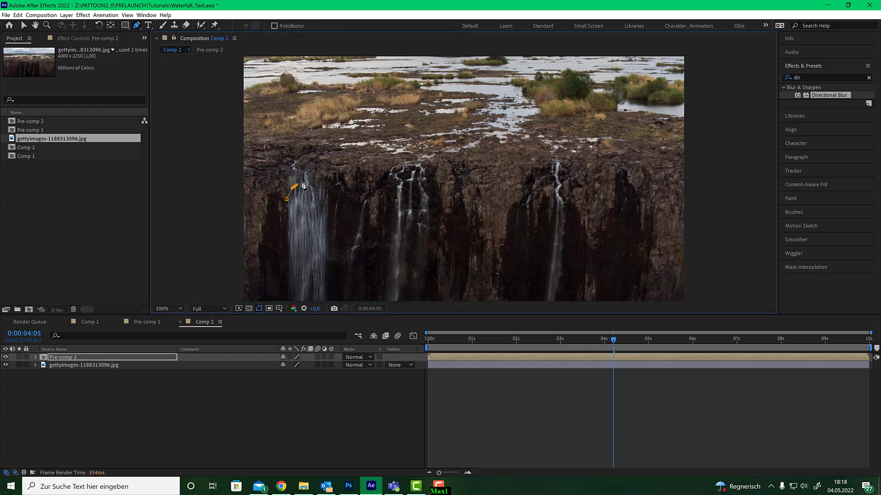
drag(290, 185, 309, 177)
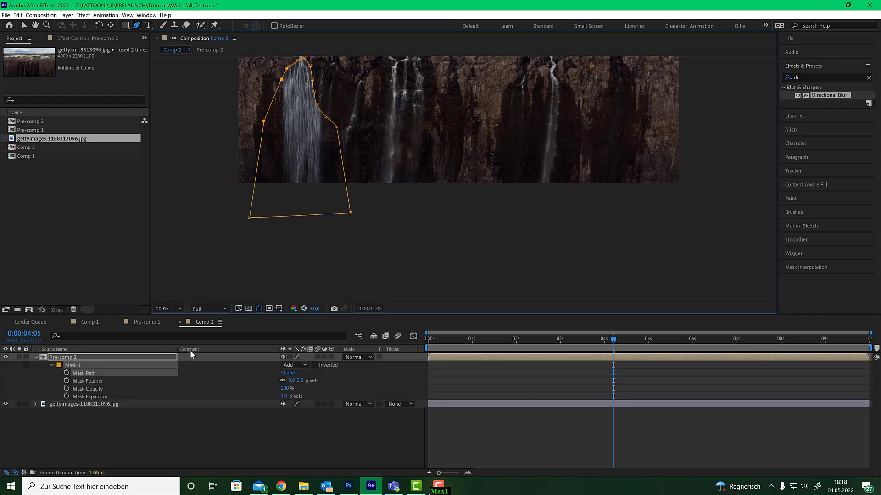
double_click(292, 379)
text(10)
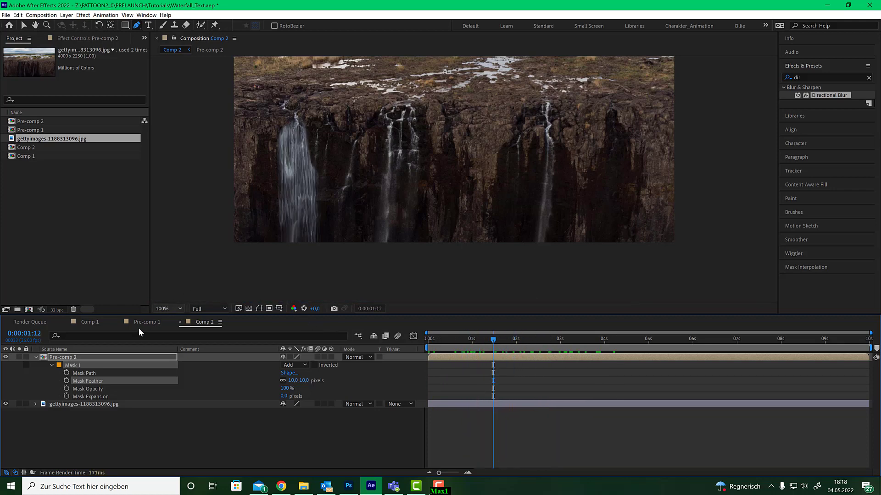
- Inside Pre-comp 1, remove WA 2 and retype the WA text as WATER
click(146, 321)
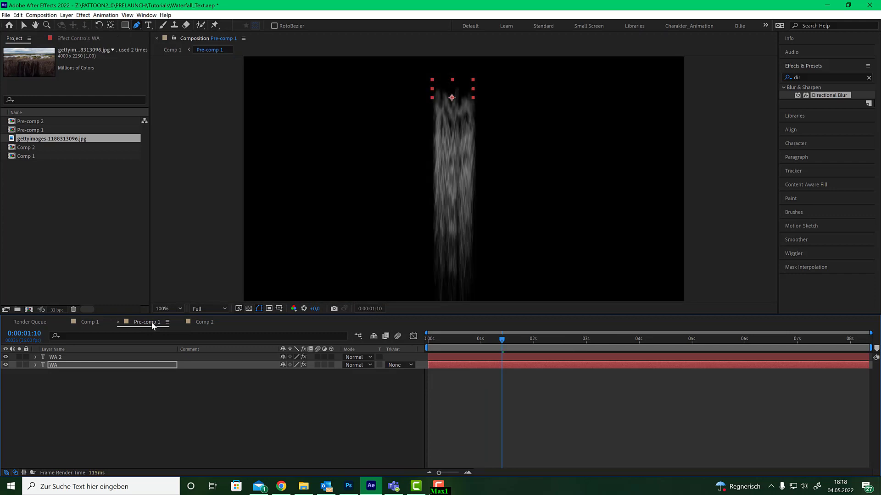
click(55, 357)
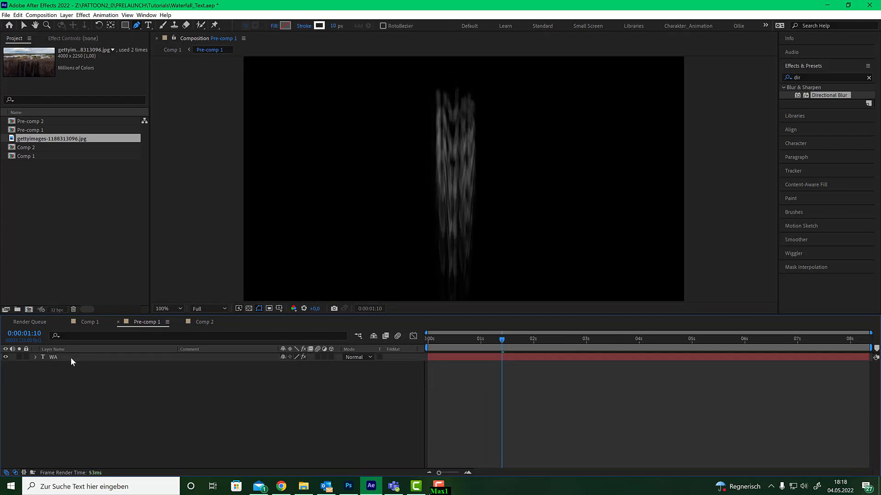
click(53, 357)
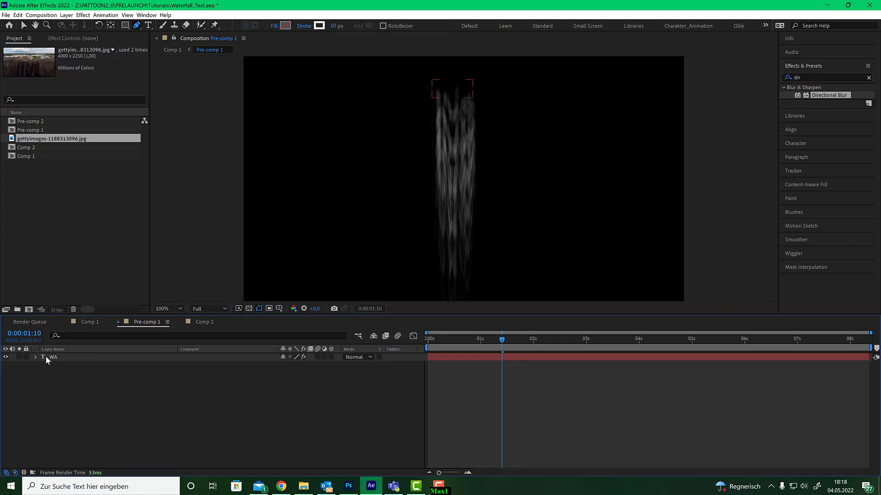
click(54, 357)
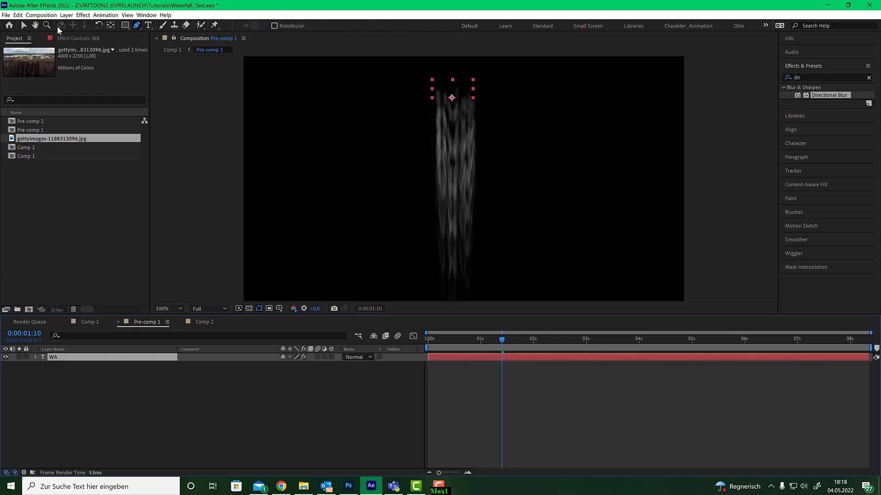
click(148, 26)
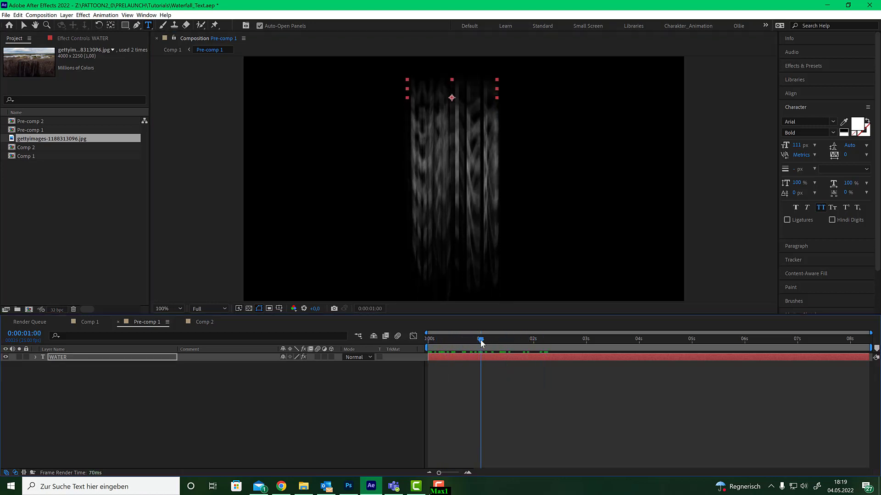
- At one second, duplicate the WATER layer as WATER 2
click(489, 338)
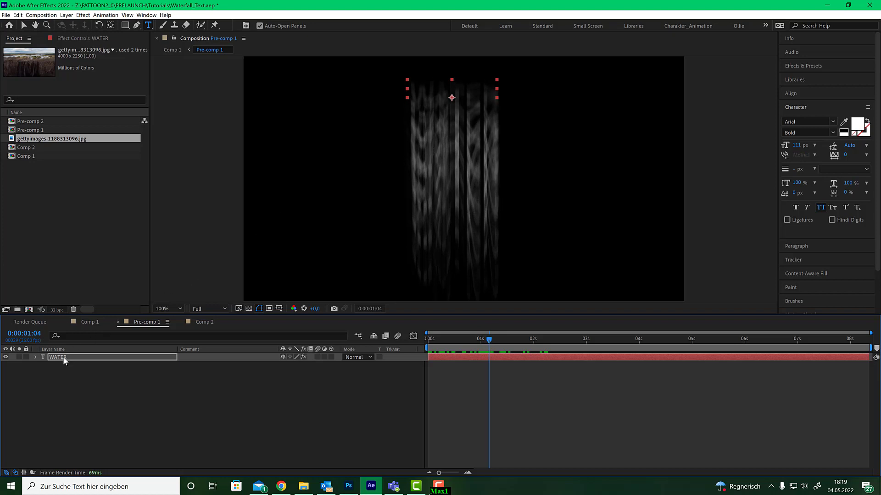
mouse_move(464, 341)
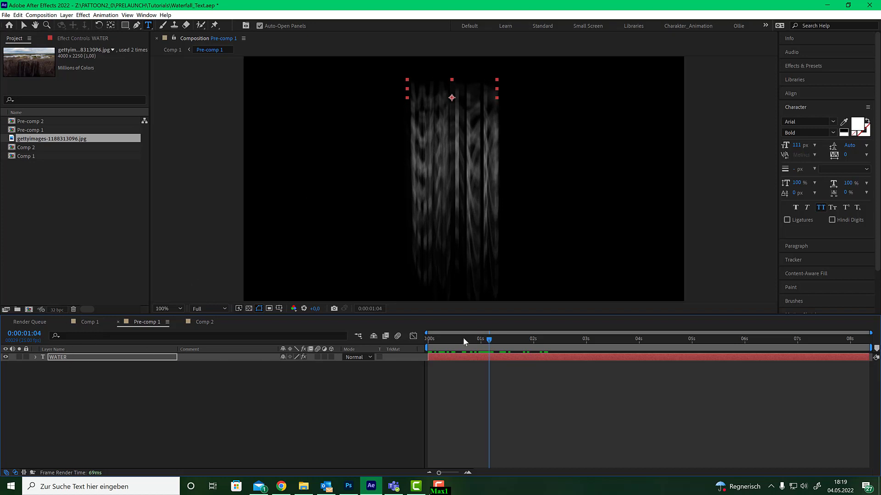
mouse_move(101, 213)
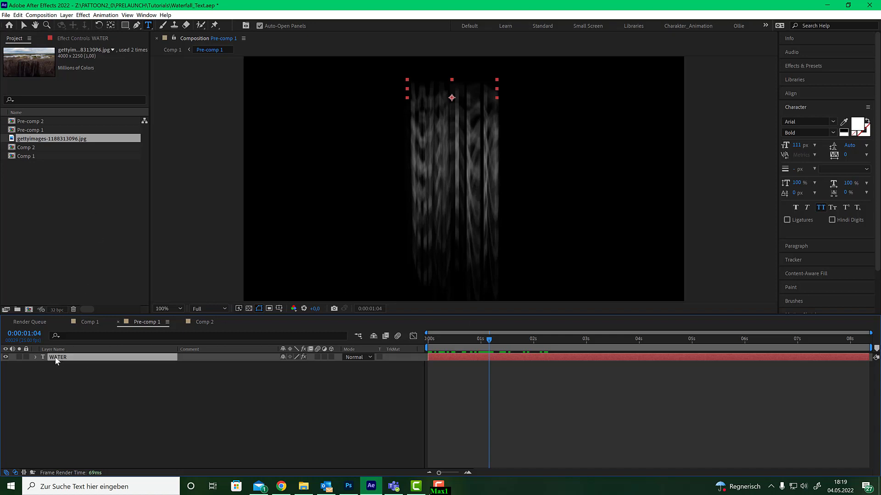
key(ctrl+d)
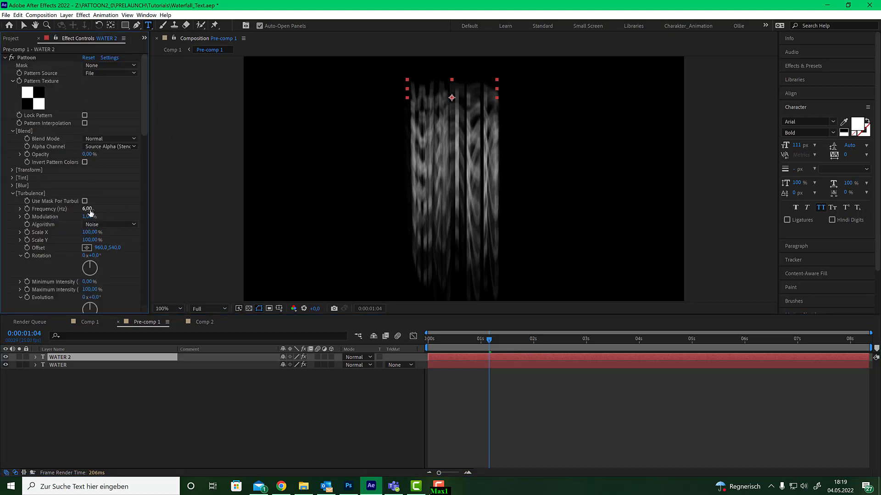
- Set WATER 2's Pattoon Turbulence Frequency to 10 and preview to around three seconds
double_click(87, 208)
text(10)
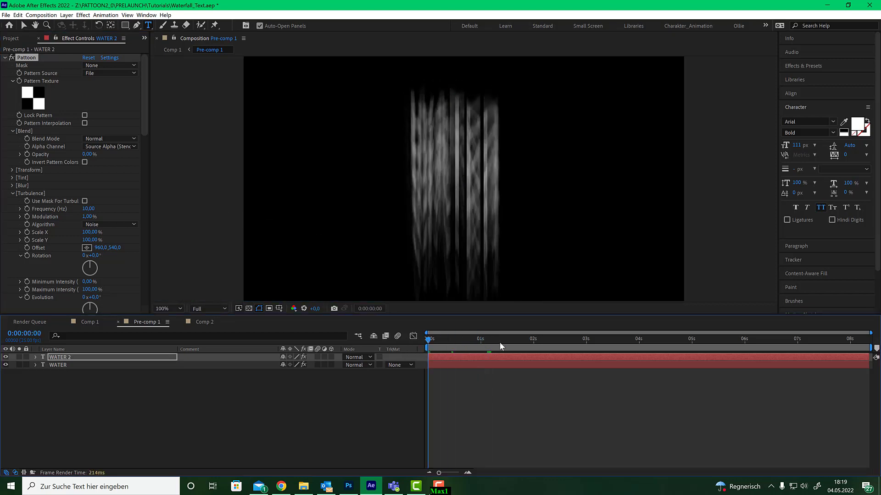
click(470, 339)
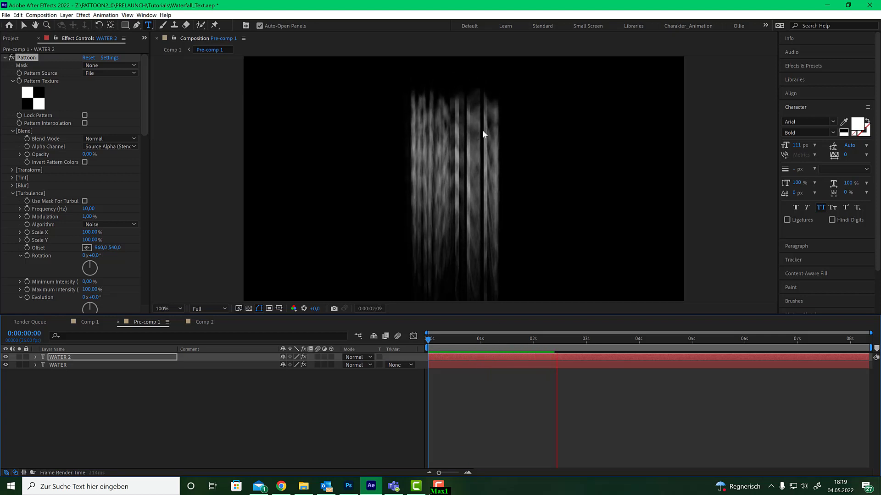
click(590, 338)
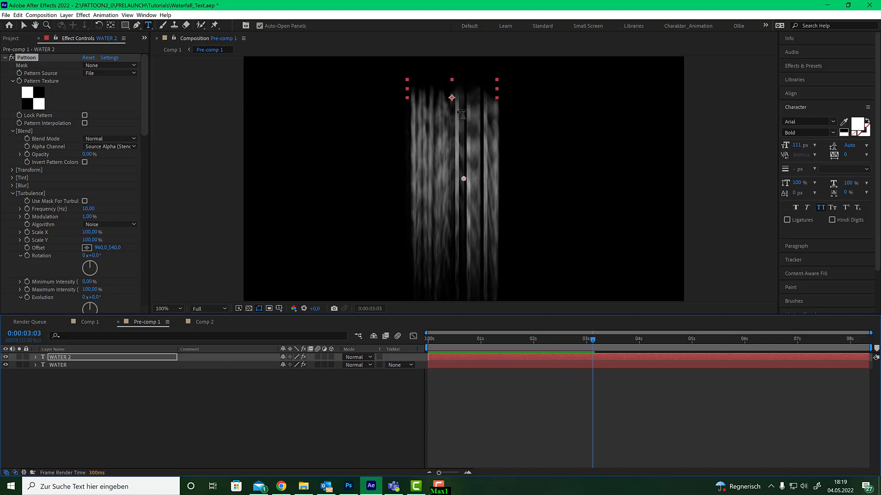
mouse_move(461, 156)
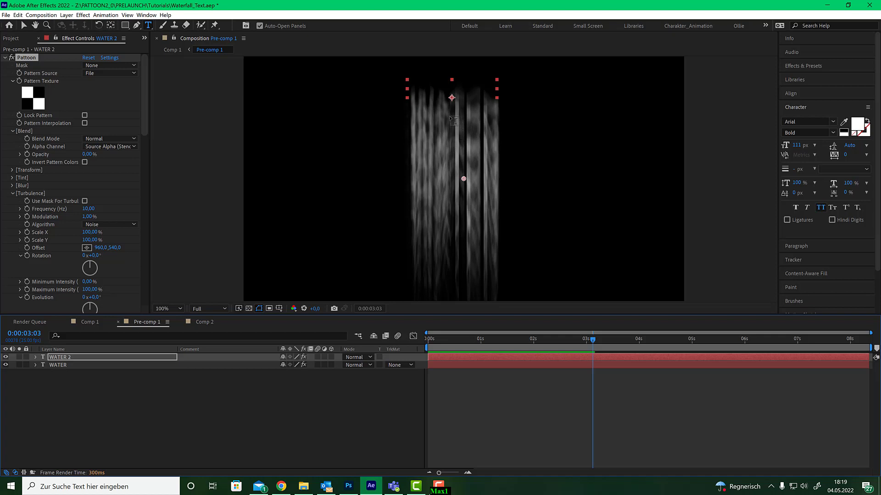
mouse_move(12, 66)
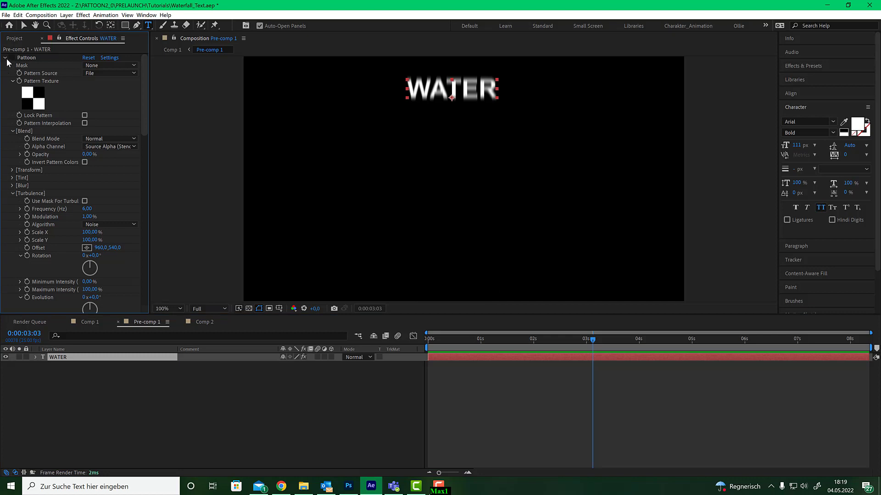
- Disable WATER's effects and start a Pen-tool mask along the bottom of the letters
click(4, 57)
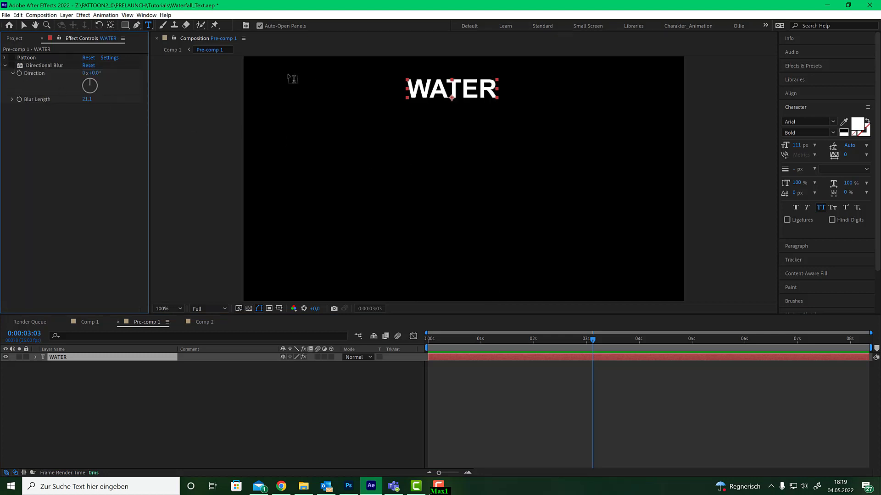
click(136, 26)
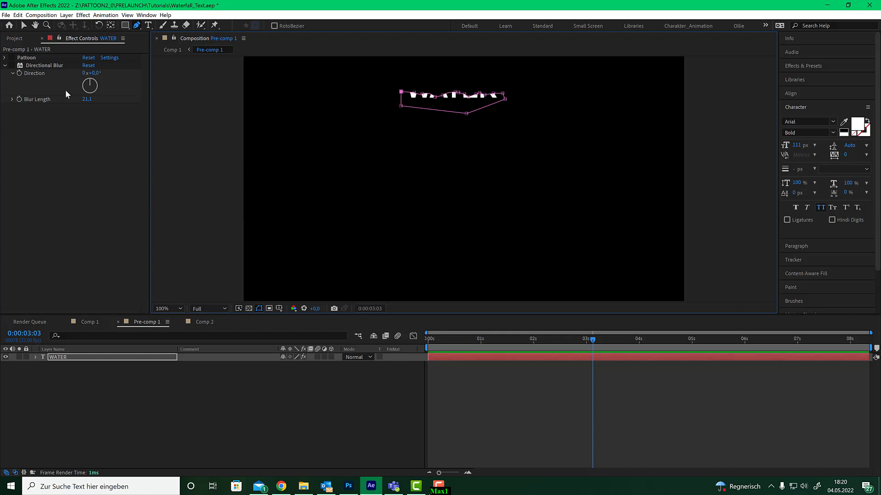
- Set Pattoon's Mask to Mask 1 on the WATER layer and re-enable its effects
click(5, 58)
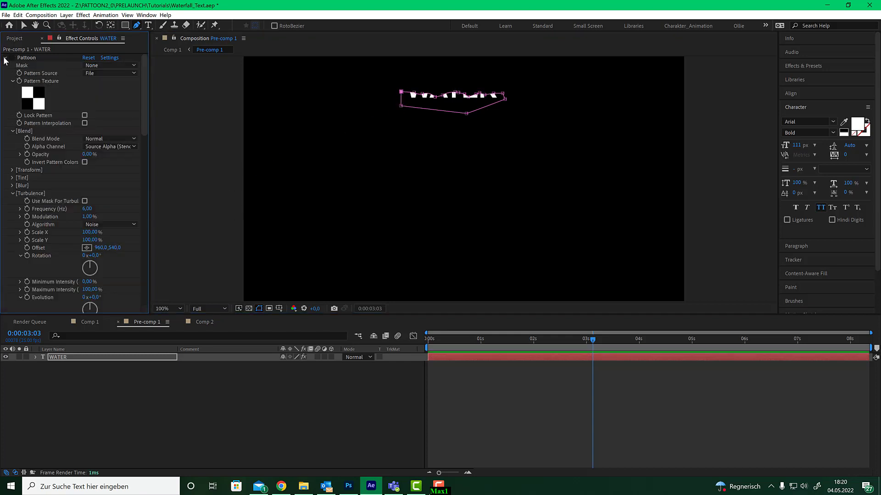
click(109, 66)
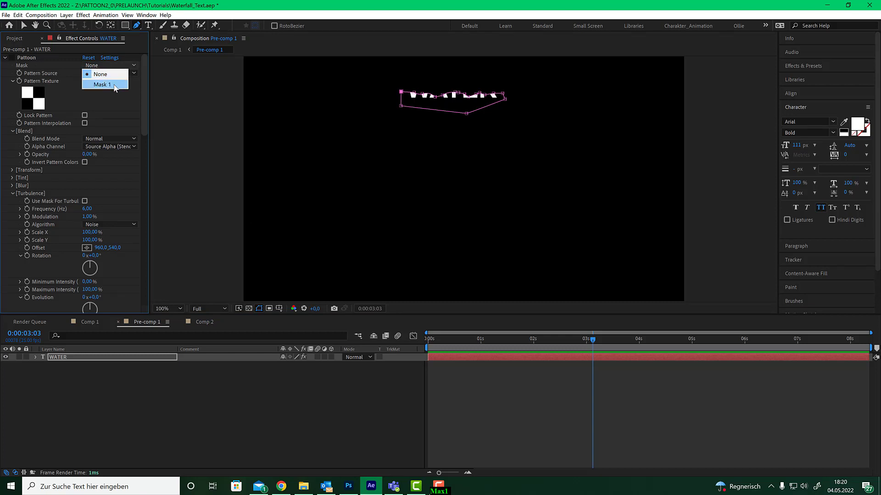
click(101, 84)
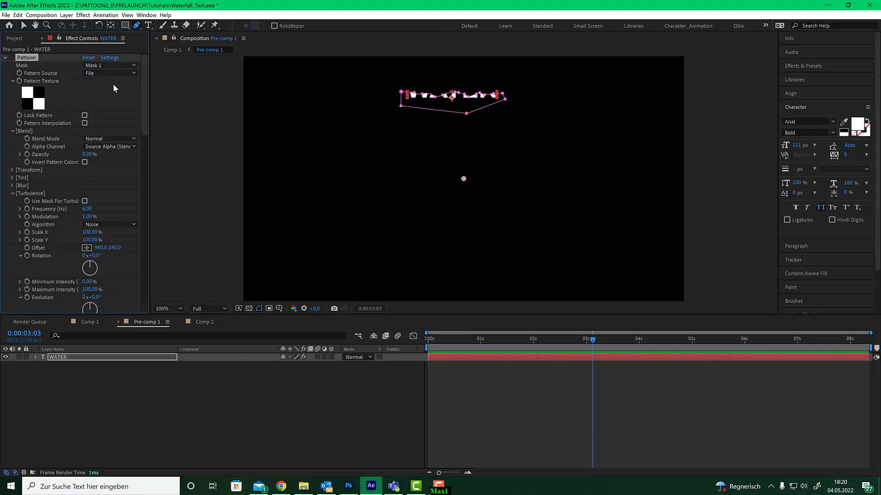
click(5, 57)
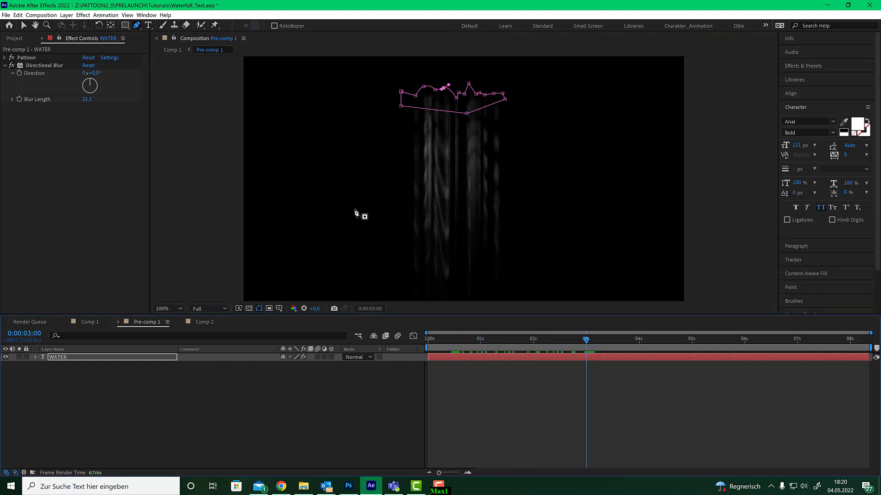
mouse_move(465, 188)
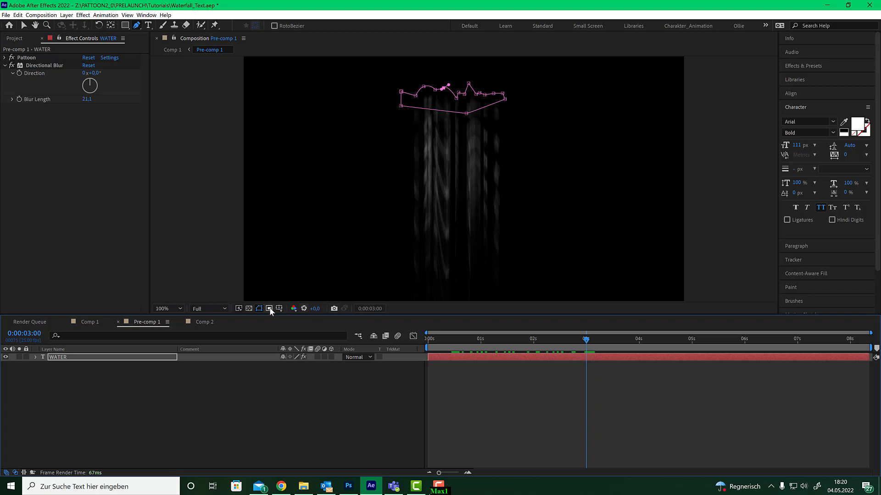
- Check the waterfall against the transparency grid and black background, then scrub to earlier frames
click(269, 308)
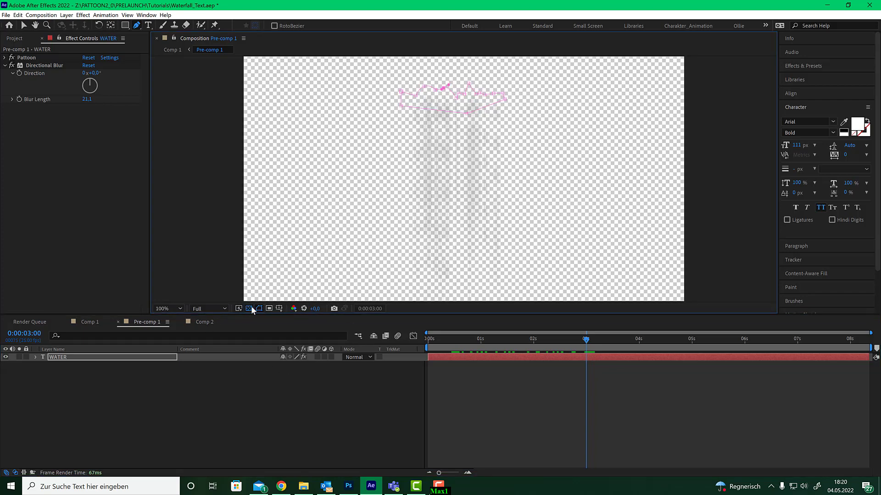
click(248, 308)
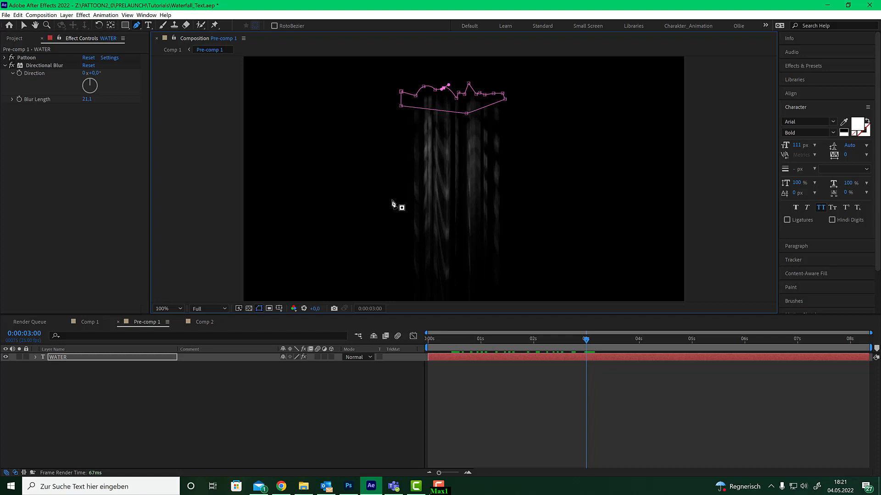
mouse_move(433, 187)
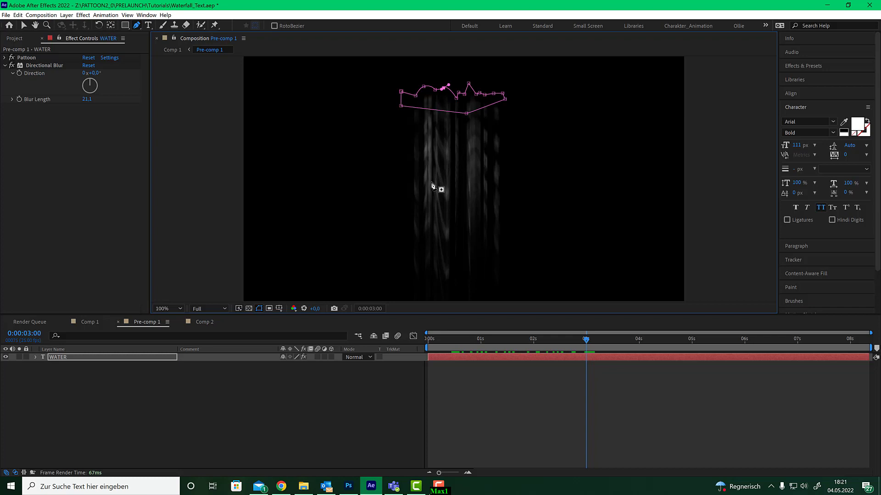
mouse_move(467, 164)
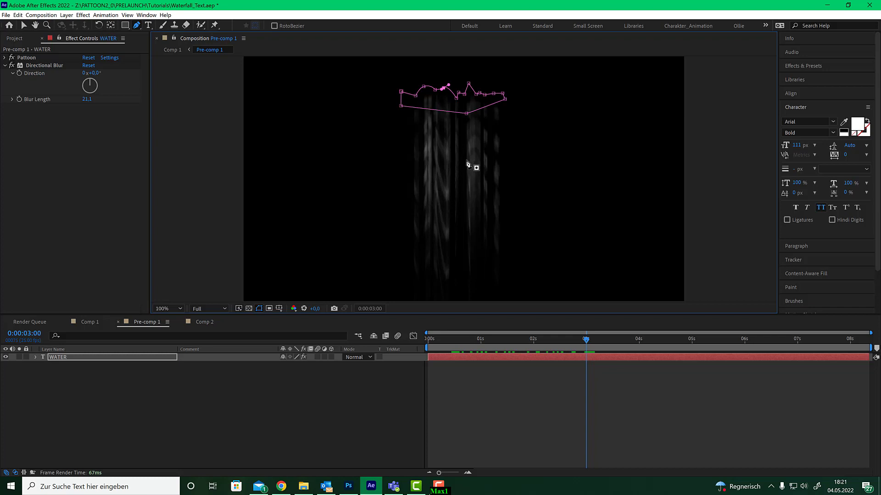
mouse_move(128, 161)
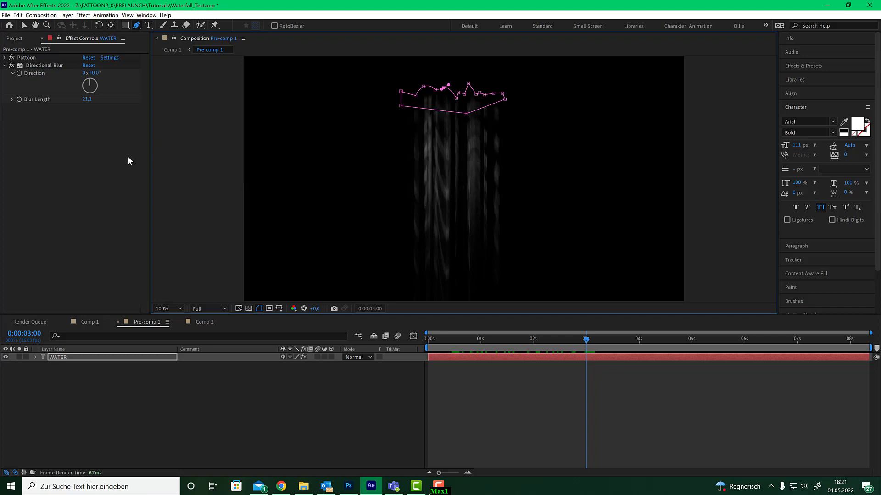
click(586, 339)
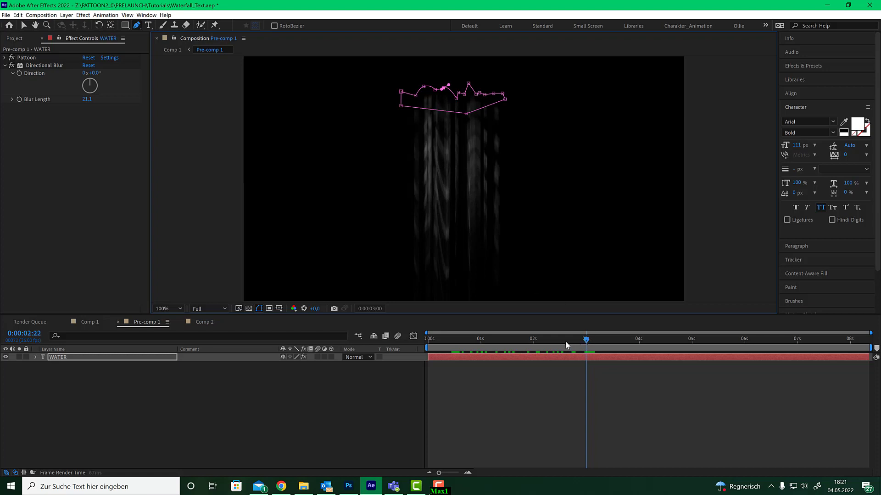
click(475, 339)
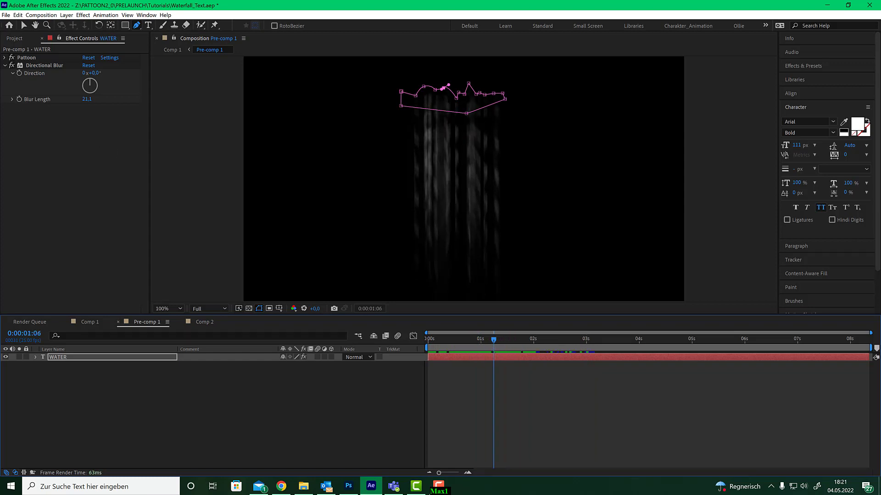
- Expand Pattoon, collapse Turbulence and scroll down to the Displace transform and particle size settings
click(6, 57)
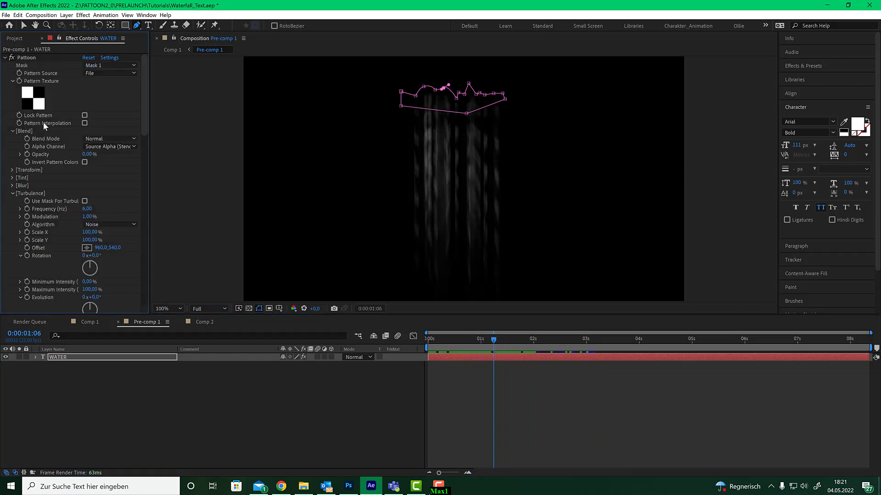
mouse_move(33, 201)
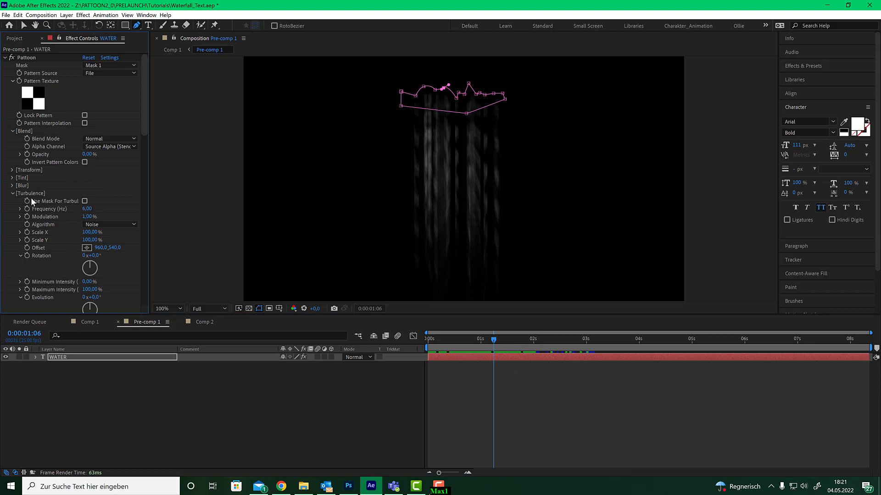
click(12, 194)
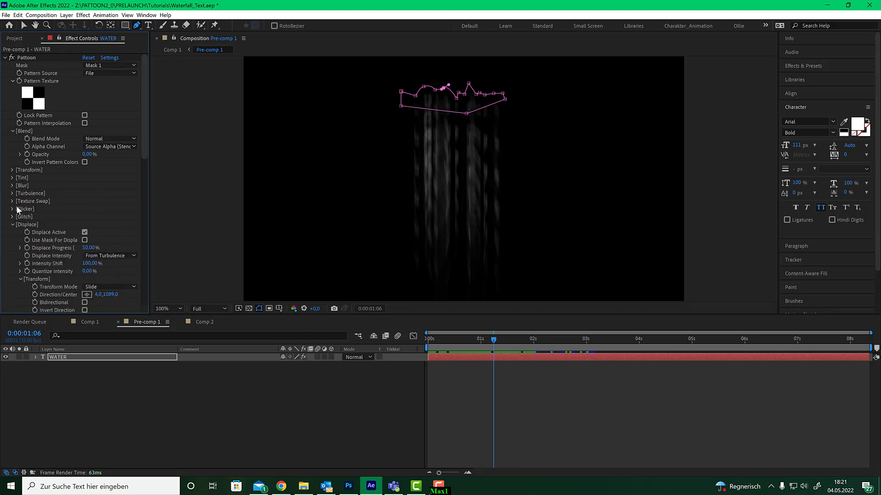
scroll(down, 3)
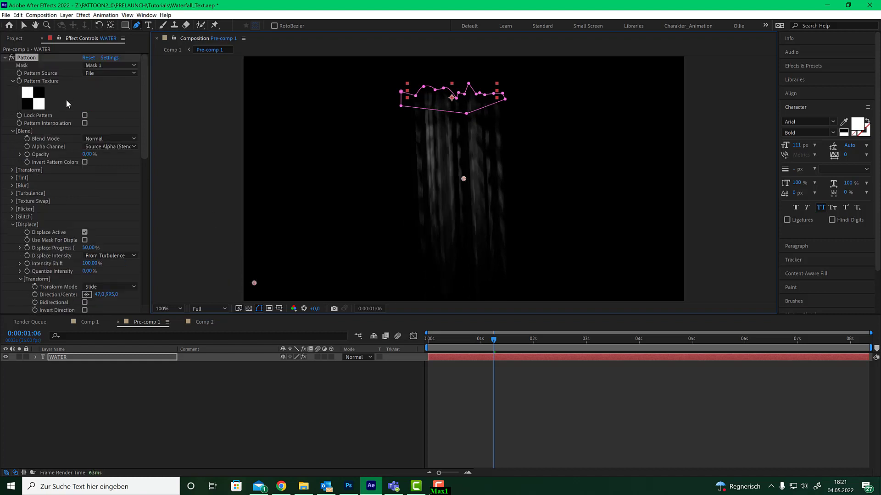
scroll(down, 3)
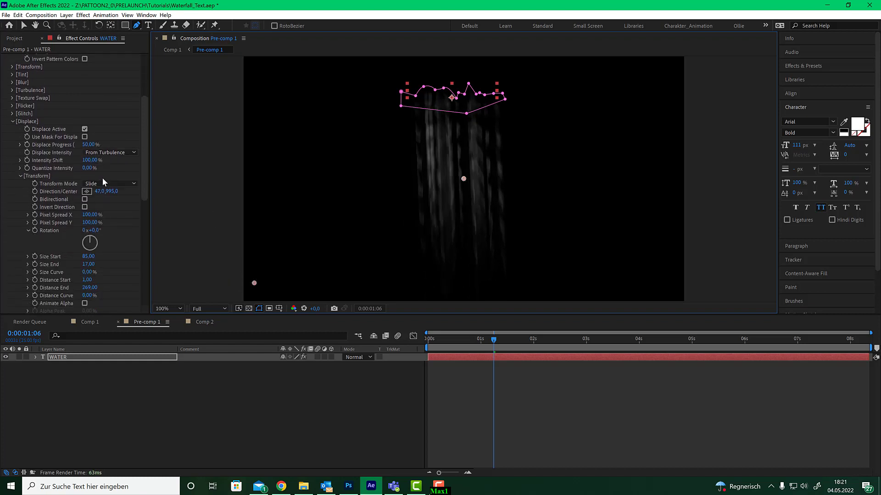
scroll(down, 3)
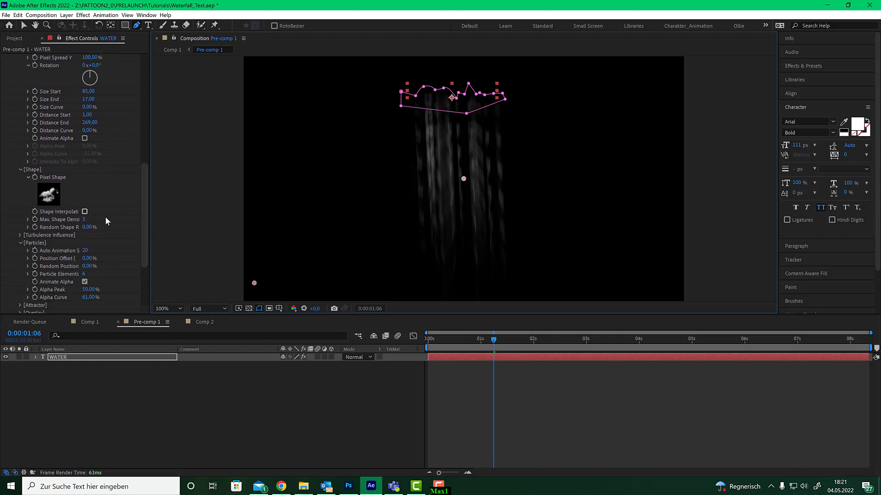
mouse_move(96, 102)
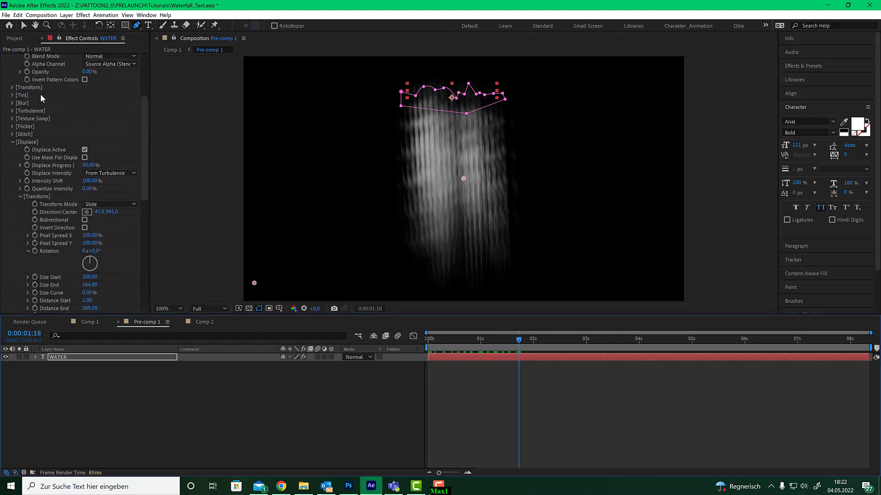
- Review the Pattoon settings on WATER after the blur and rewind the playhead to frame 0
click(6, 57)
text(box)
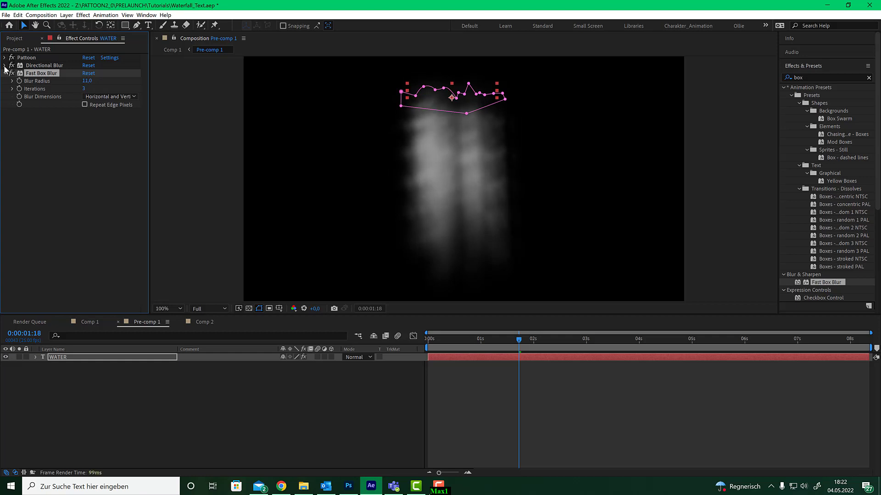
click(4, 57)
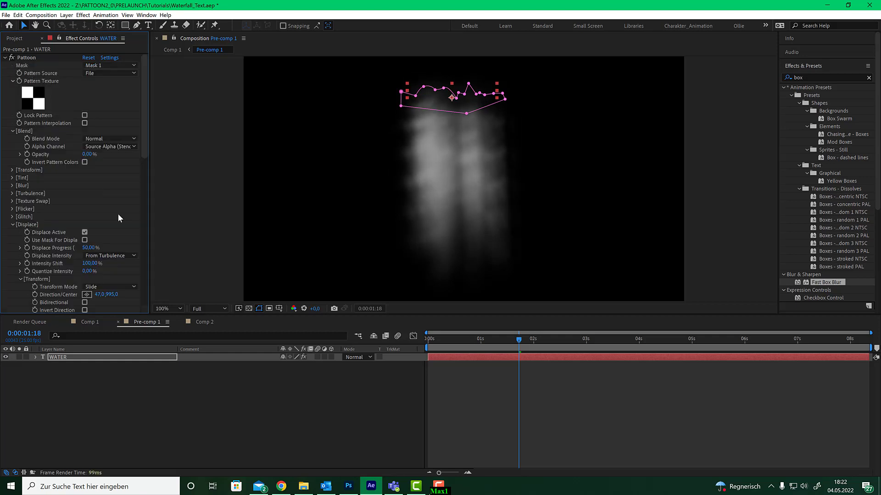
scroll(down, 3)
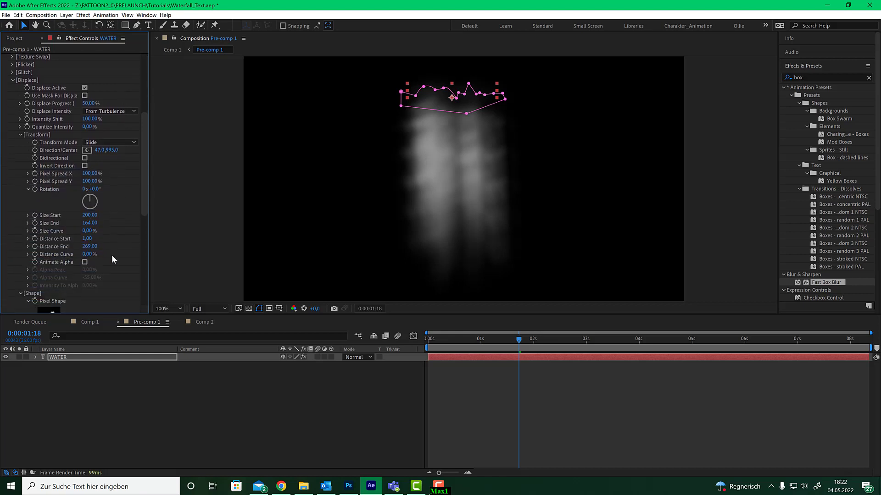
scroll(down, 3)
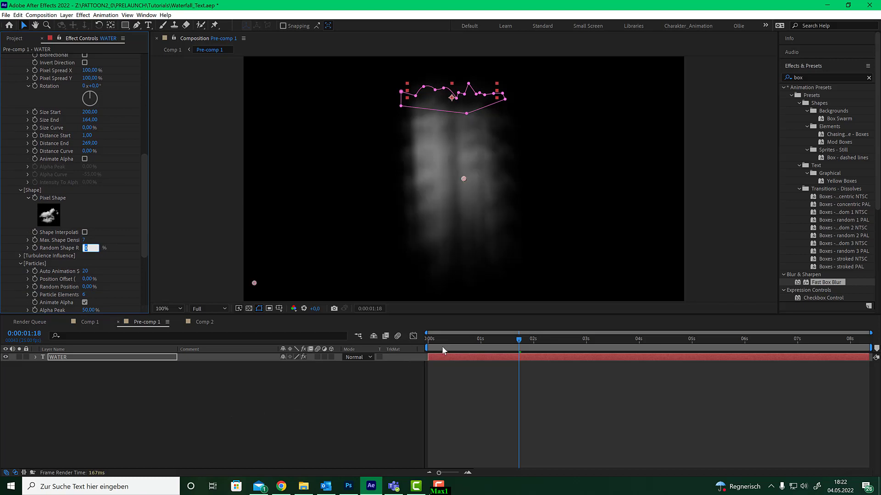
click(431, 338)
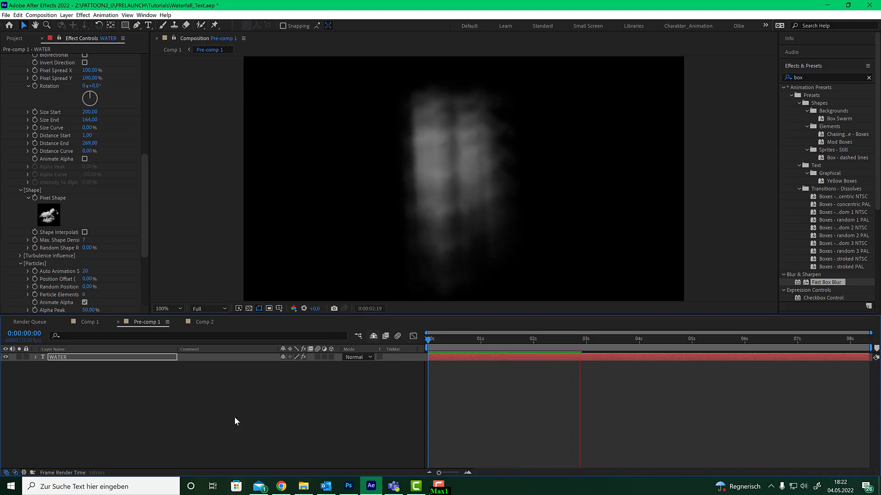
- Select the duplicated WATER 2 layer and expand its Pattoon settings down to the Shape group
click(638, 339)
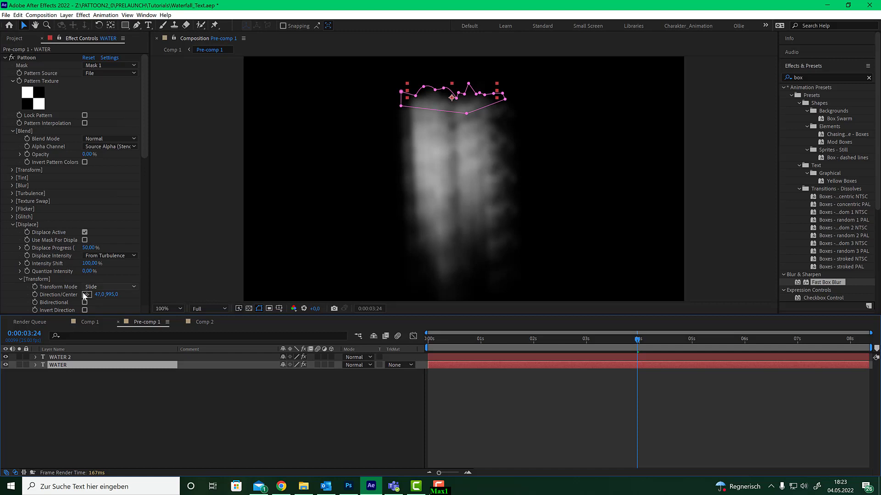
click(61, 357)
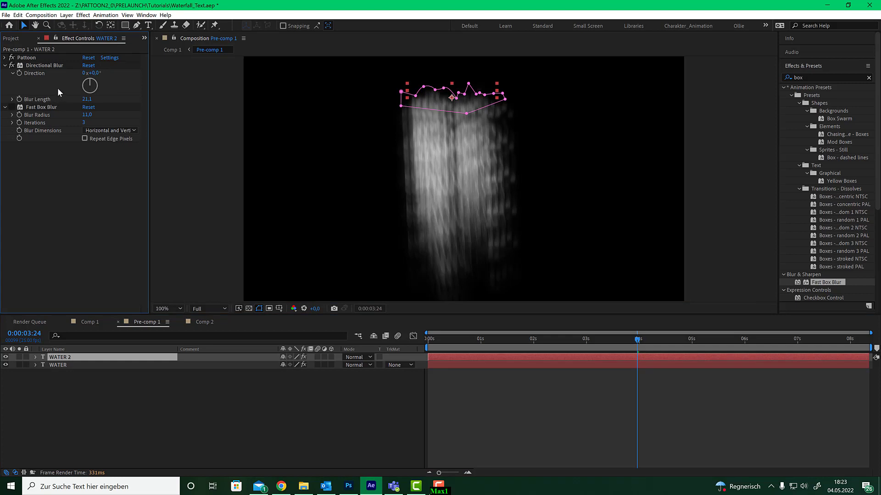
click(5, 65)
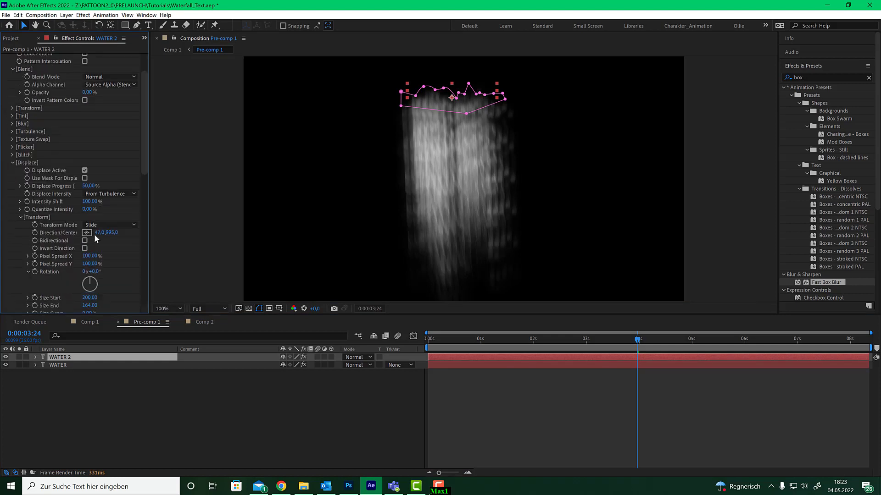
scroll(down, 3)
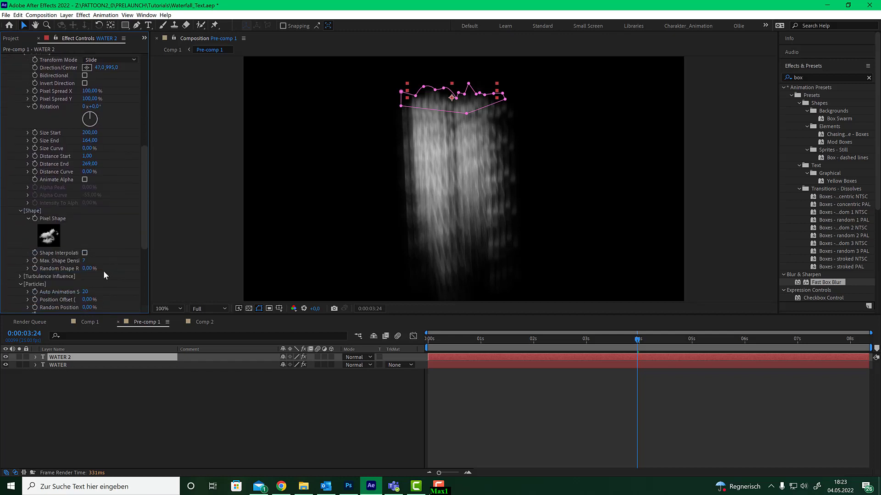
mouse_move(87, 264)
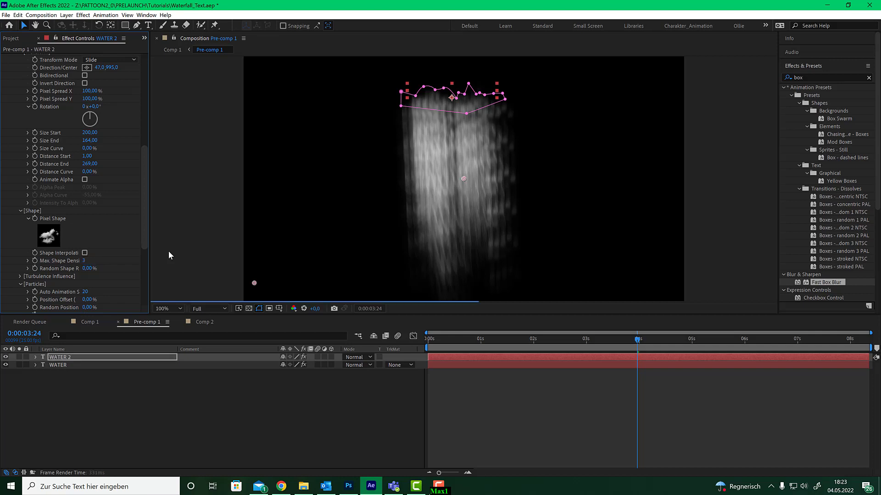
click(566, 338)
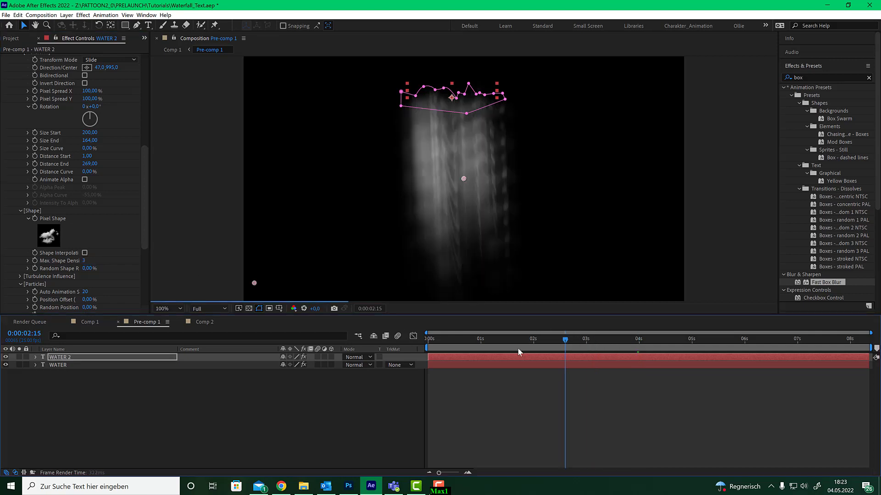
click(429, 338)
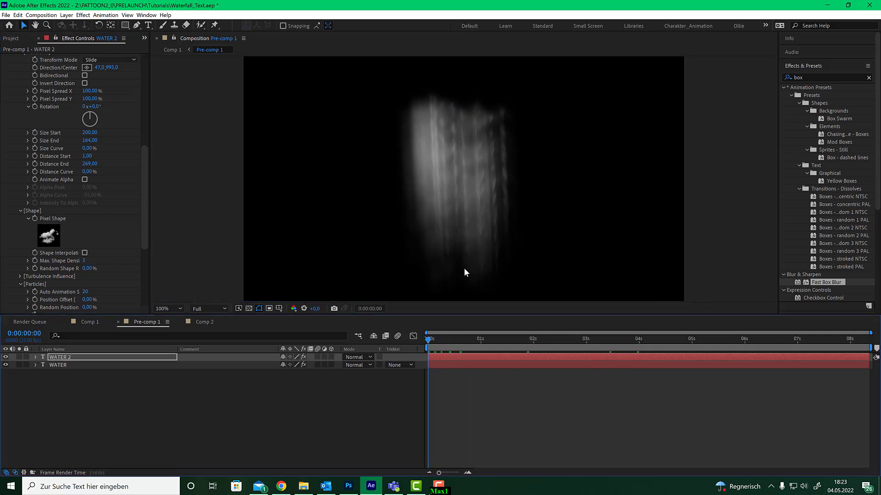
click(441, 339)
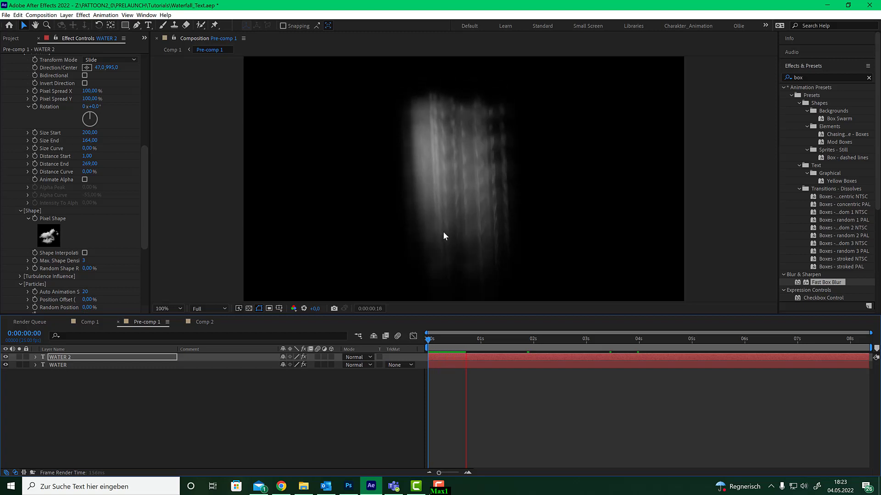
click(482, 339)
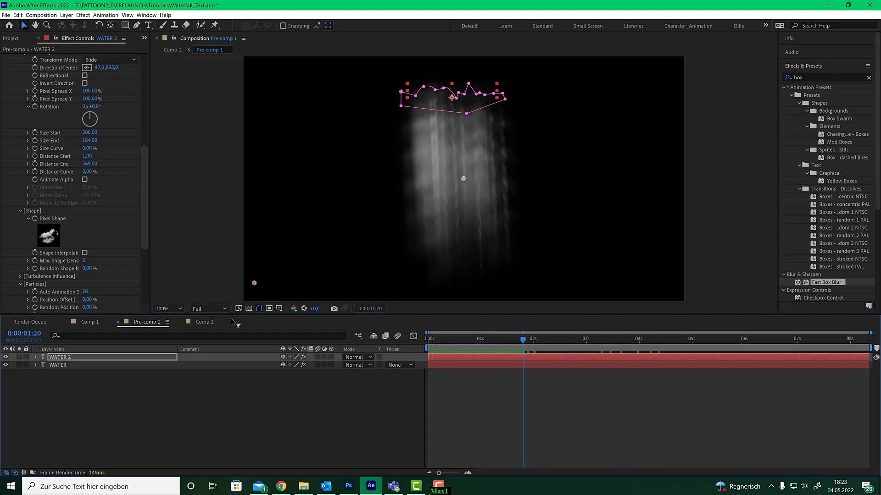
mouse_move(208, 308)
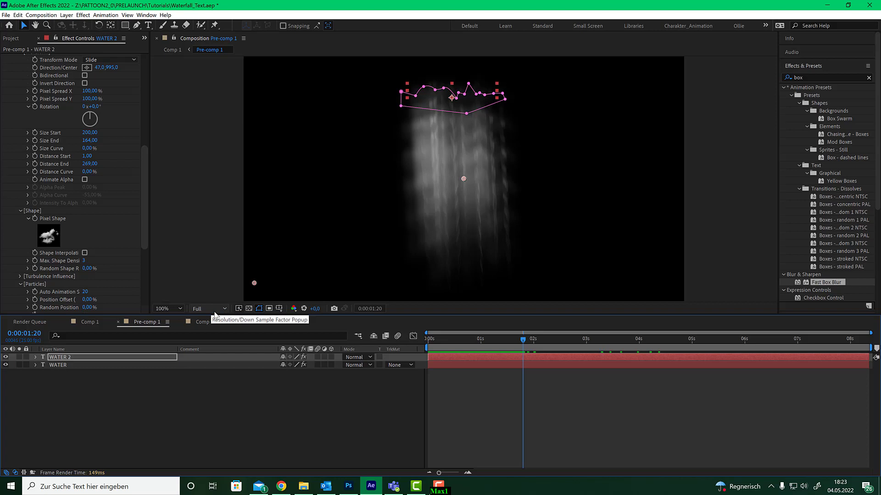